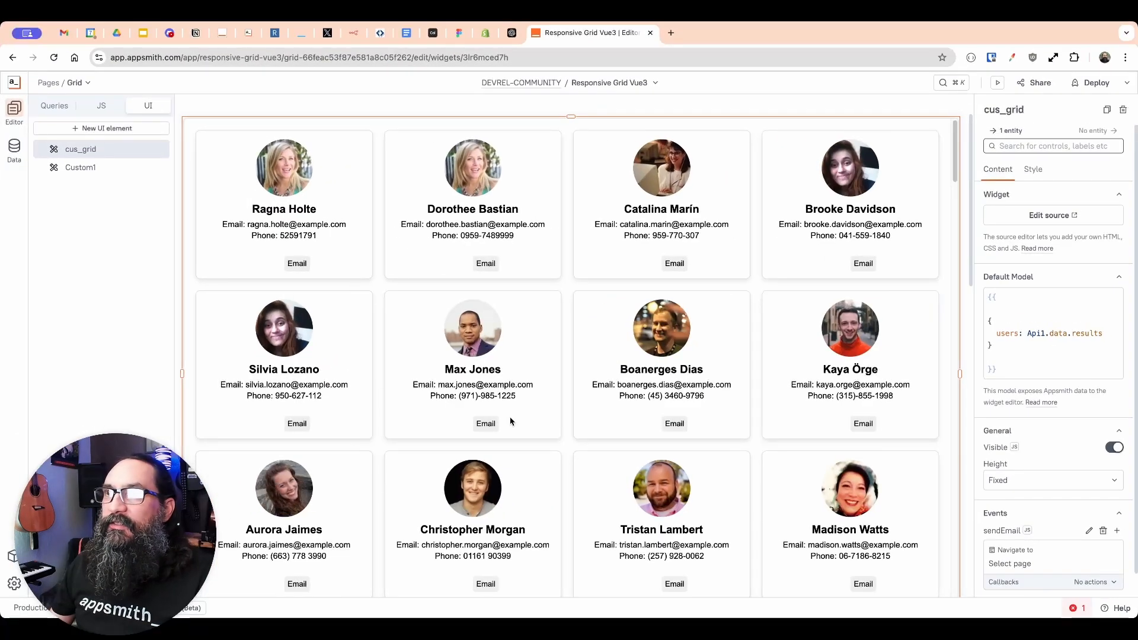
mouse_move(652, 412)
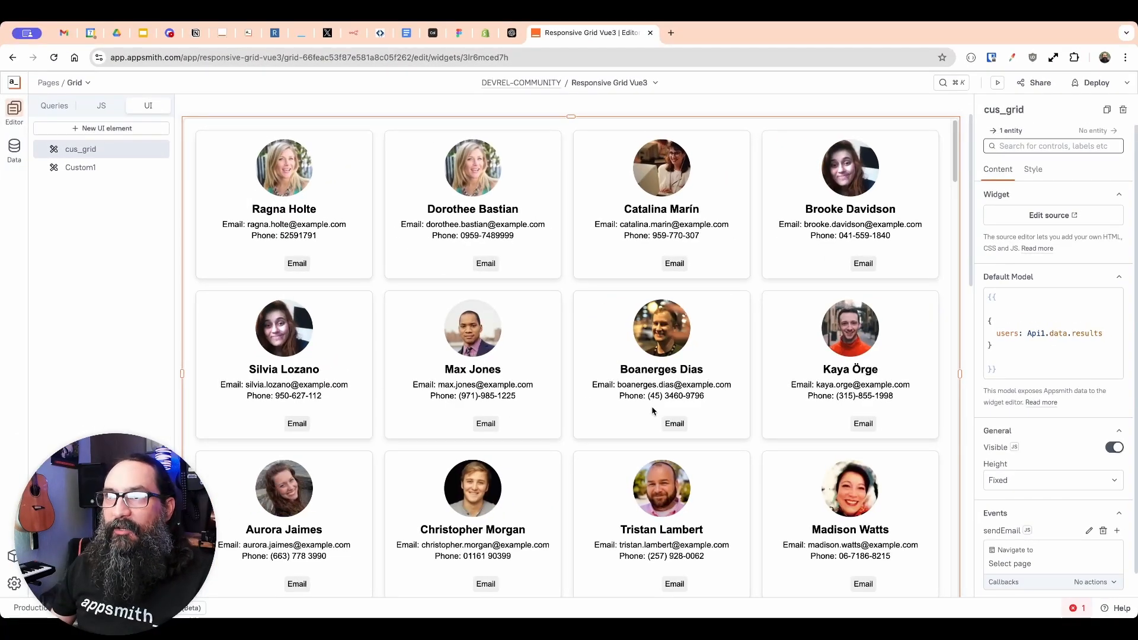
mouse_move(625, 383)
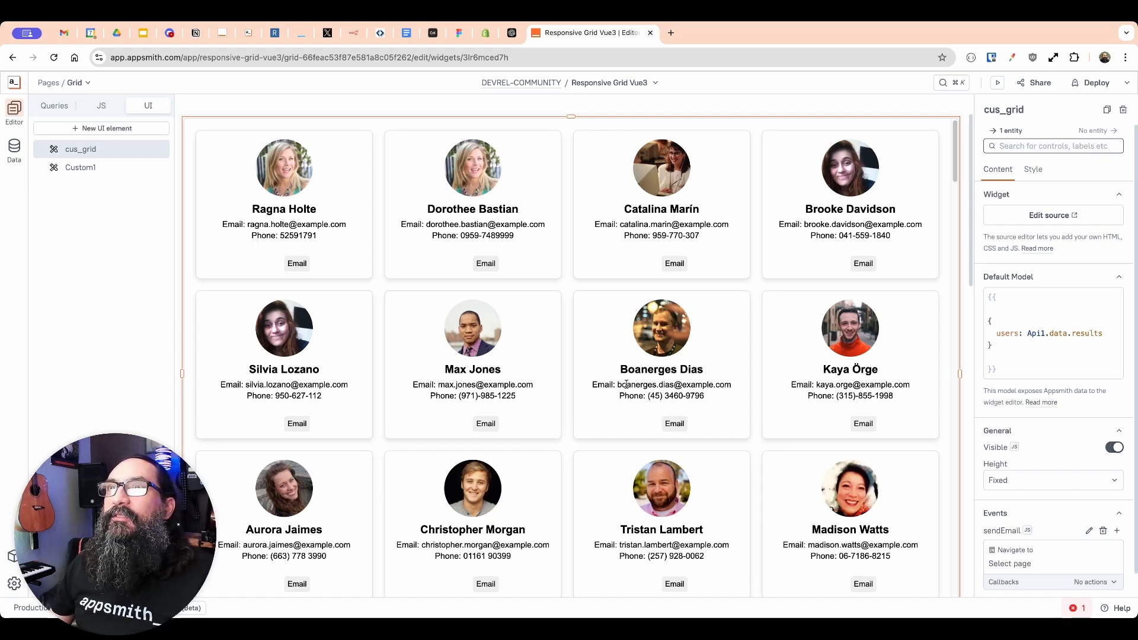
mouse_move(710, 272)
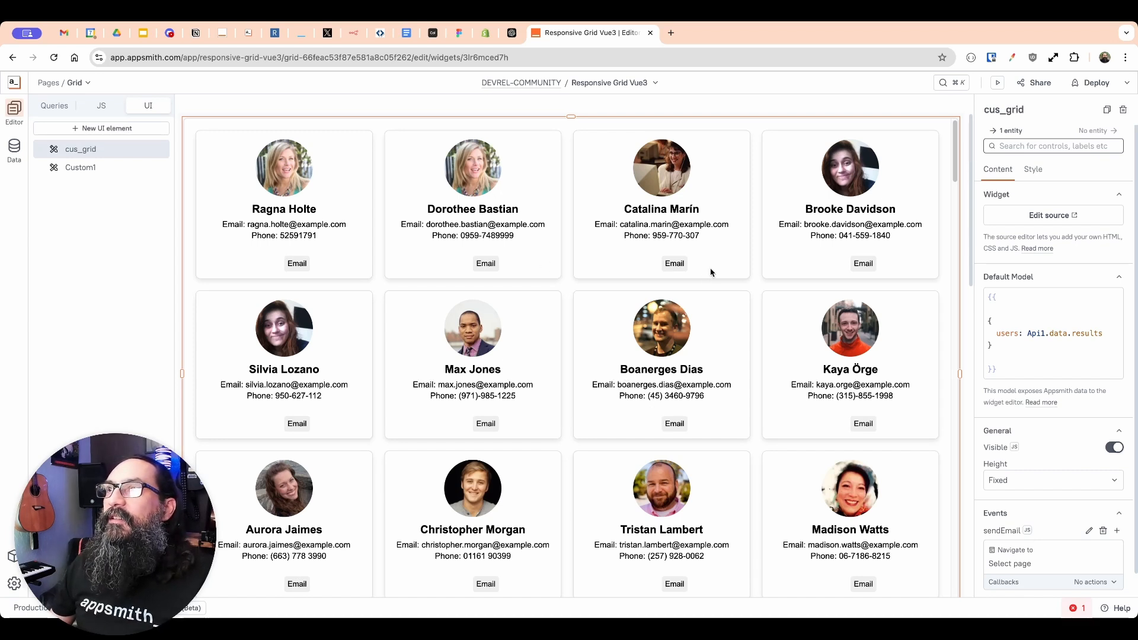
mouse_move(673, 263)
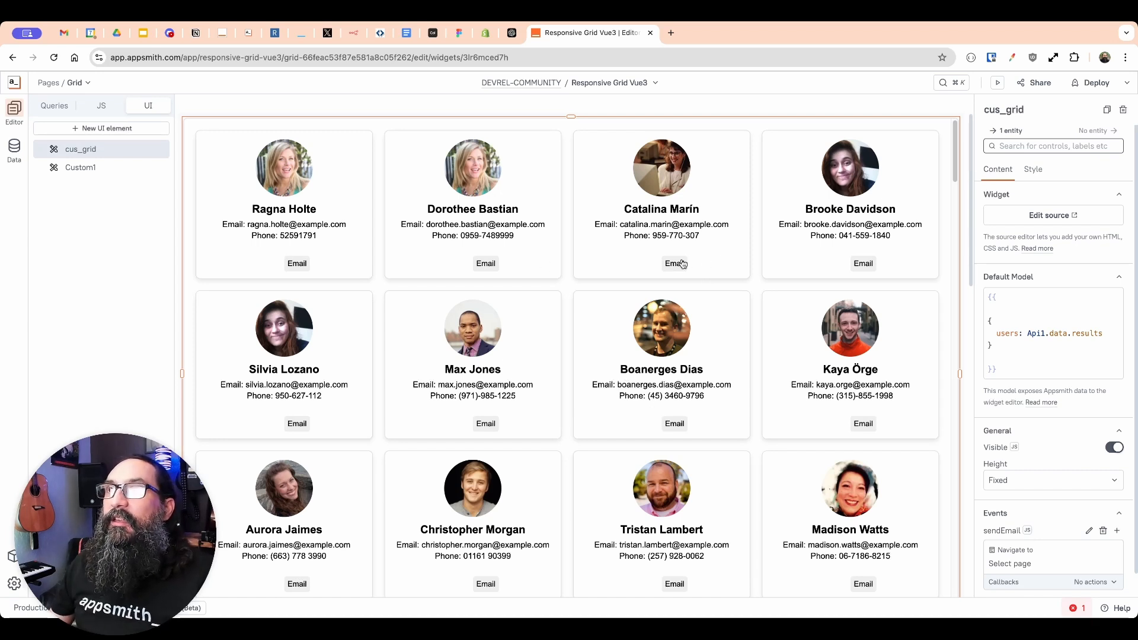
- Drag a Custom widget below the user-card grid and launch its source code builder
left_click(675, 263)
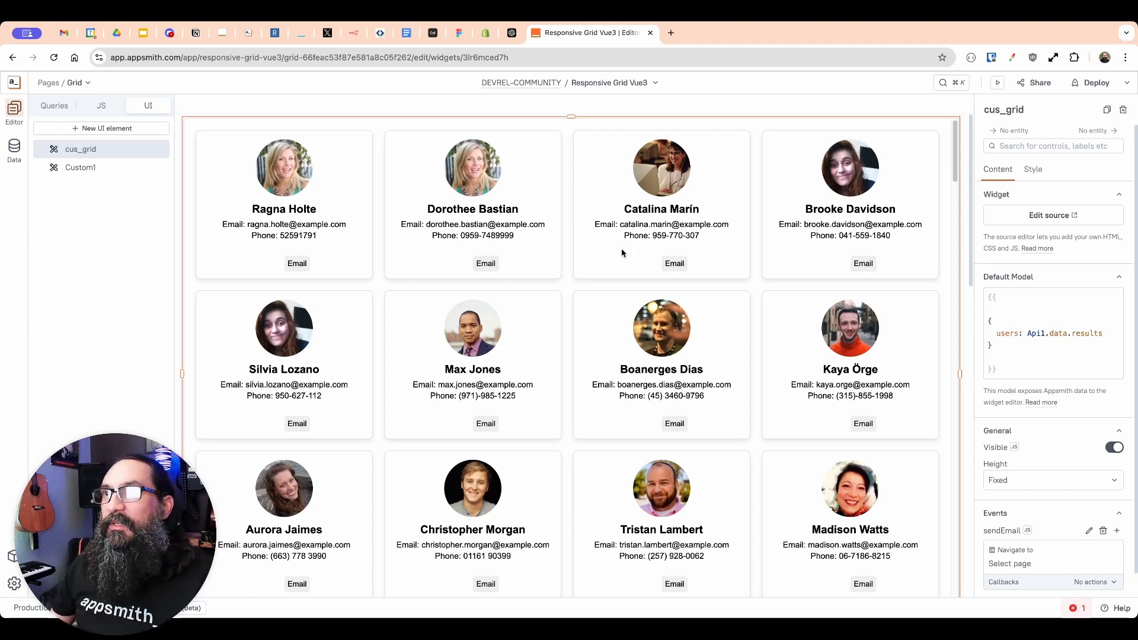
mouse_move(622, 292)
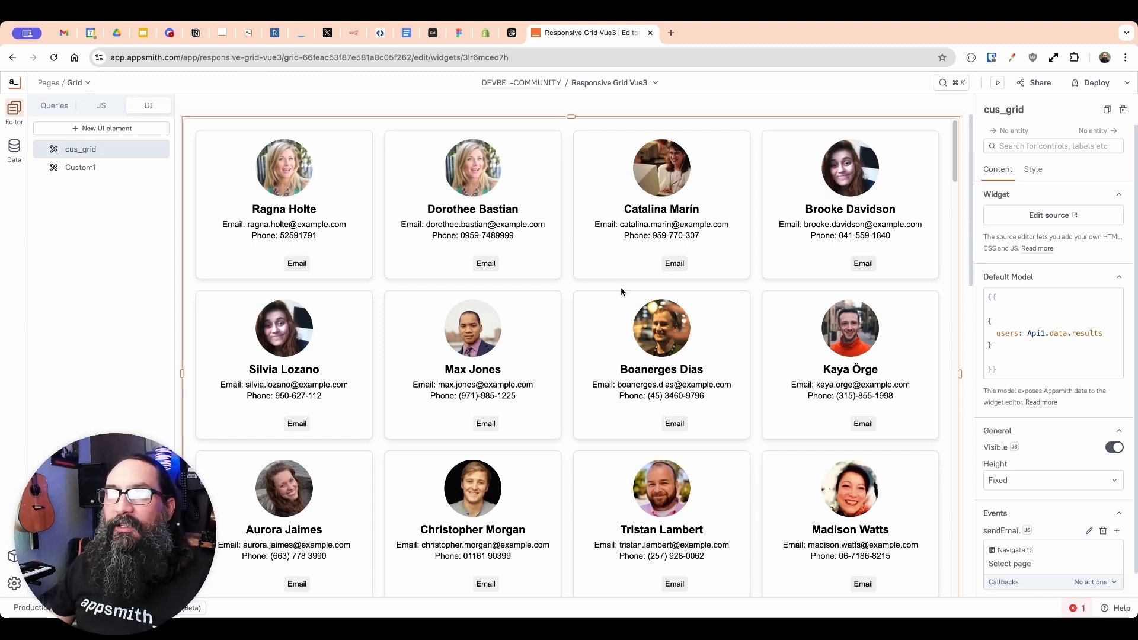
mouse_move(798, 386)
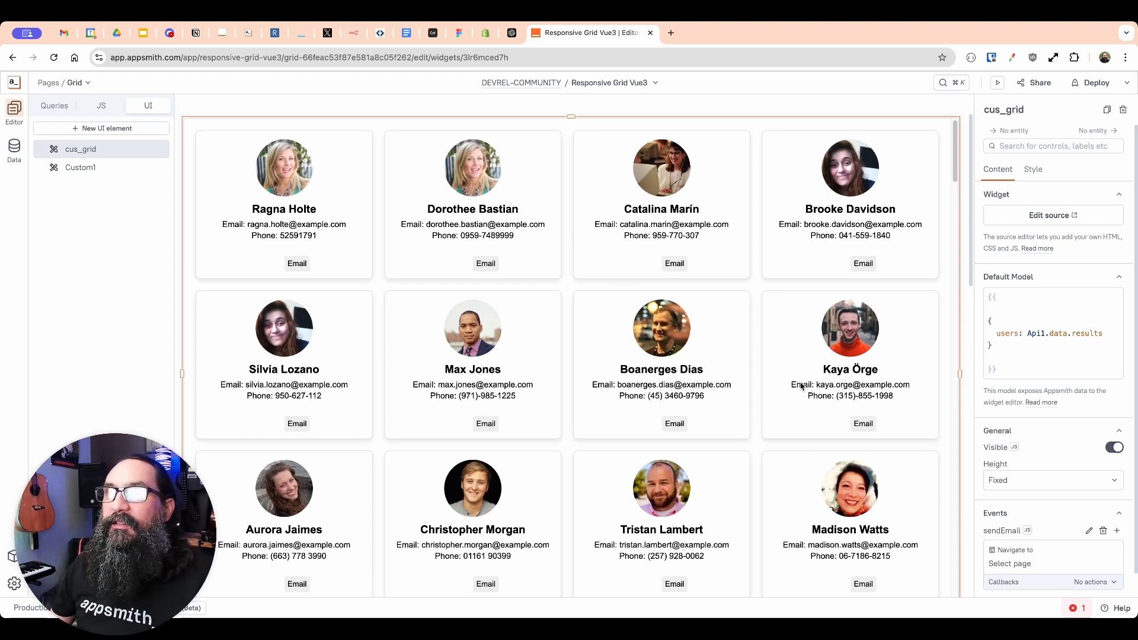
mouse_move(541, 295)
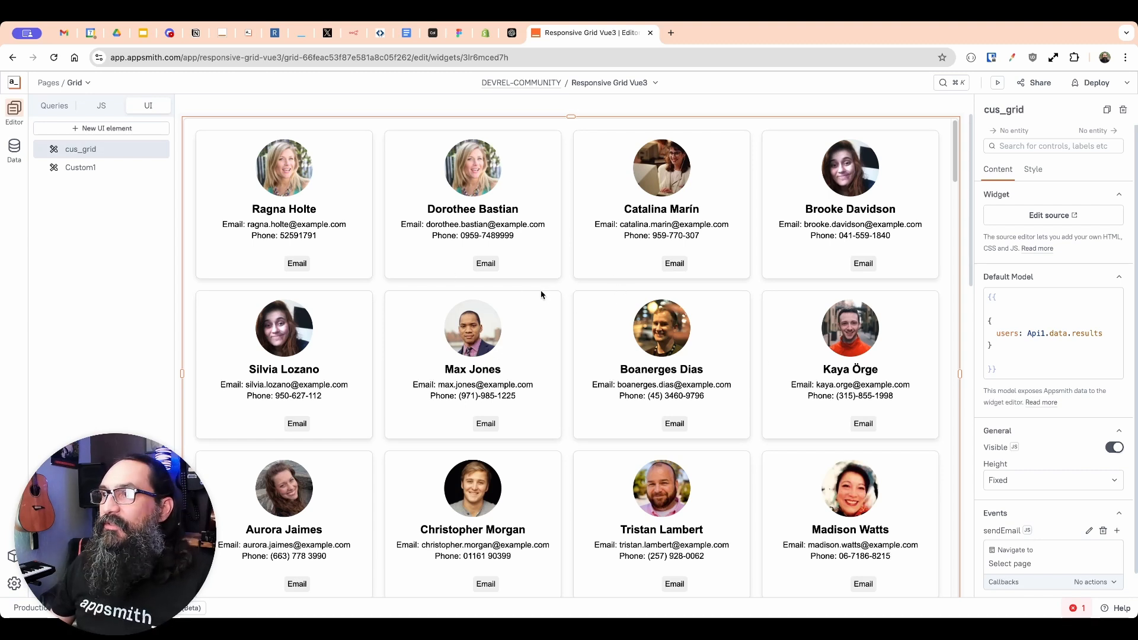
scroll("down", 3)
type("c")
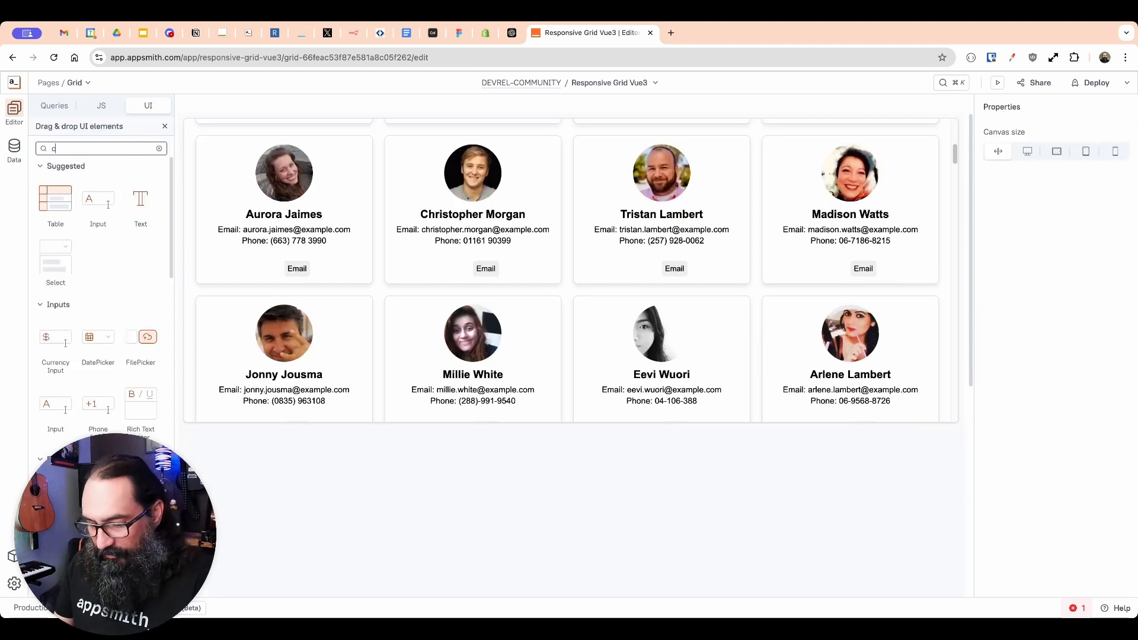
type("us")
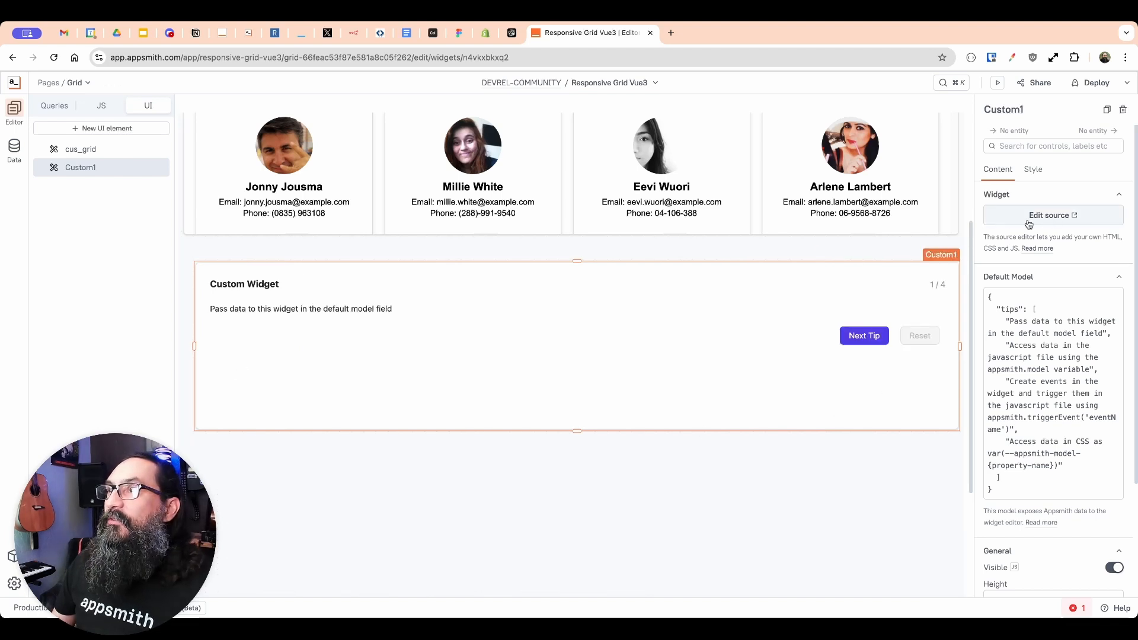
left_click(1052, 215)
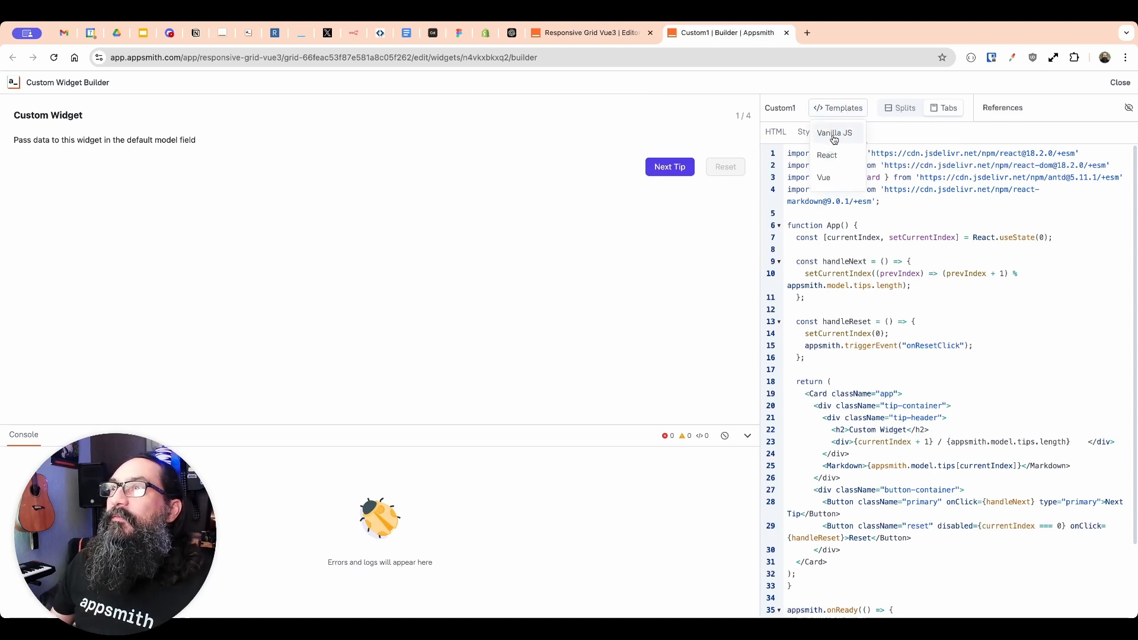
- Step the React starter preview through its tips before changing templates
left_click(833, 132)
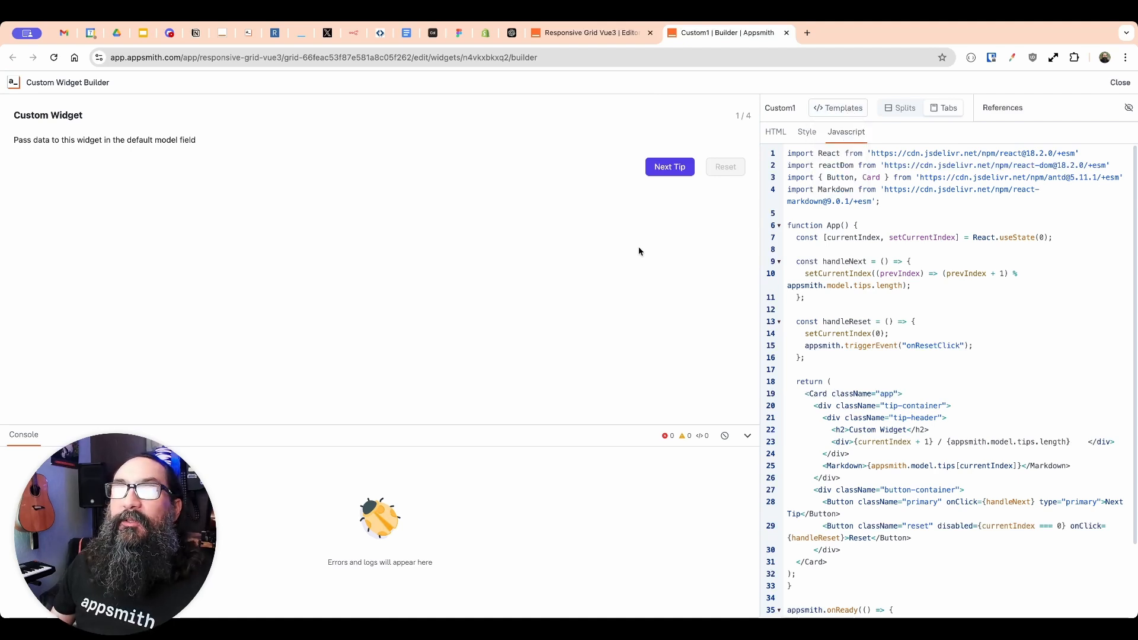
left_click(669, 166)
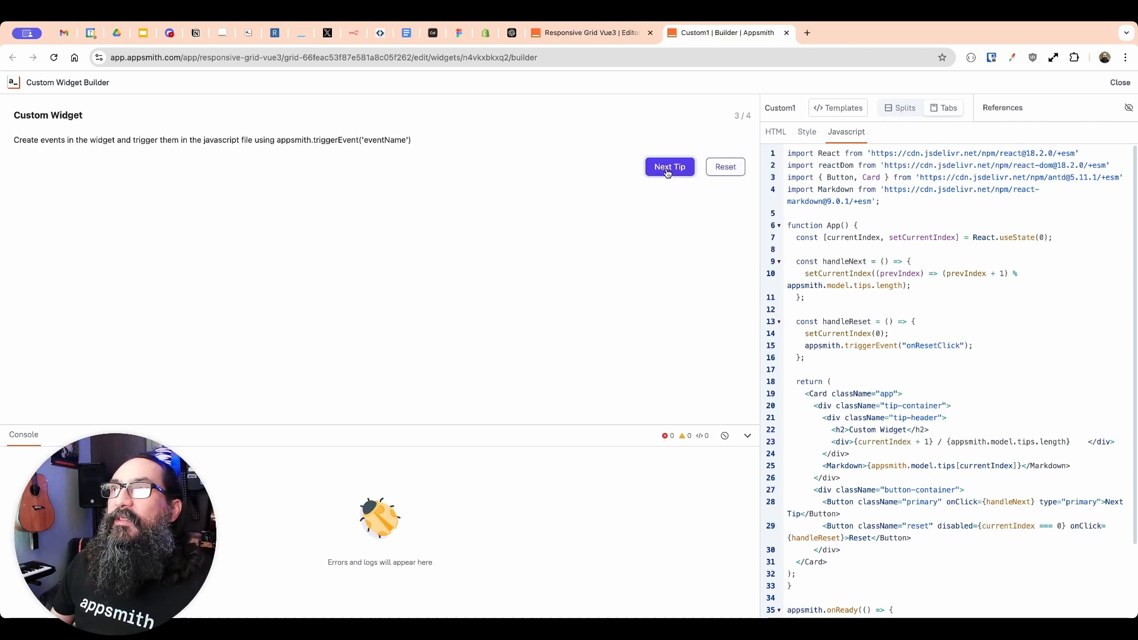
left_click(669, 166)
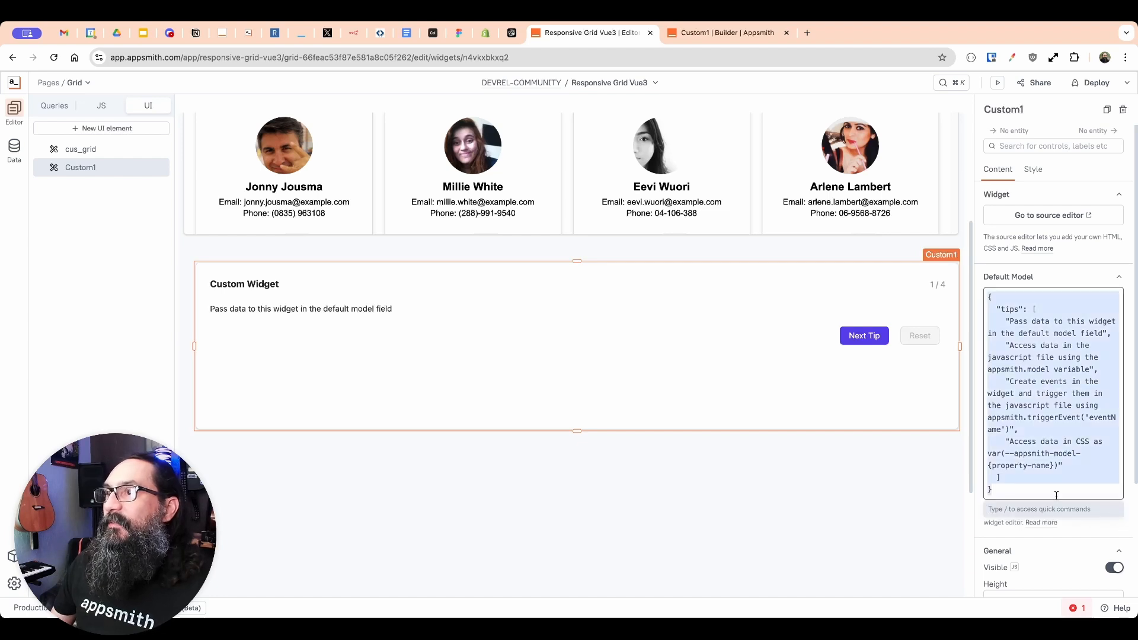
mouse_move(650, 361)
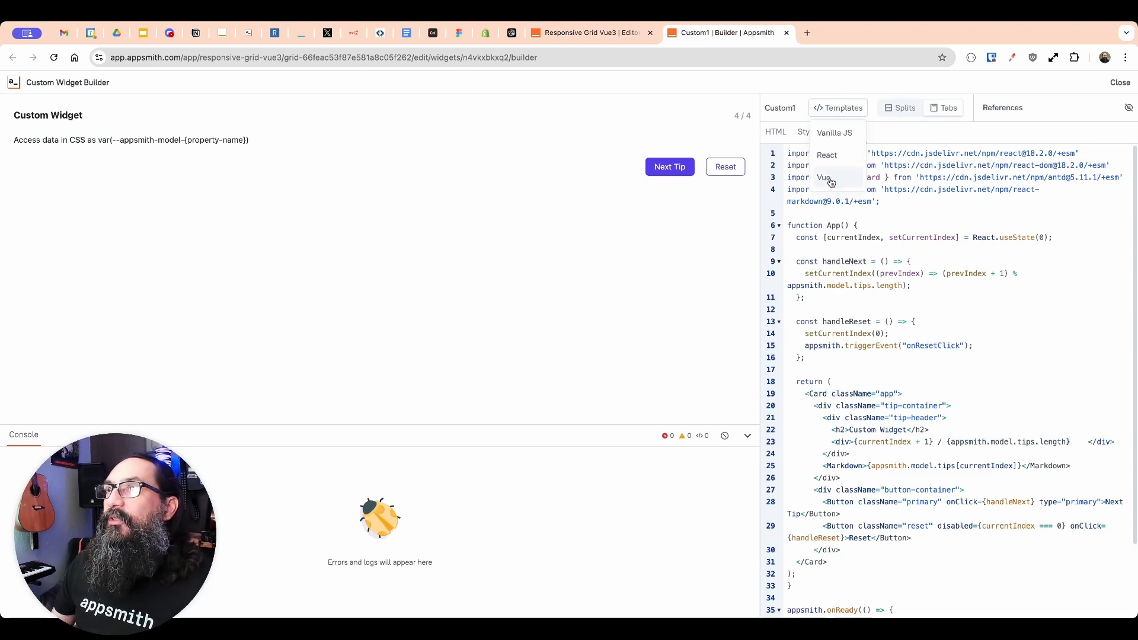
- Apply the Vue starter template and step its tip preview forward
left_click(826, 179)
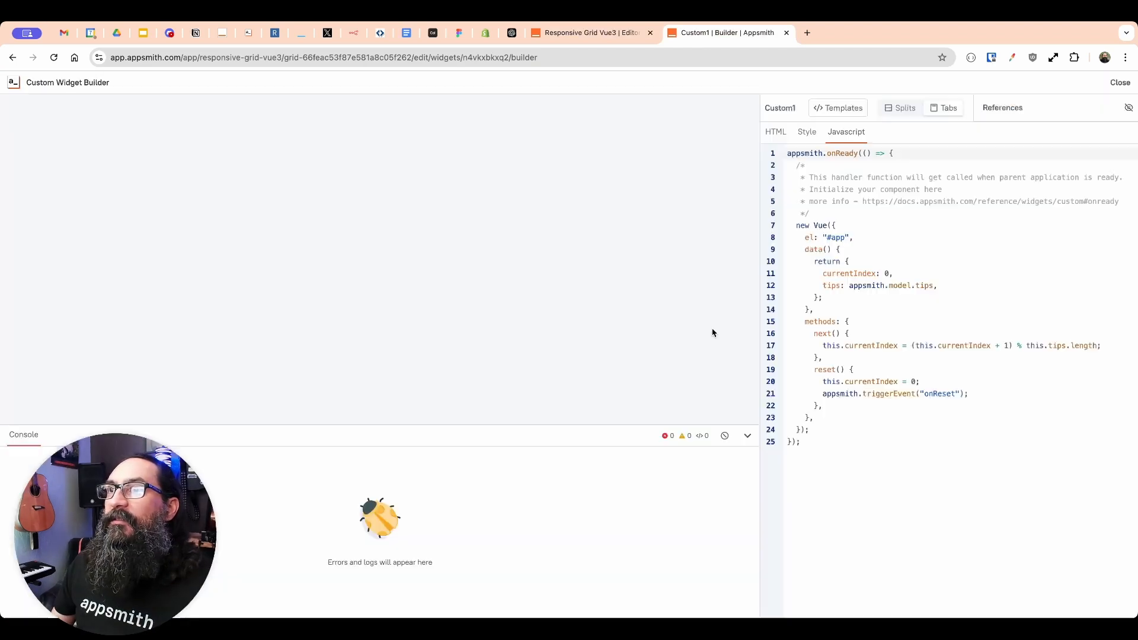
left_click(775, 131)
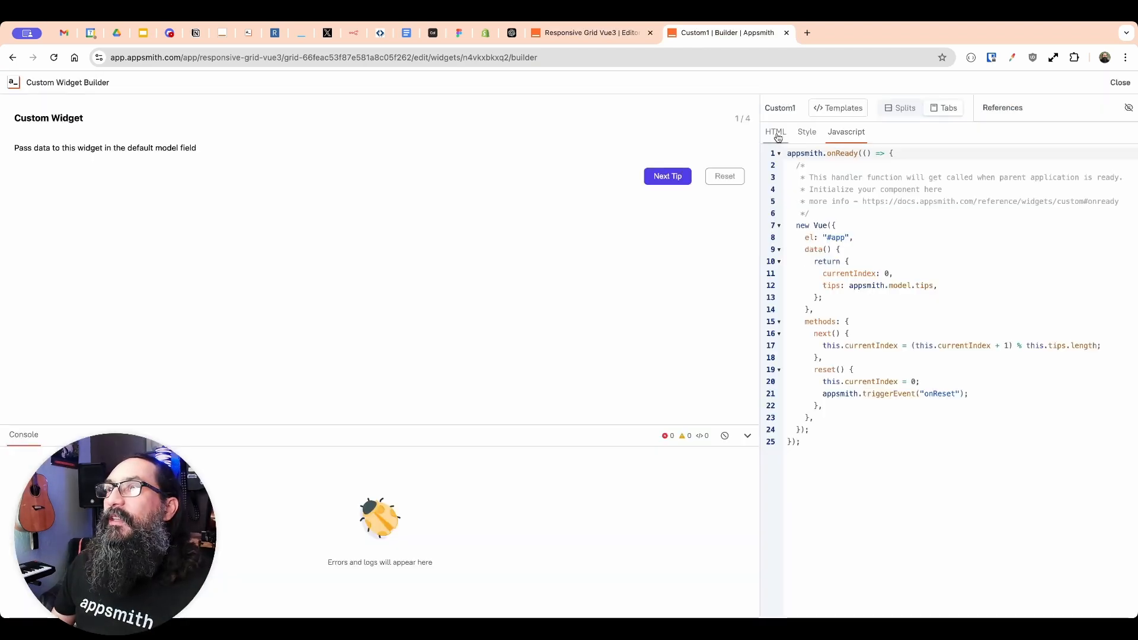
mouse_move(545, 224)
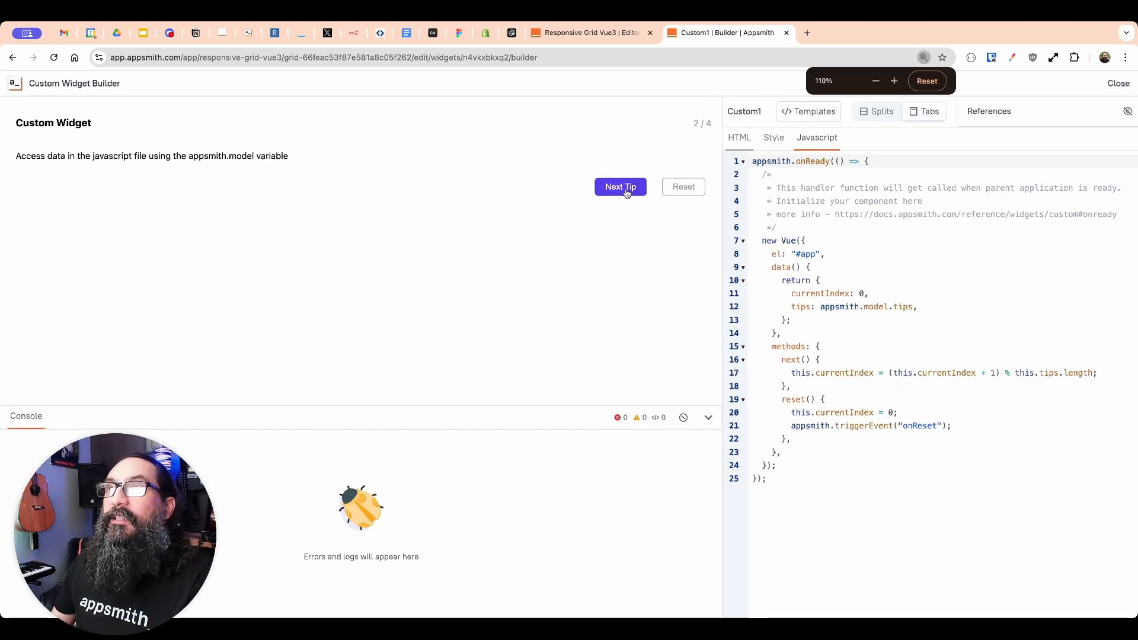
left_click(894, 81)
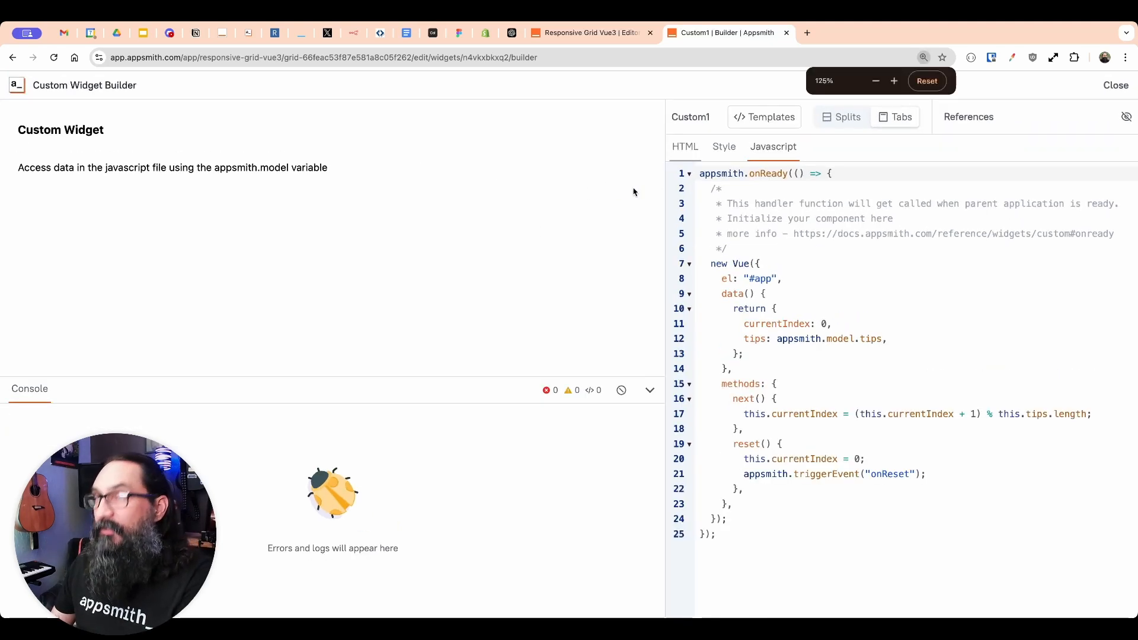
left_click(684, 146)
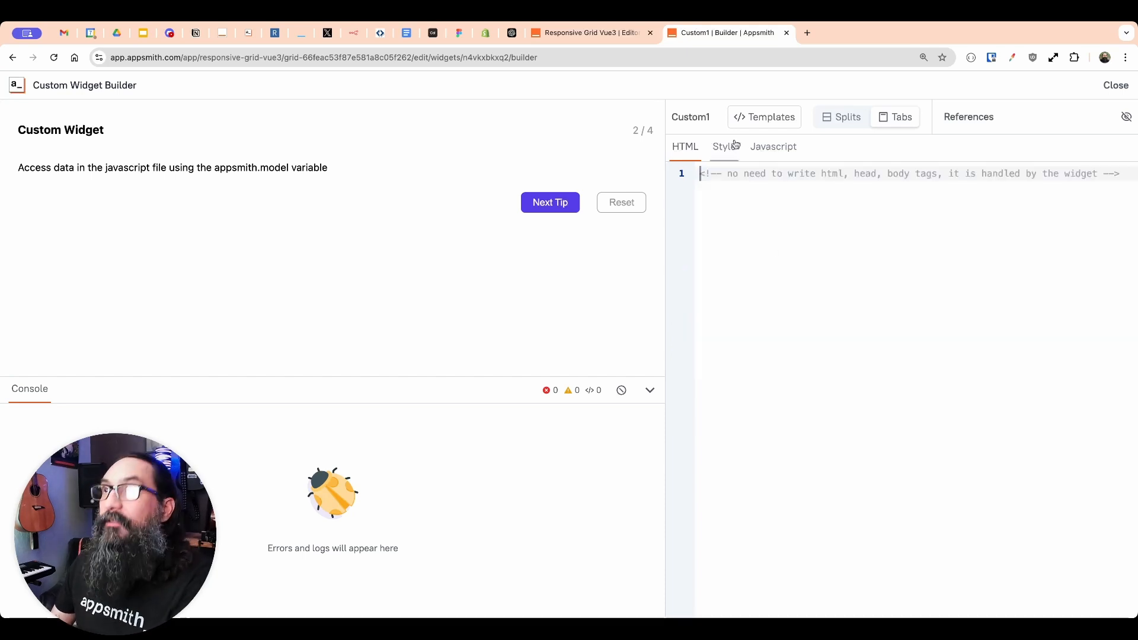
- Clear the widget's HTML, Style and JavaScript code so the preview is blank
left_click(723, 146)
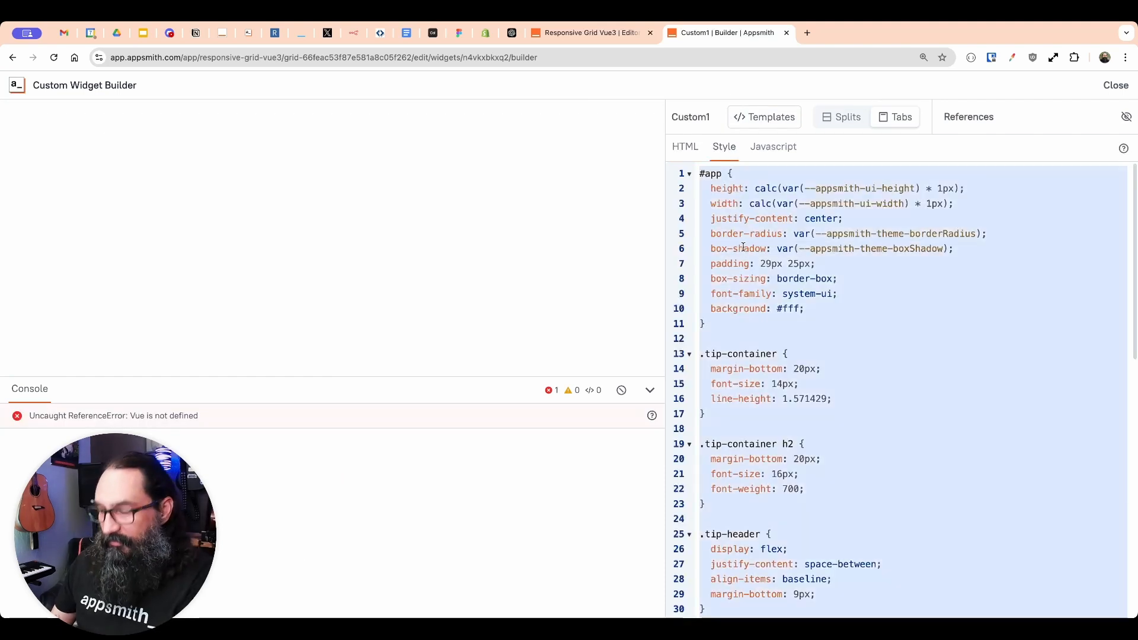
left_click(773, 146)
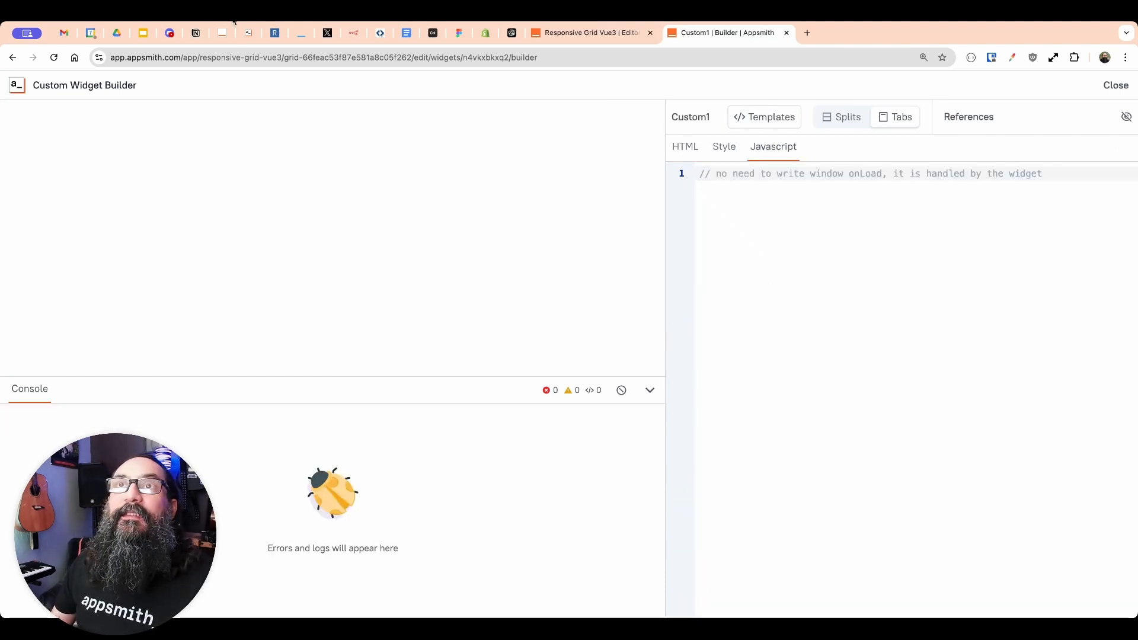
mouse_move(222, 33)
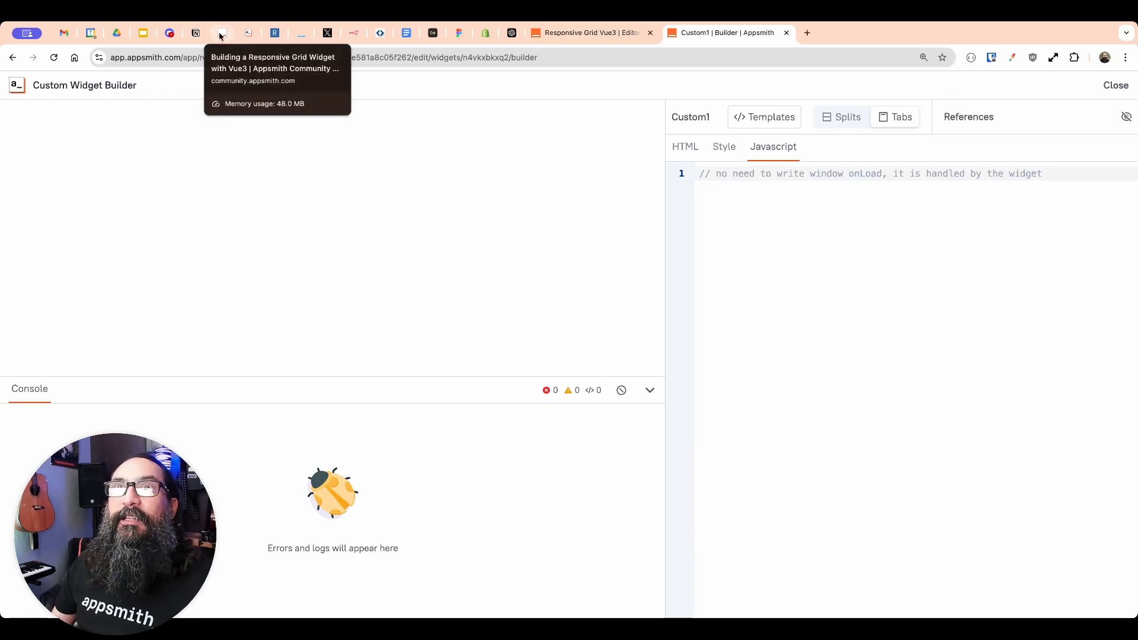
- Bring up the Vue 3 responsive grid tutorial post to copy its basic HTML example
left_click(222, 33)
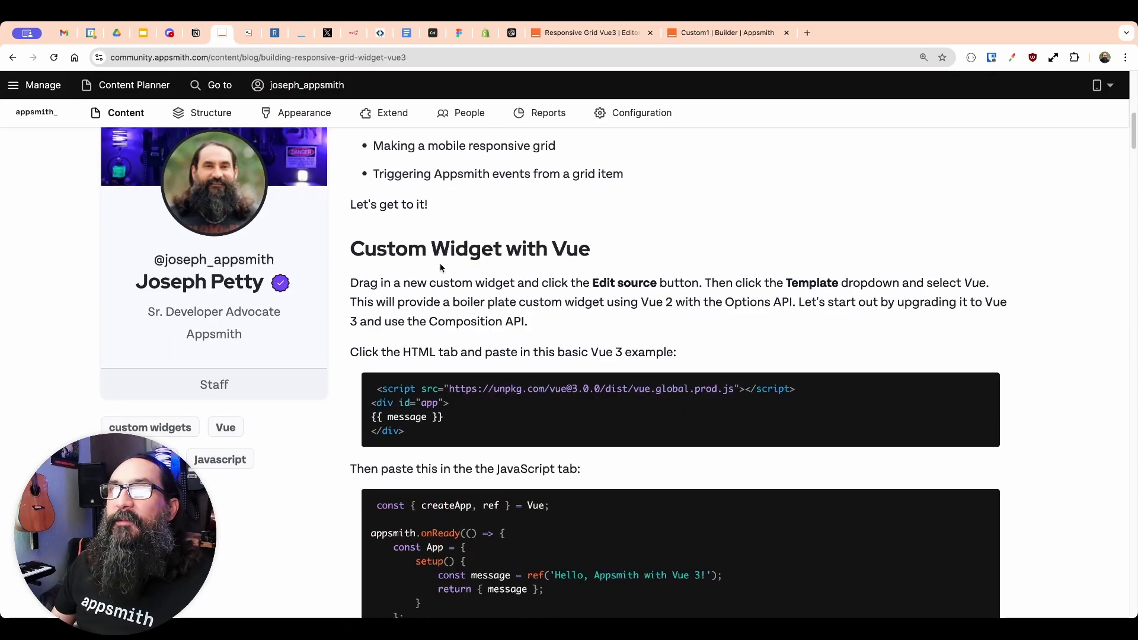
mouse_move(468, 293)
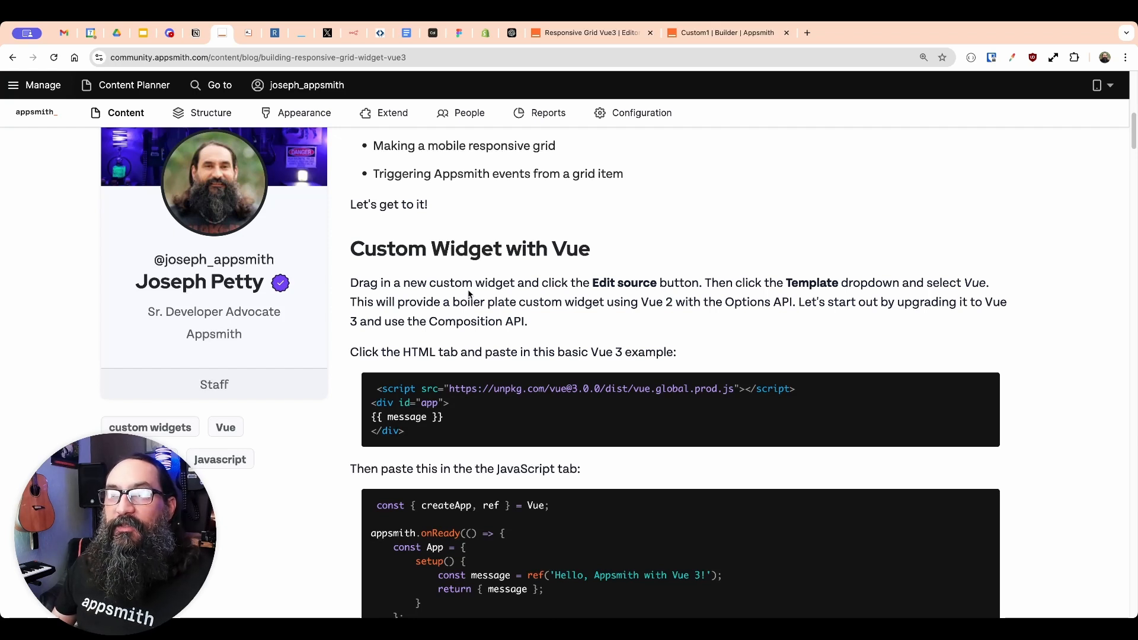
mouse_move(804, 400)
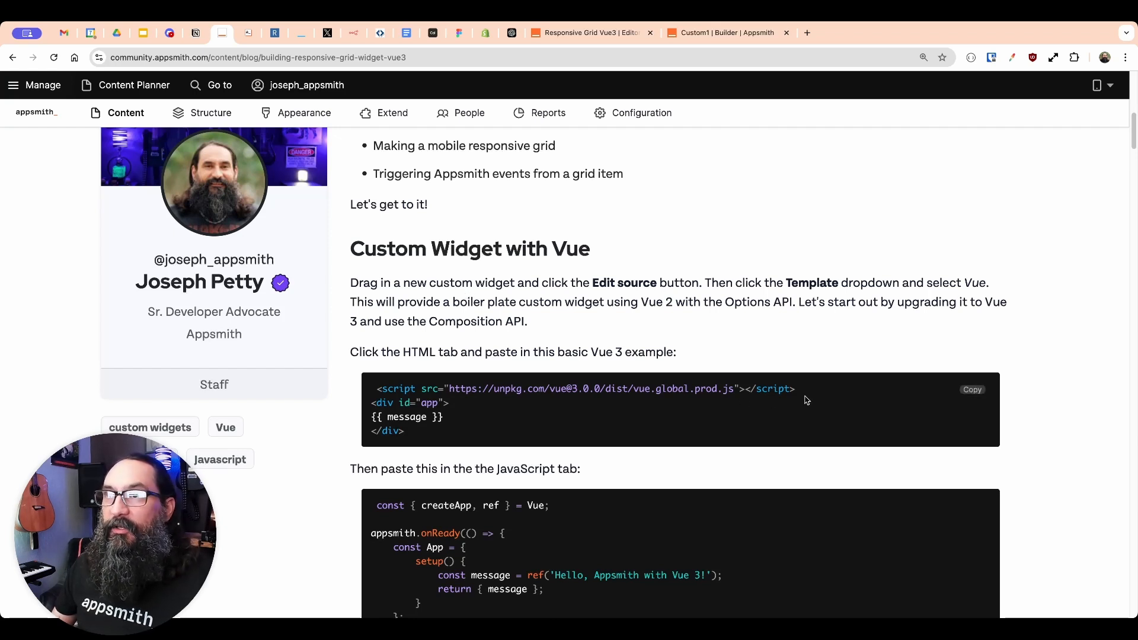
mouse_move(769, 377)
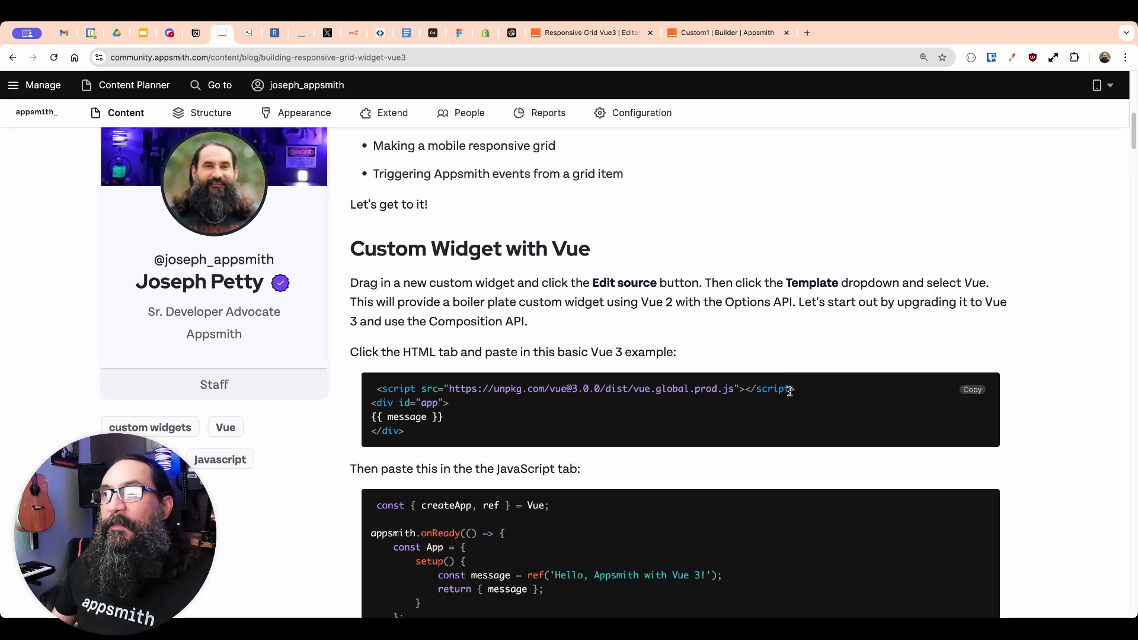
mouse_move(786, 388)
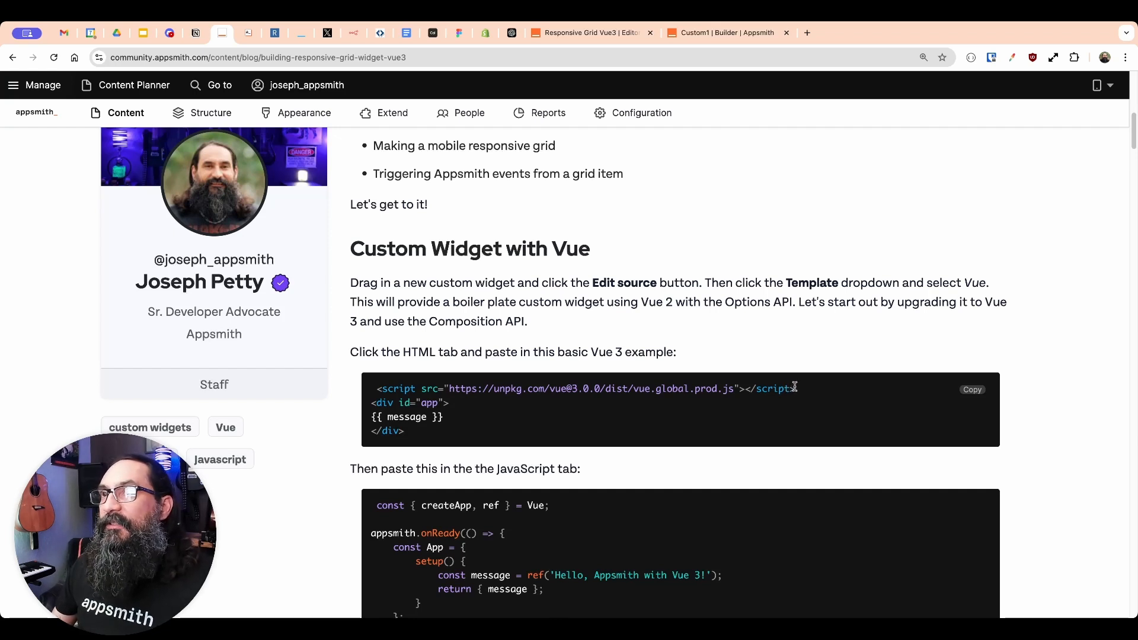
mouse_move(736, 380)
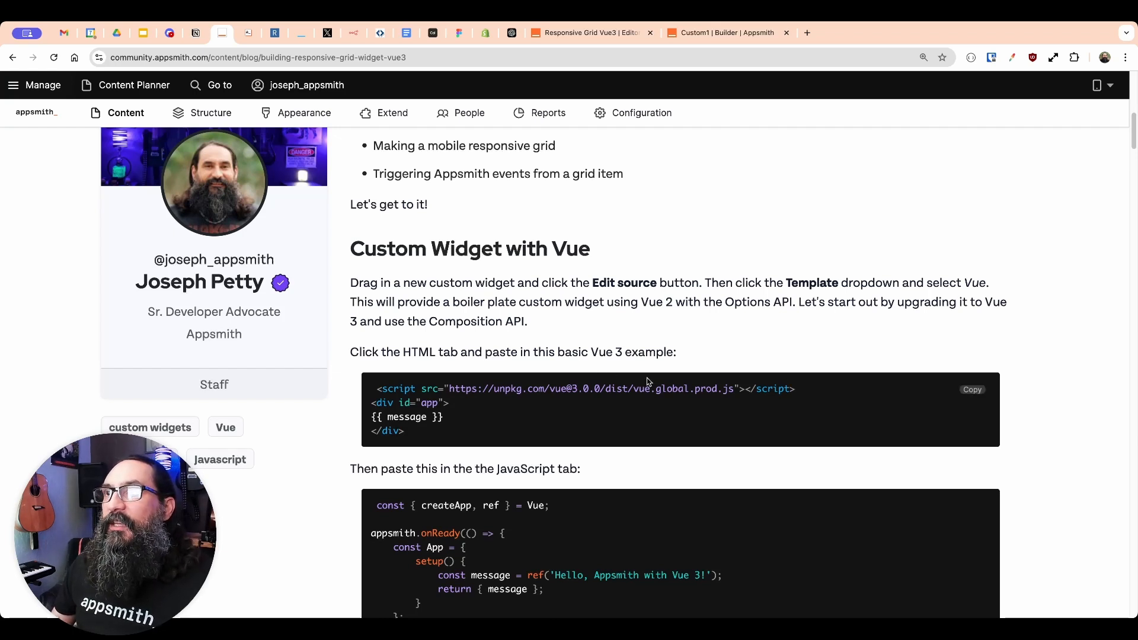
mouse_move(973, 390)
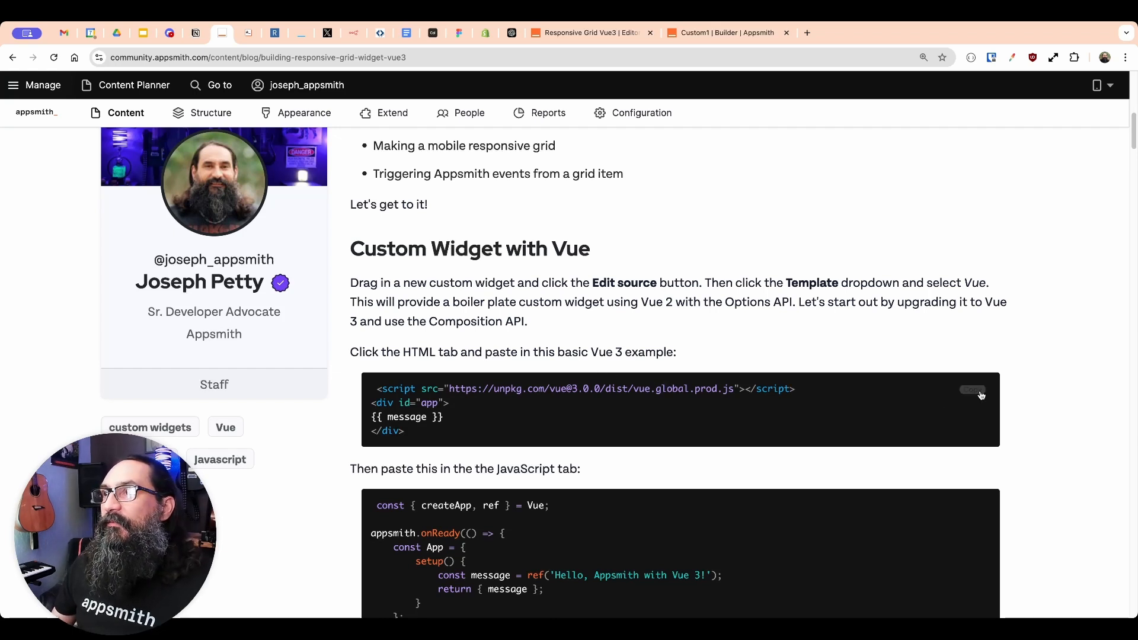
mouse_move(736, 388)
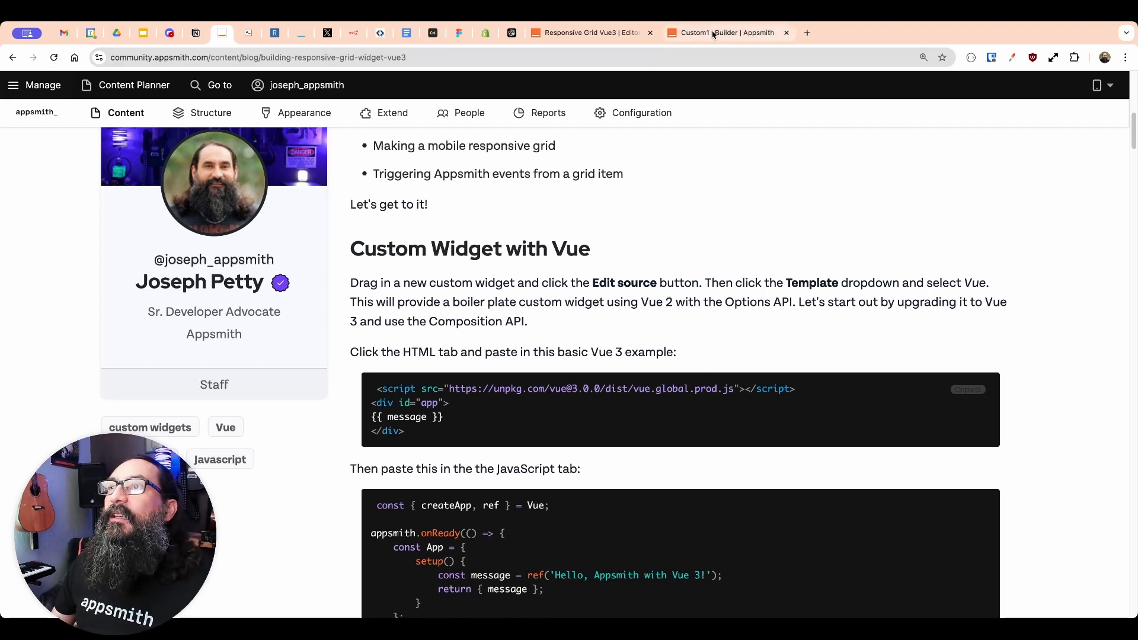
- Paste the Vue 3 HTML example into the widget's HTML, then return to the post's JavaScript block
left_click(722, 33)
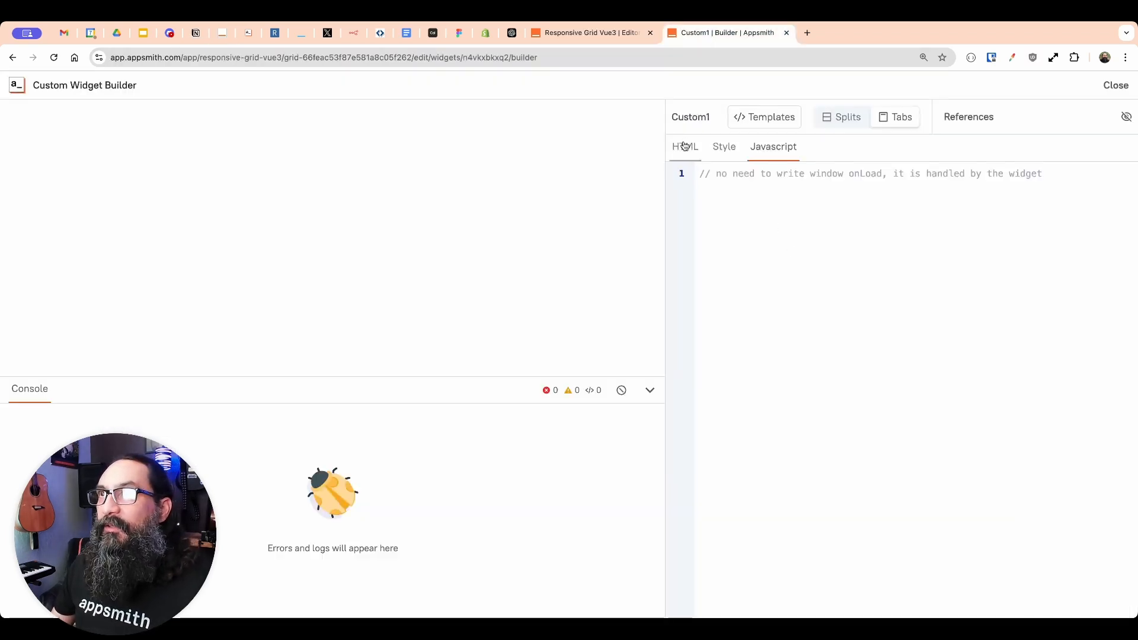
left_click(684, 146)
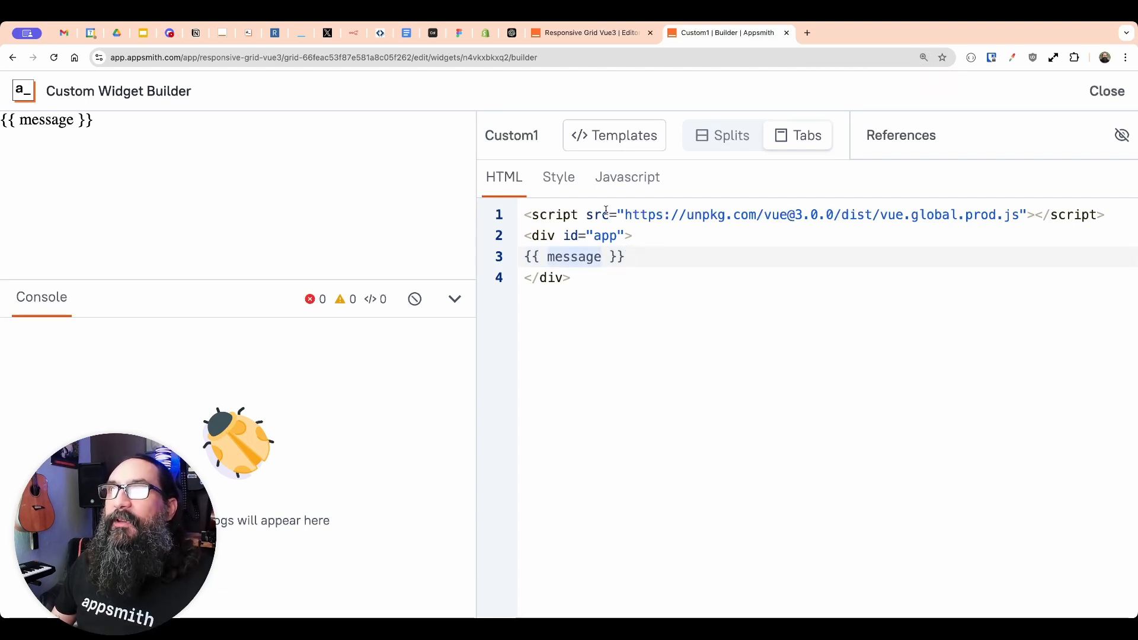
left_click(626, 177)
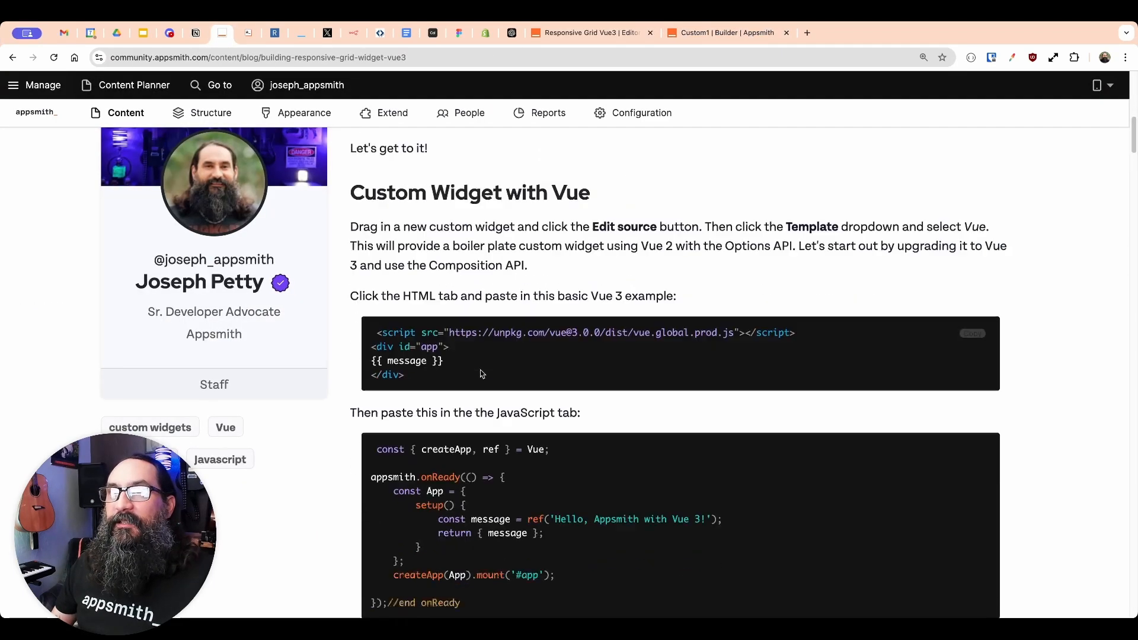
scroll("down", 3)
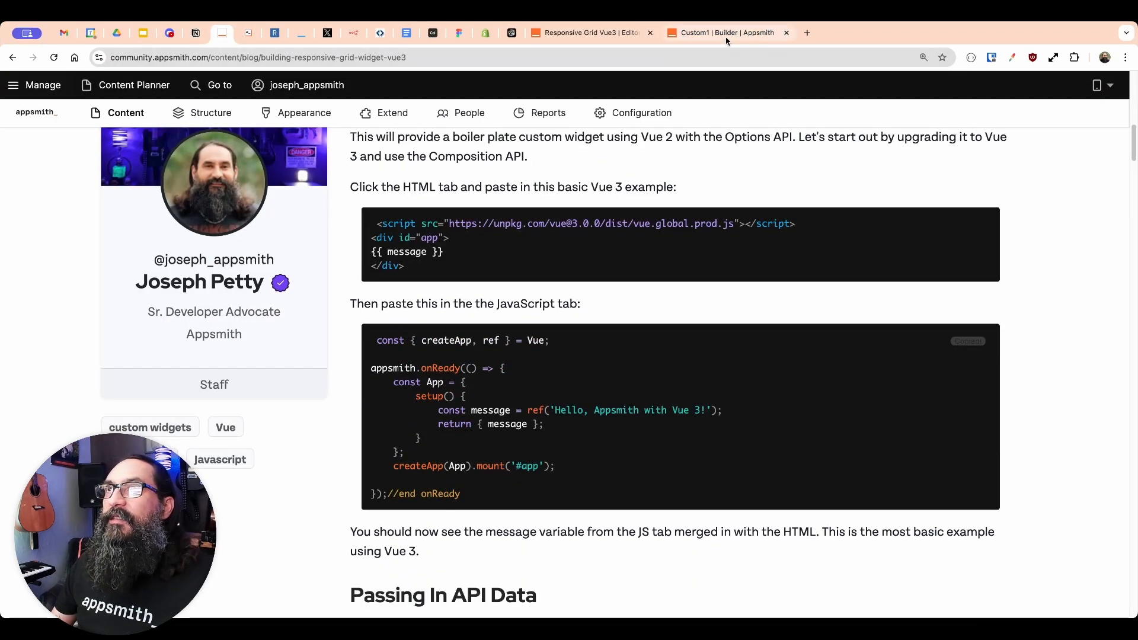
- Paste the Vue 3 JavaScript and add '!!' so the widget renders 'Hello, Appsmith with Vue 3!!!'
left_click(726, 34)
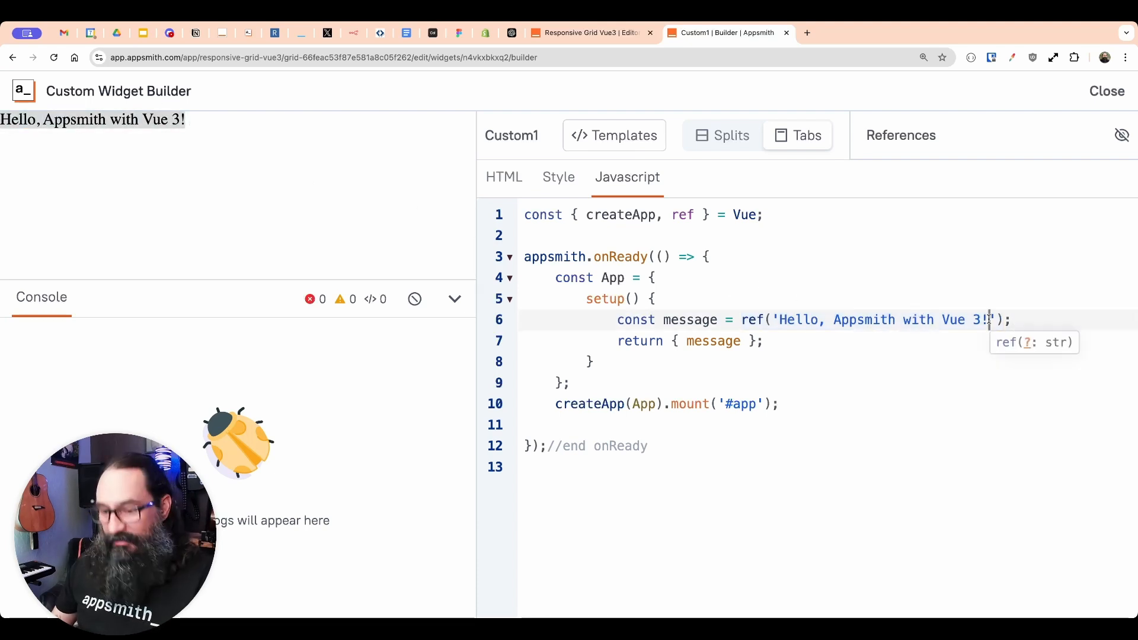
type("!!")
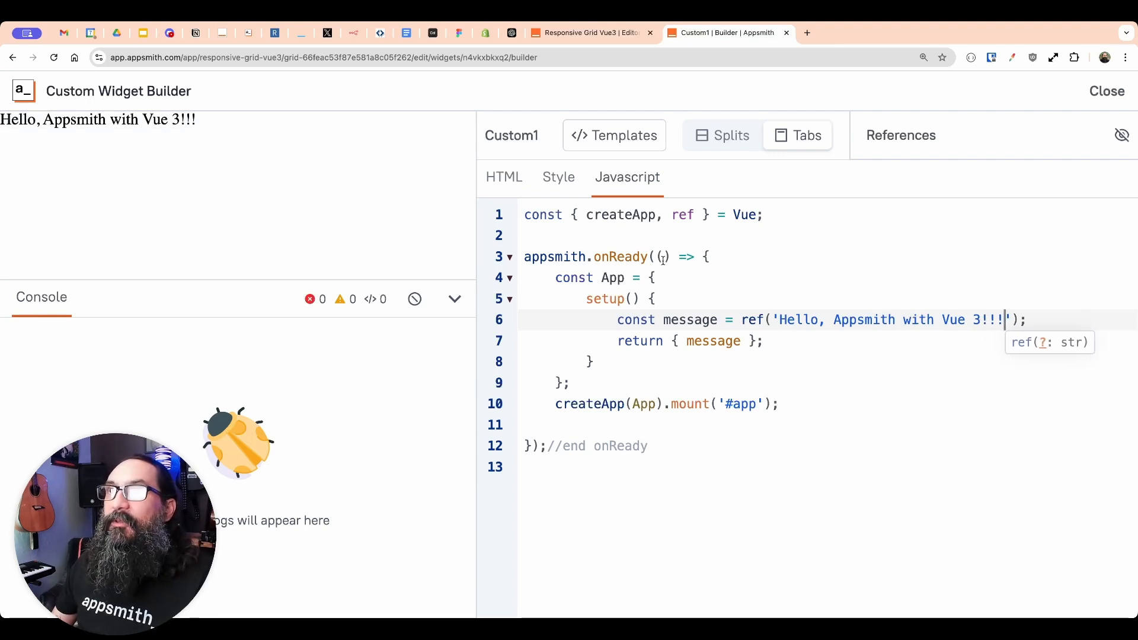
left_click(503, 177)
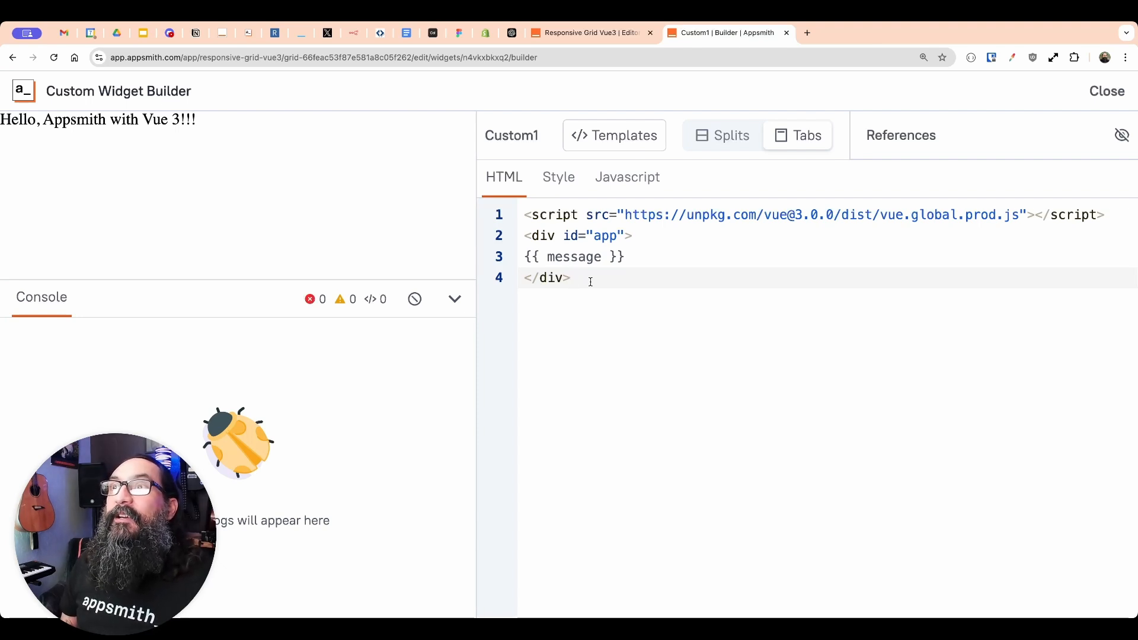
left_click(574, 278)
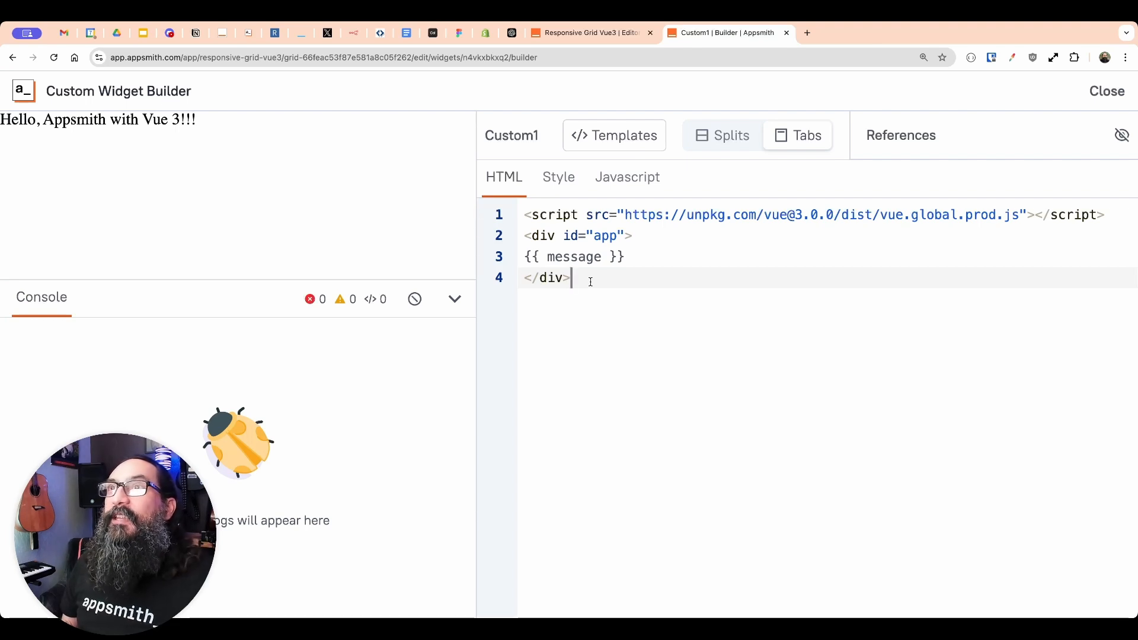
left_click(588, 33)
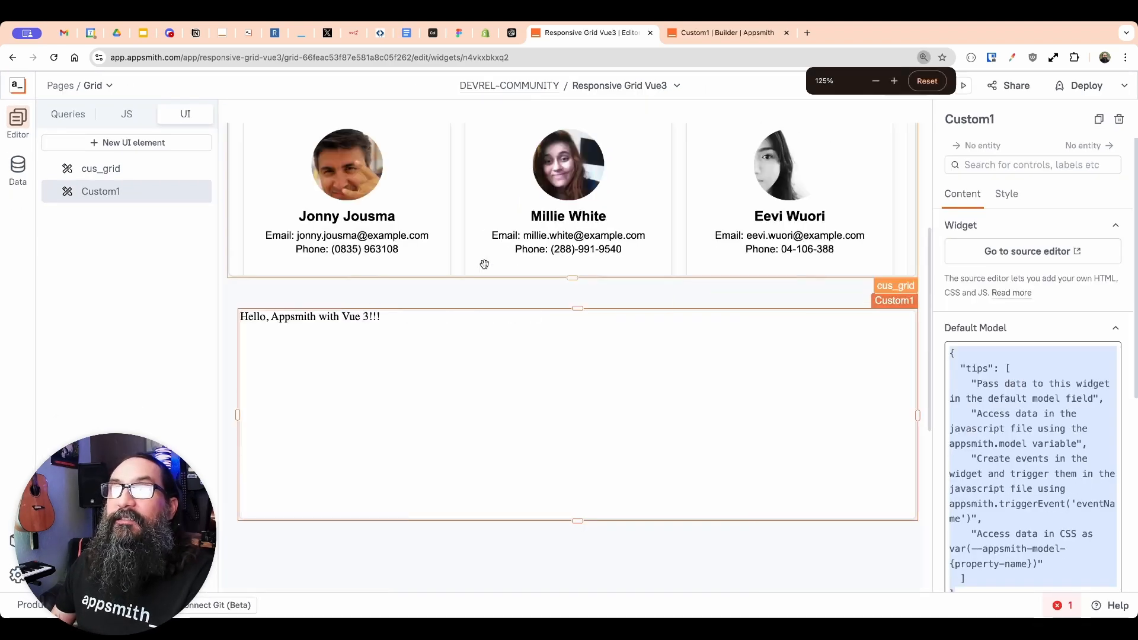
scroll("up", 3)
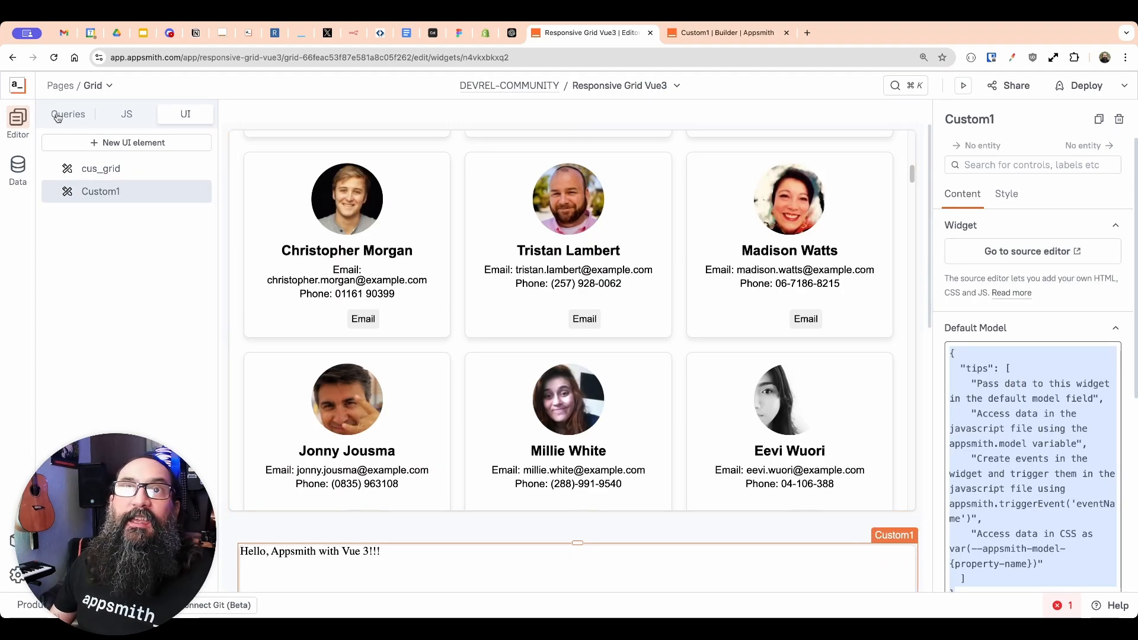
left_click(68, 113)
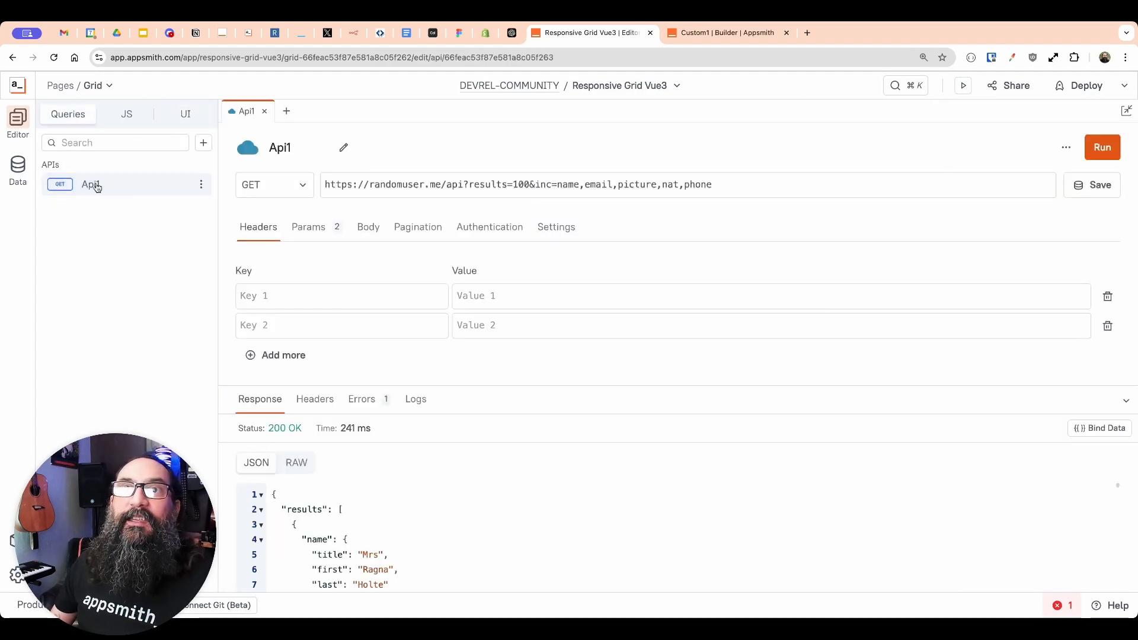
left_click(567, 184)
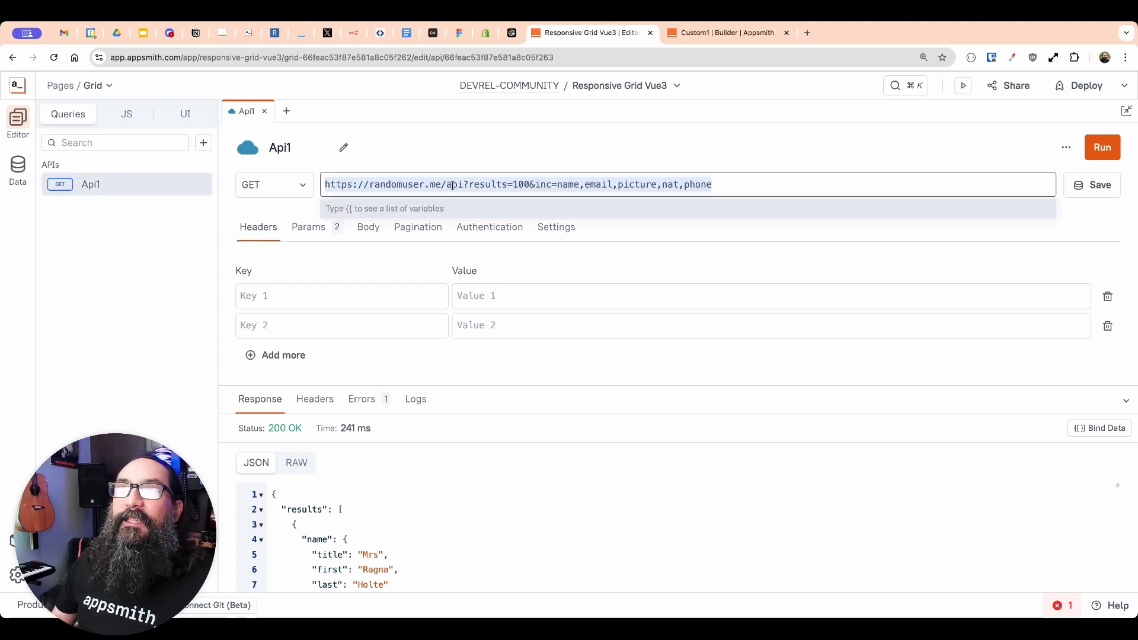
scroll("down", 3)
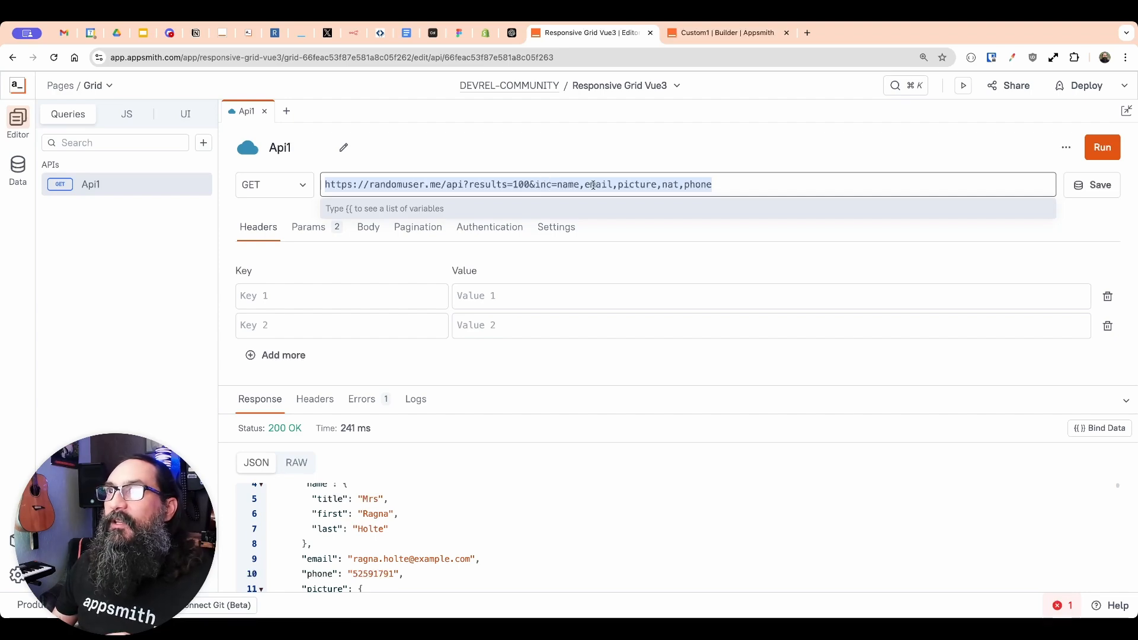
mouse_move(361, 66)
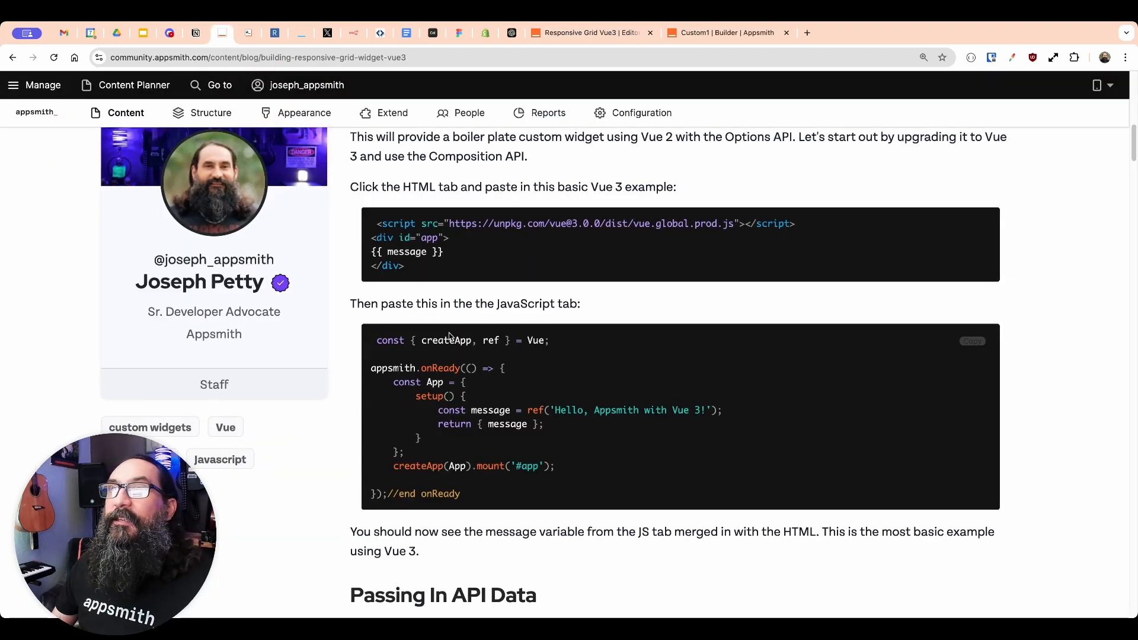
scroll("down", 3)
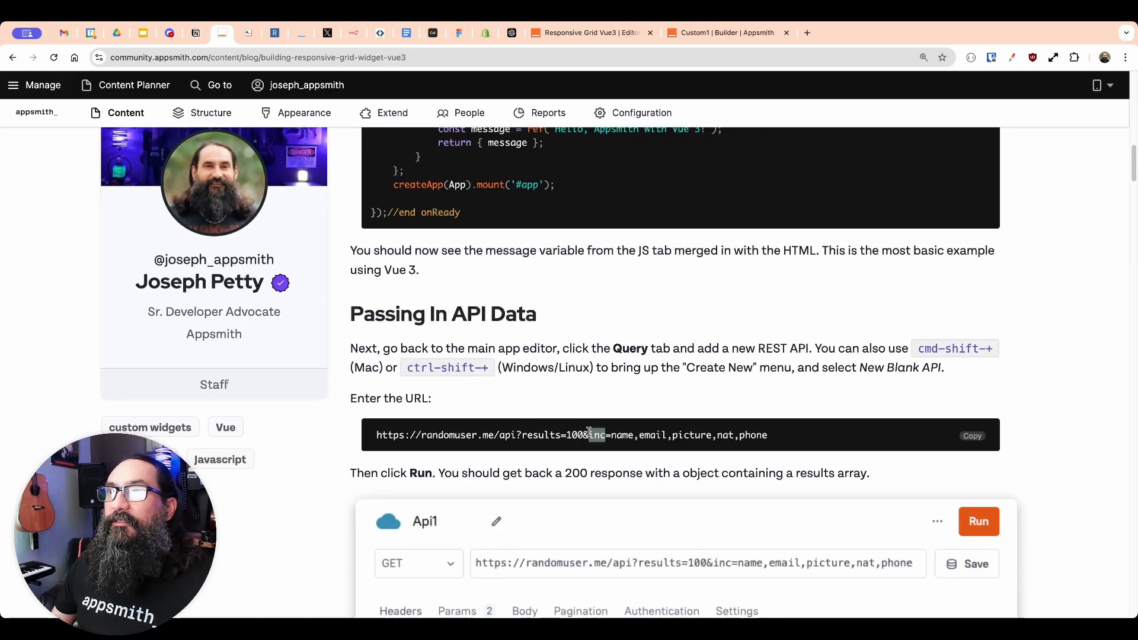
left_click(590, 33)
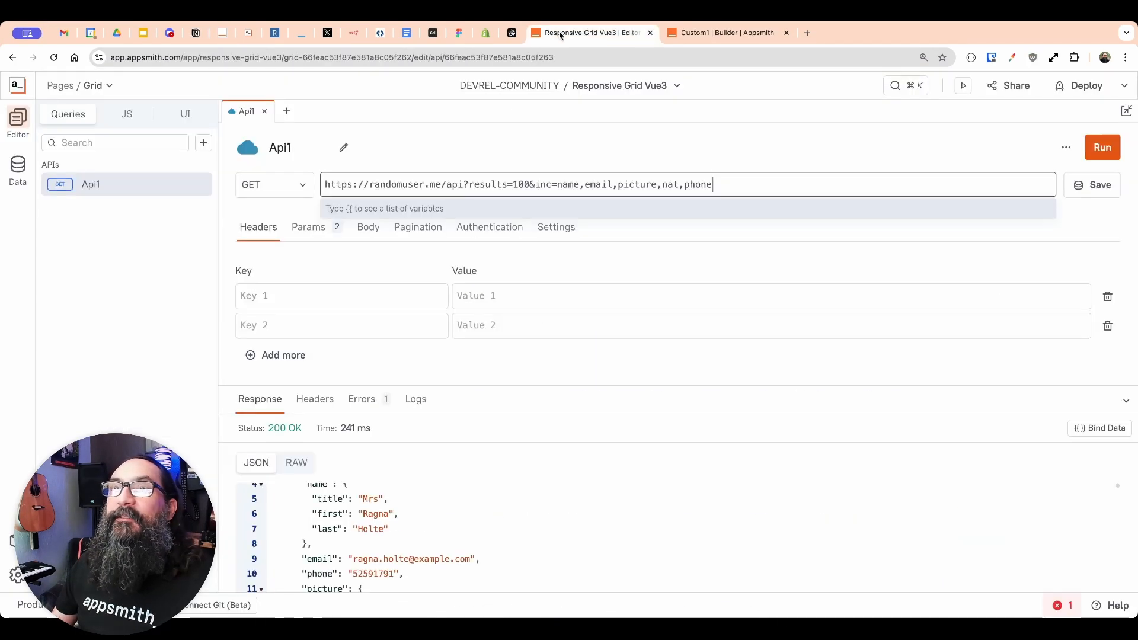
- Run Api1 and review the 200 OK response with 100 user records
scroll("up", 3)
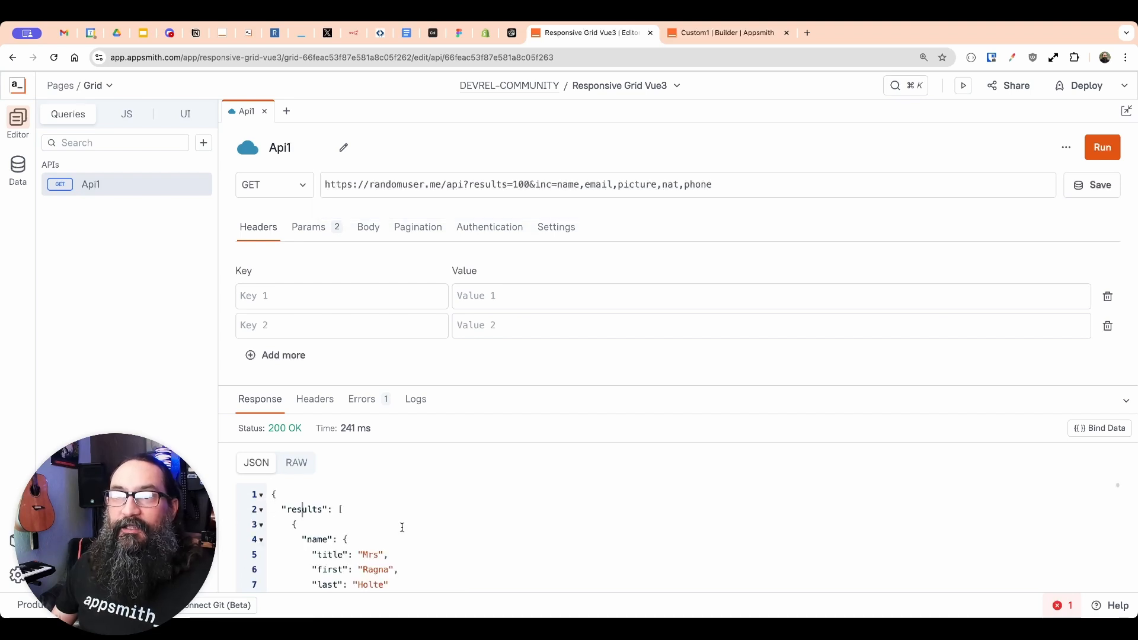
scroll("down", 3)
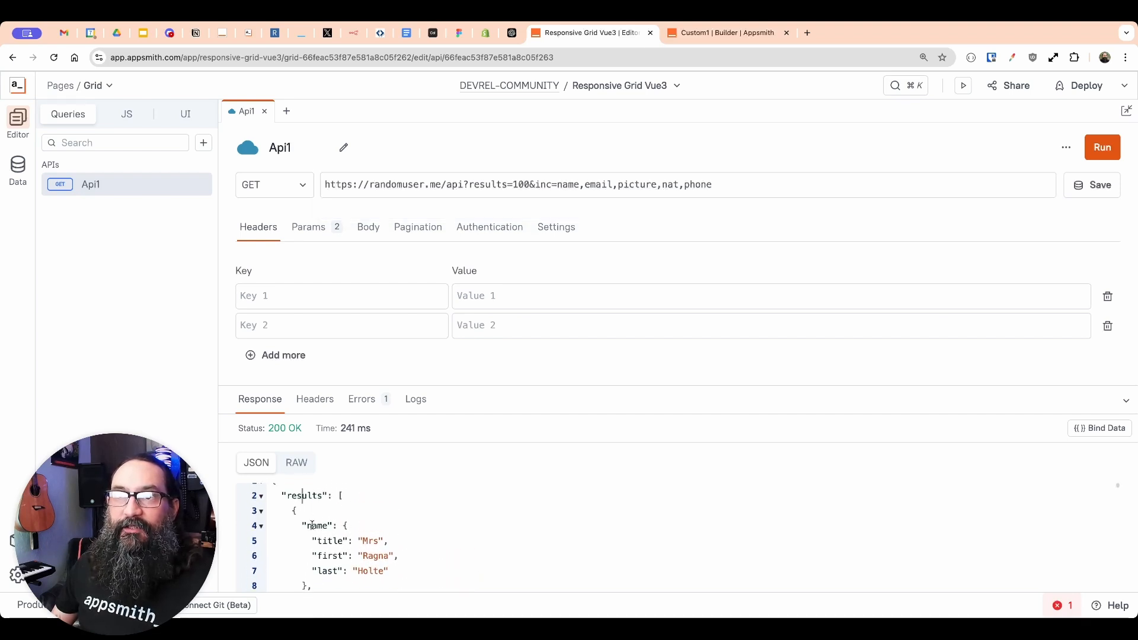
scroll("down", 3)
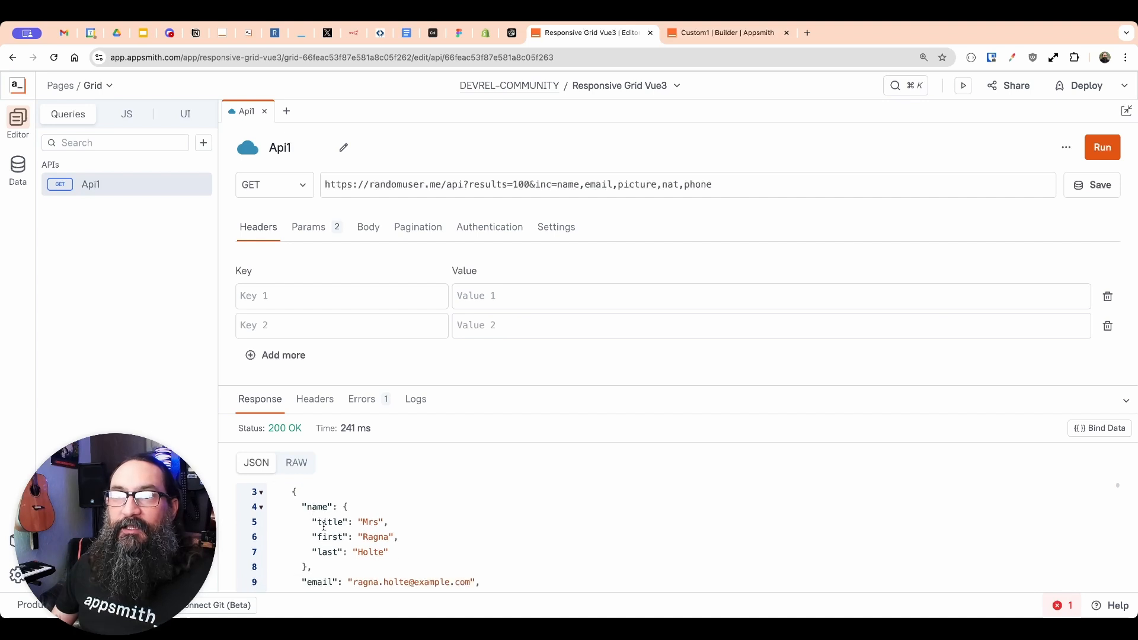
scroll("down", 3)
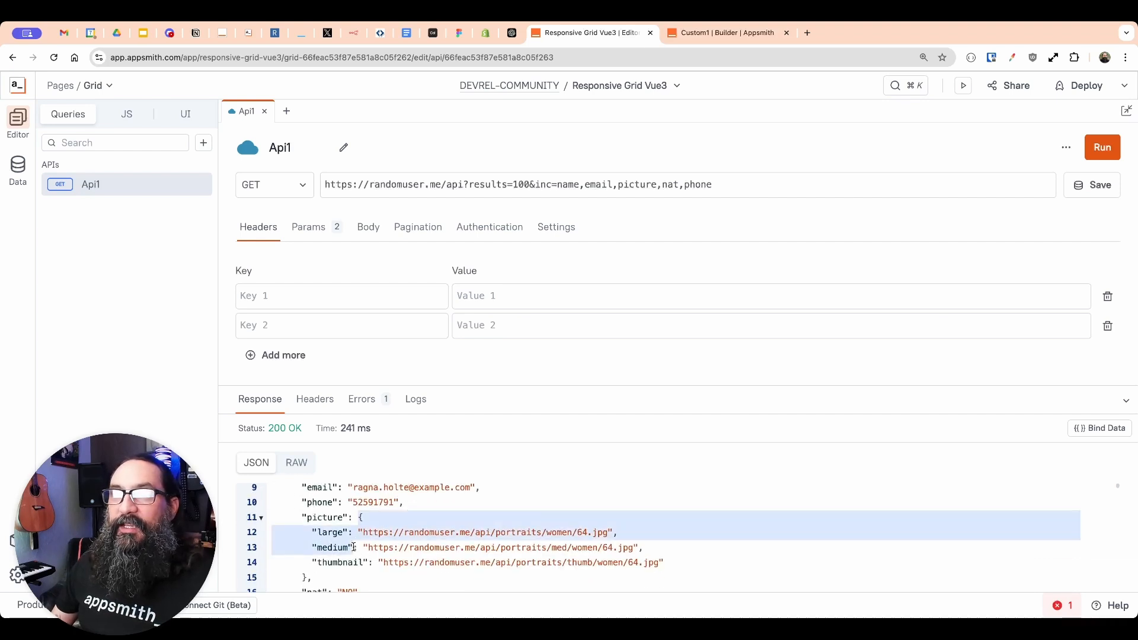
scroll("down", 3)
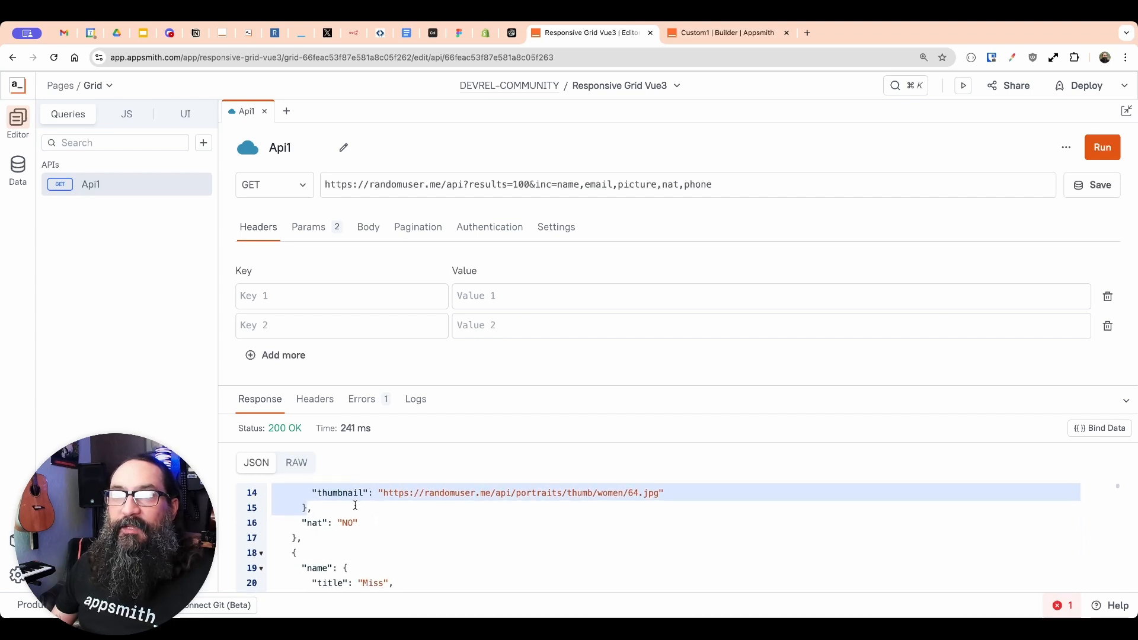
scroll("down", 3)
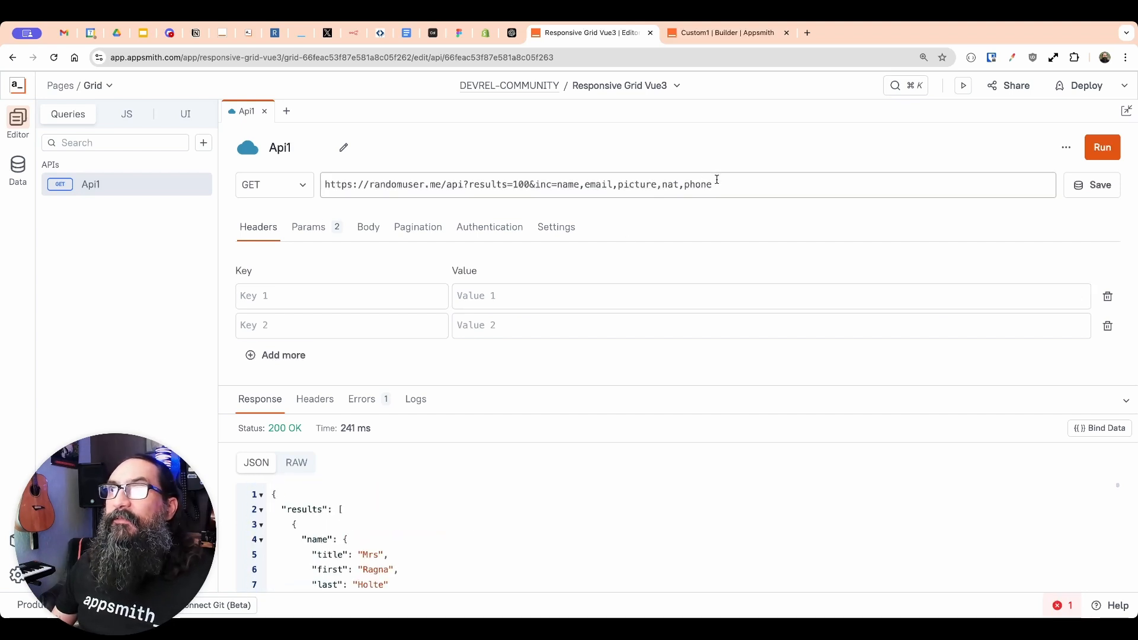
left_click(555, 185)
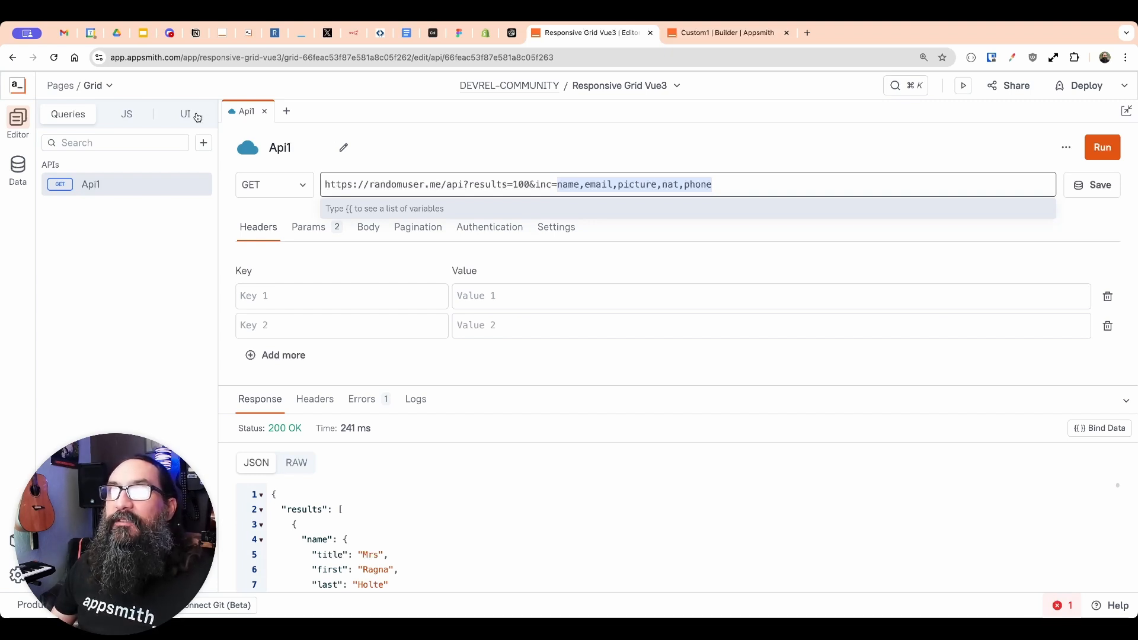
mouse_move(318, 442)
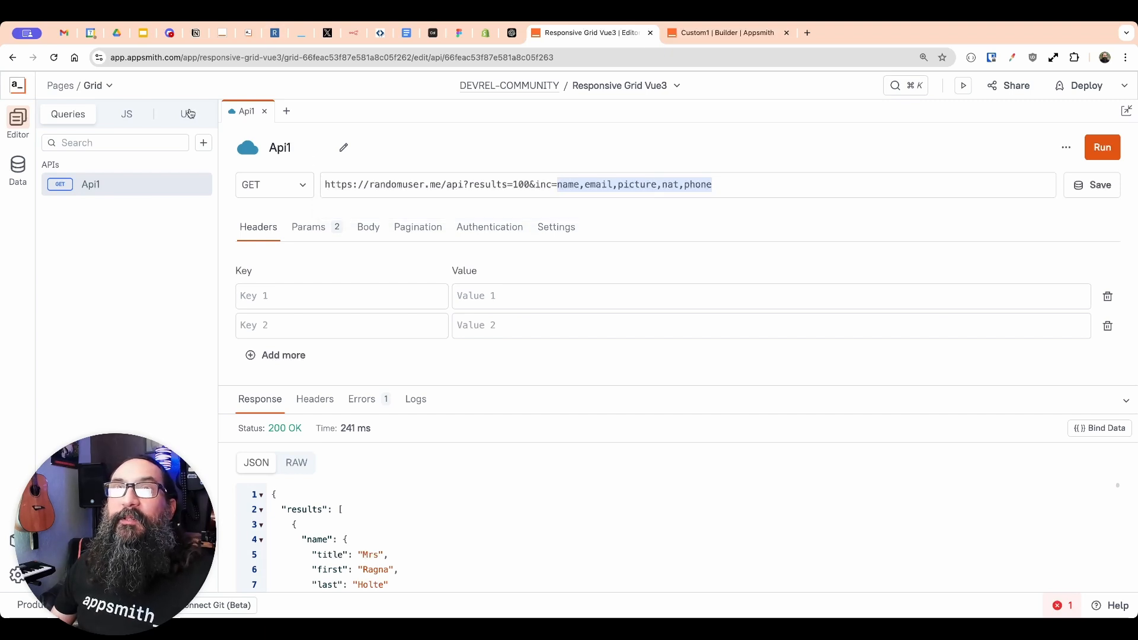
- Set Custom1's Default Model to {{ { users: Api1.data.results } }}
left_click(185, 114)
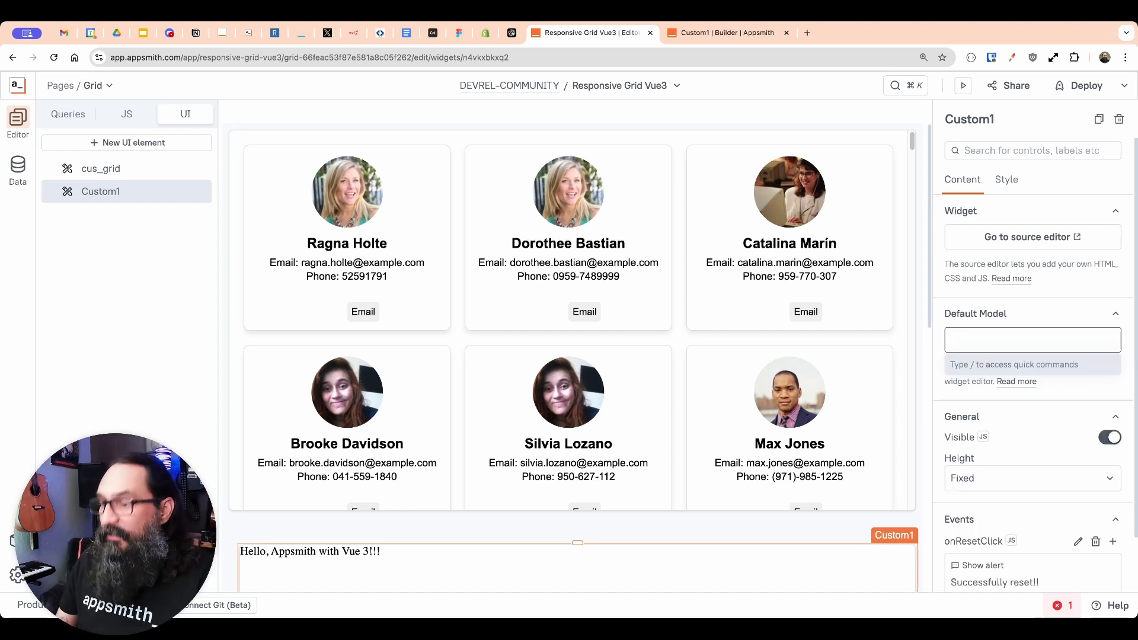
type("{{")
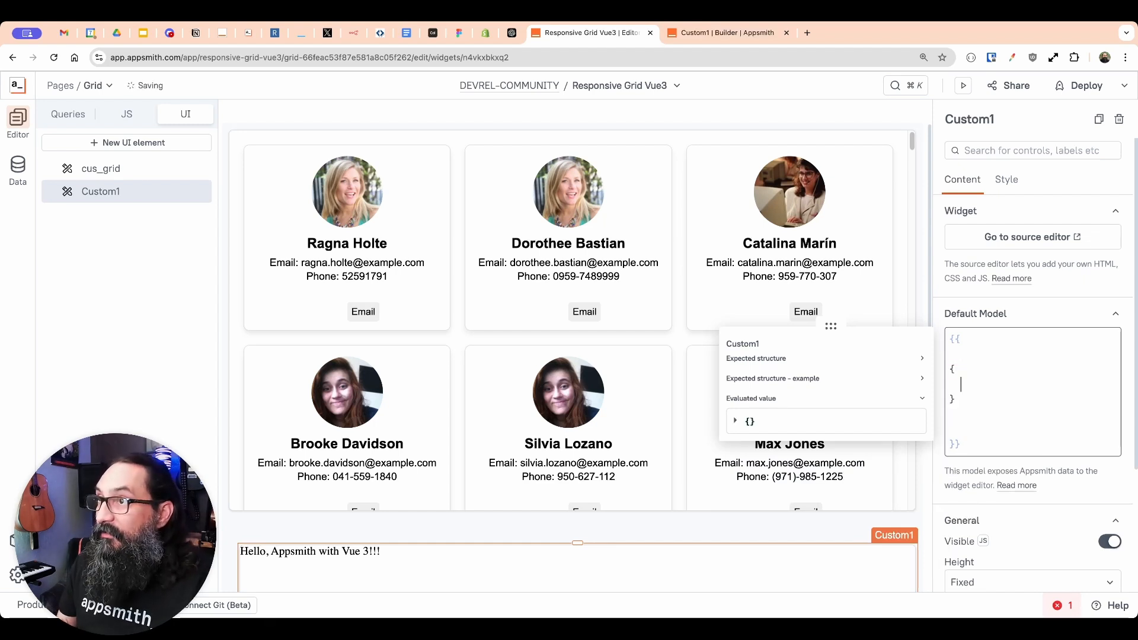
type("user")
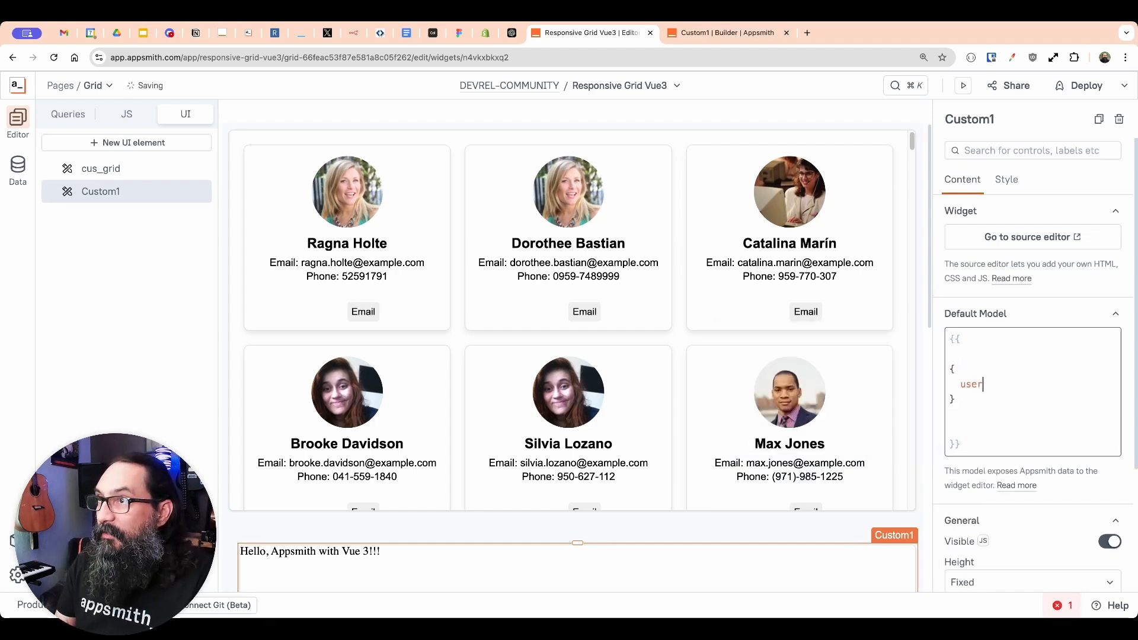
type("s: Api1.data.results")
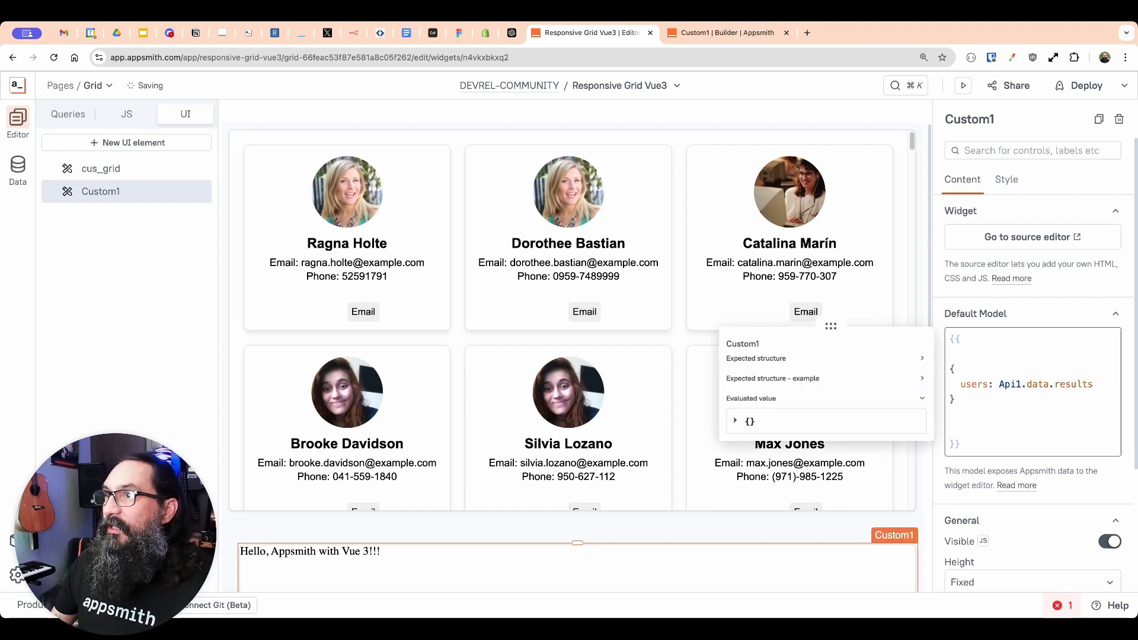
left_click(735, 420)
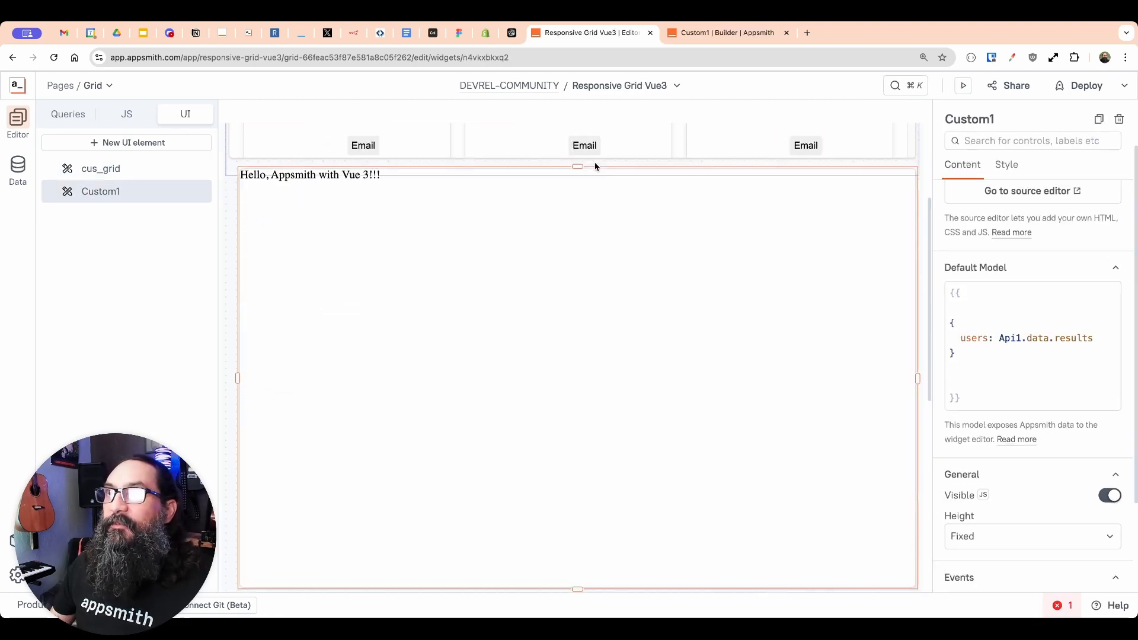
- Confirm the model evaluates to a users list, expand the first record, and head to the source editor
left_click(1010, 338)
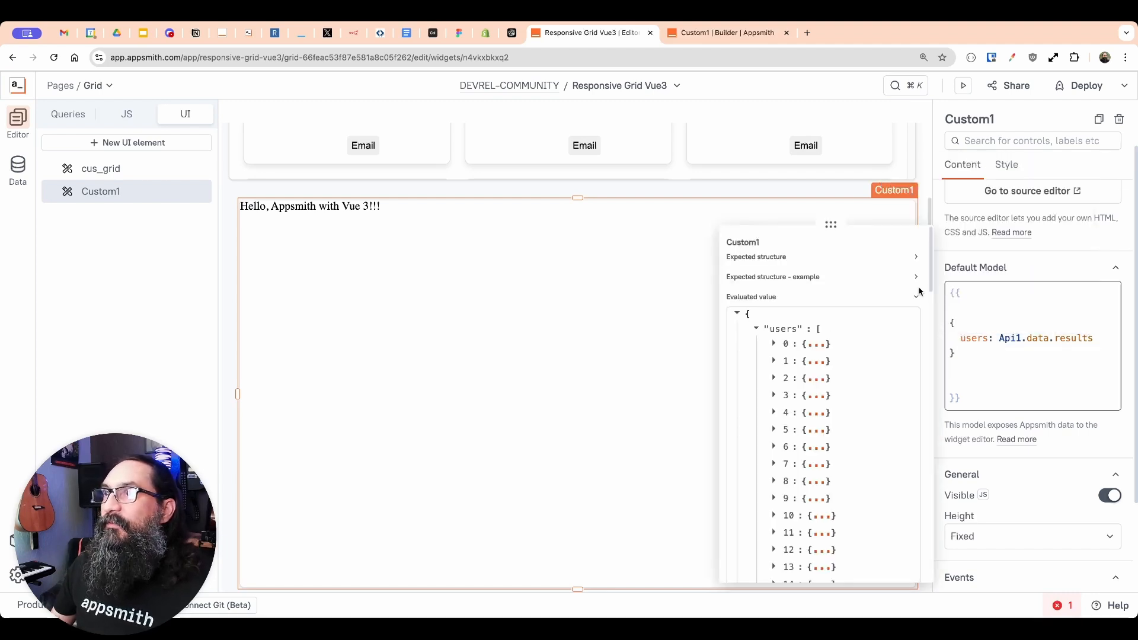
left_click(774, 344)
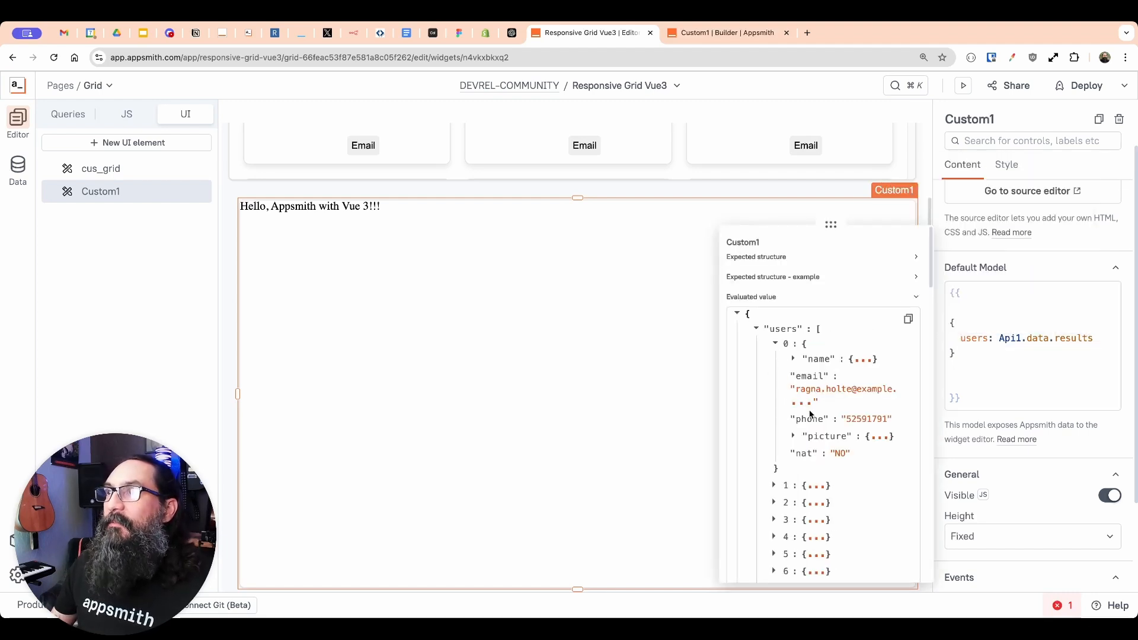
left_click(982, 347)
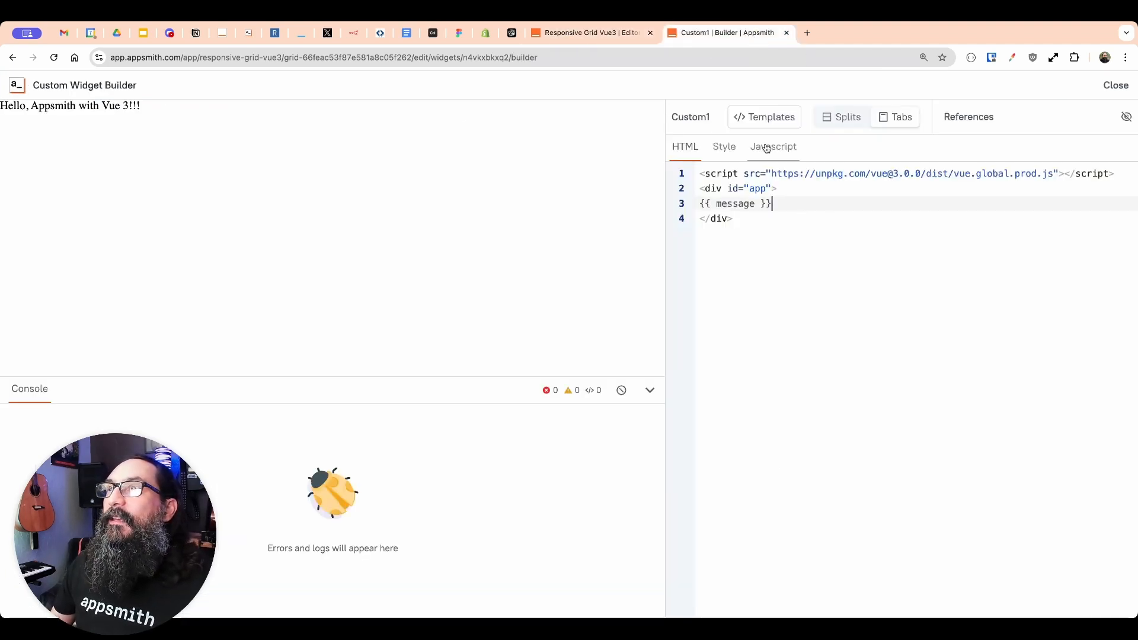
- Add const user = appsmith.model.users[0]; at the start of the setup function
left_click(773, 146)
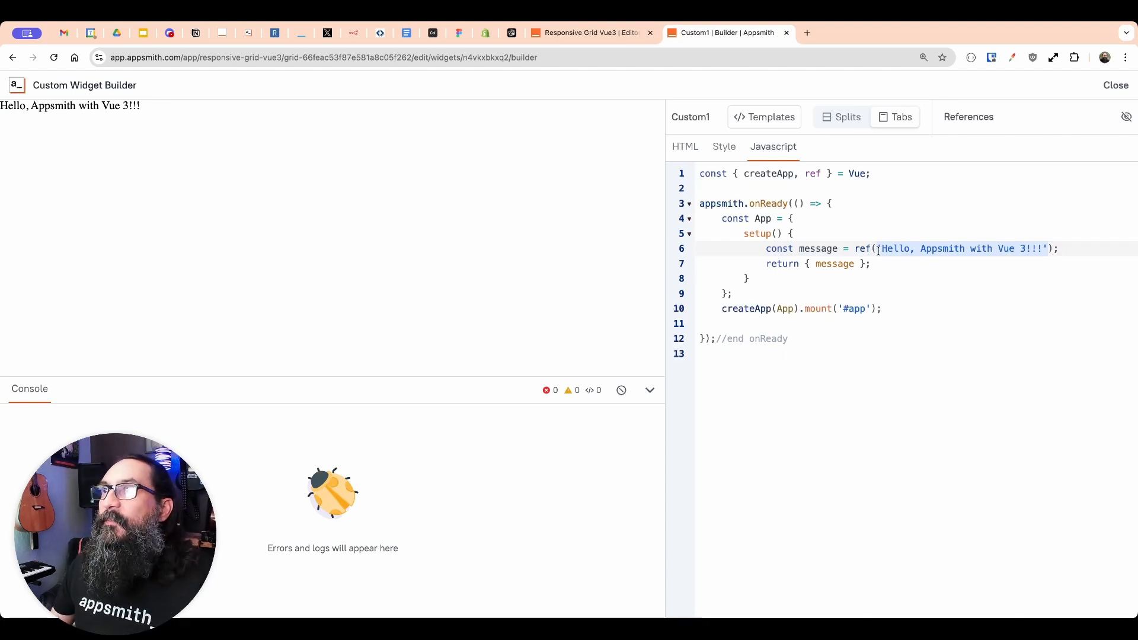
left_click(793, 218)
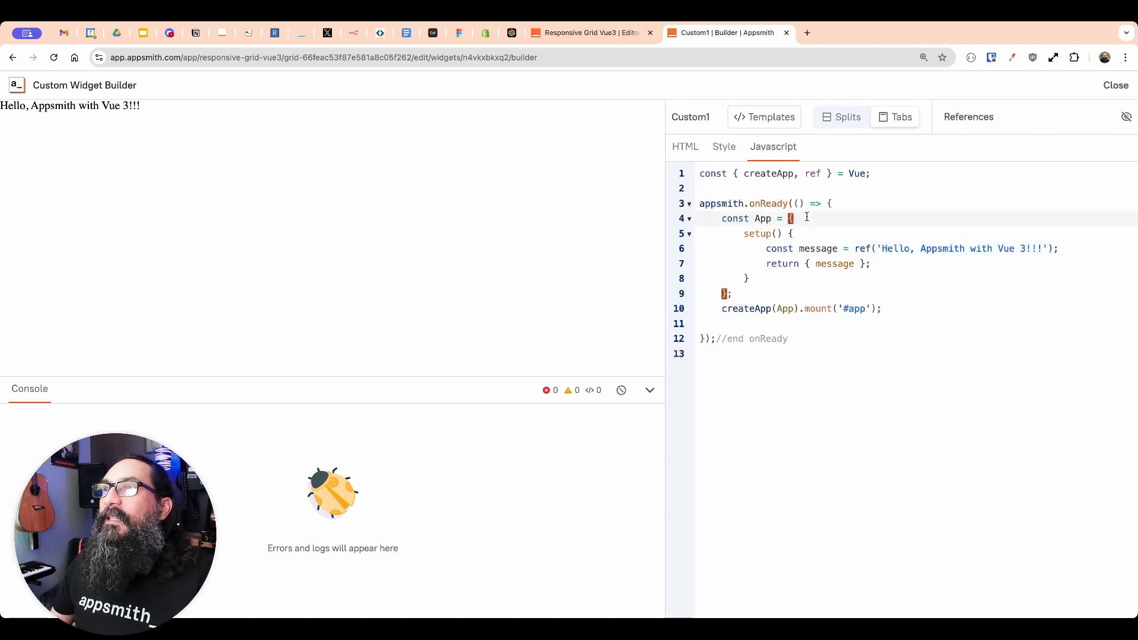
left_click(791, 234)
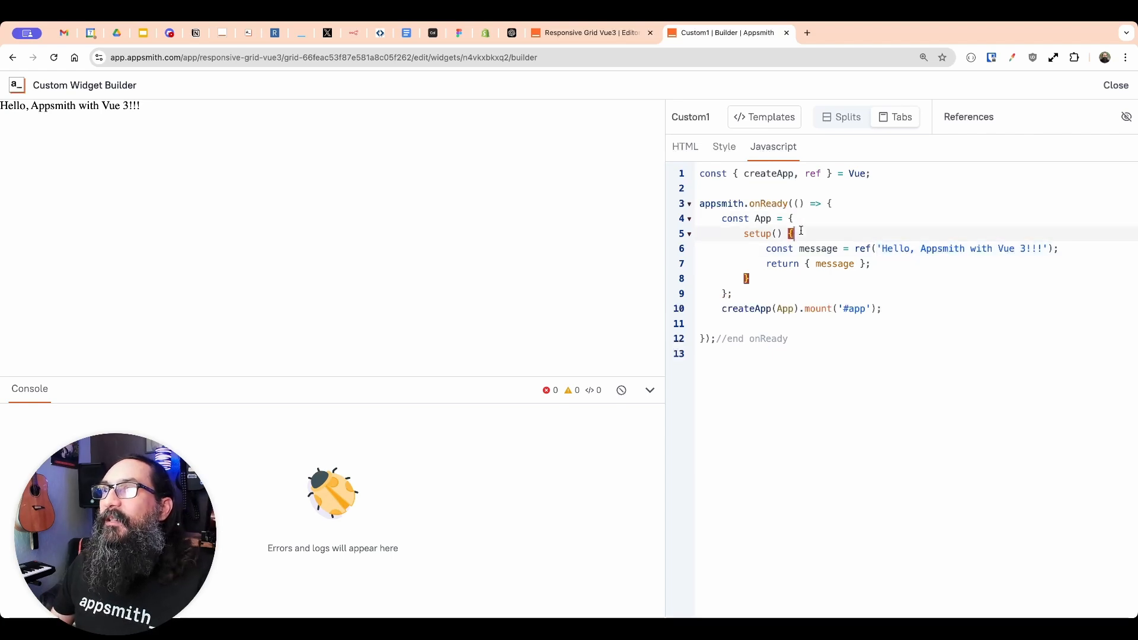
key("Enter")
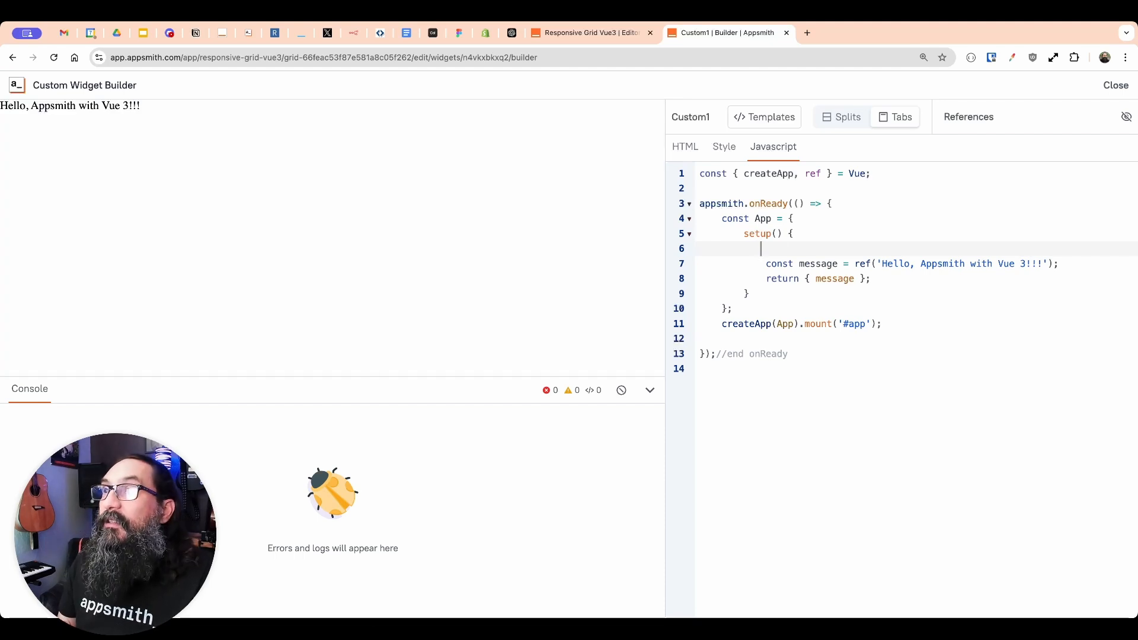
type("const user")
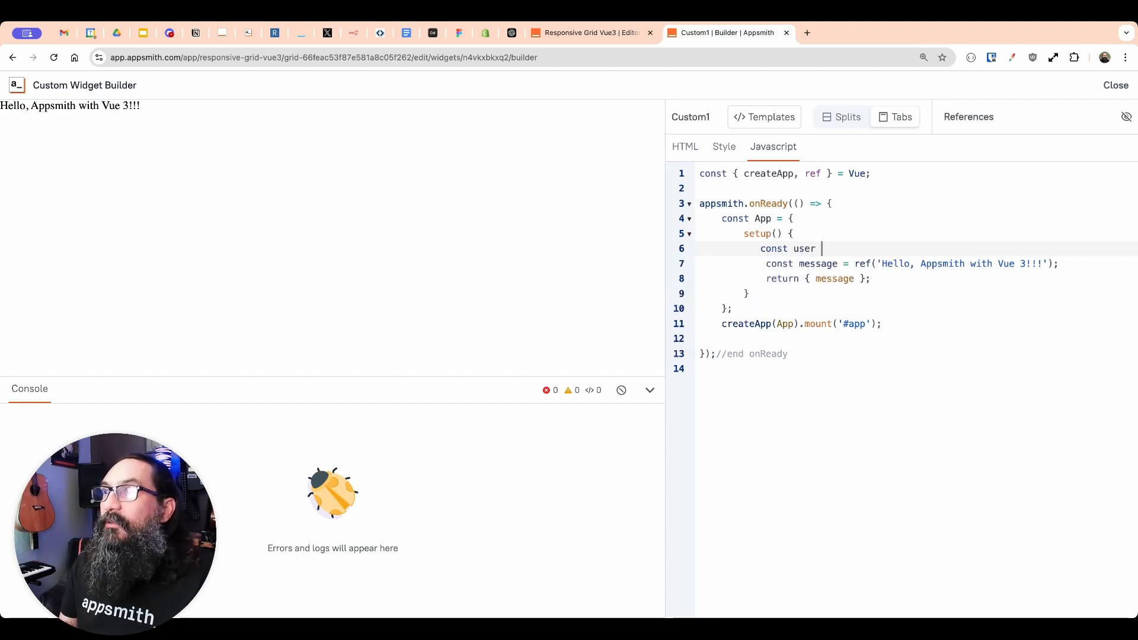
type("= Ap")
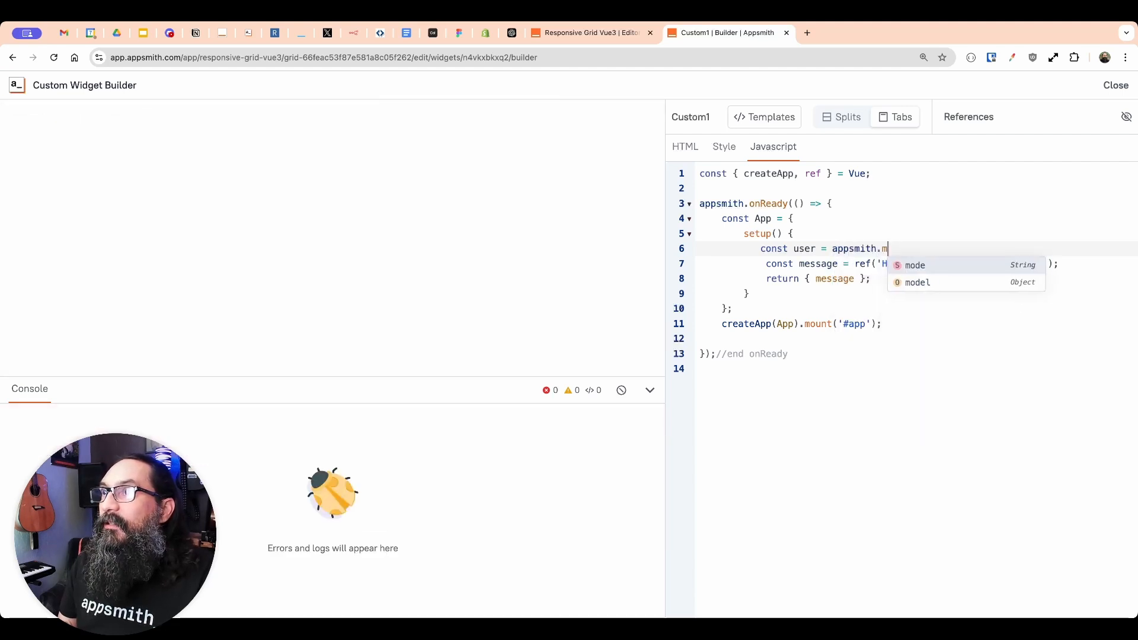
type("odel.users")
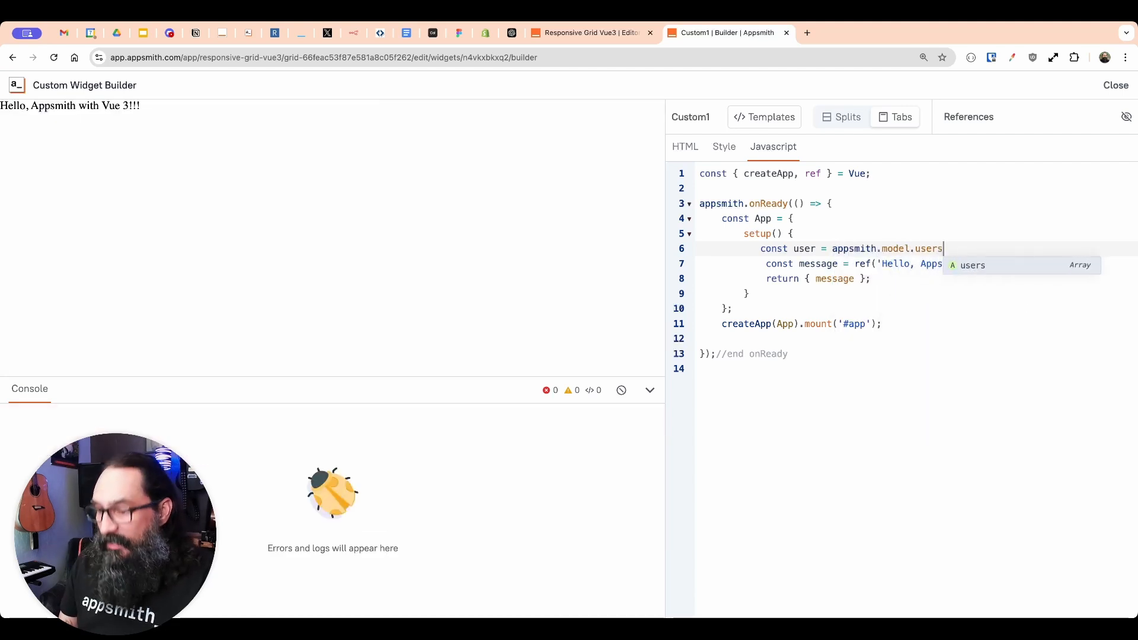
type("[0];")
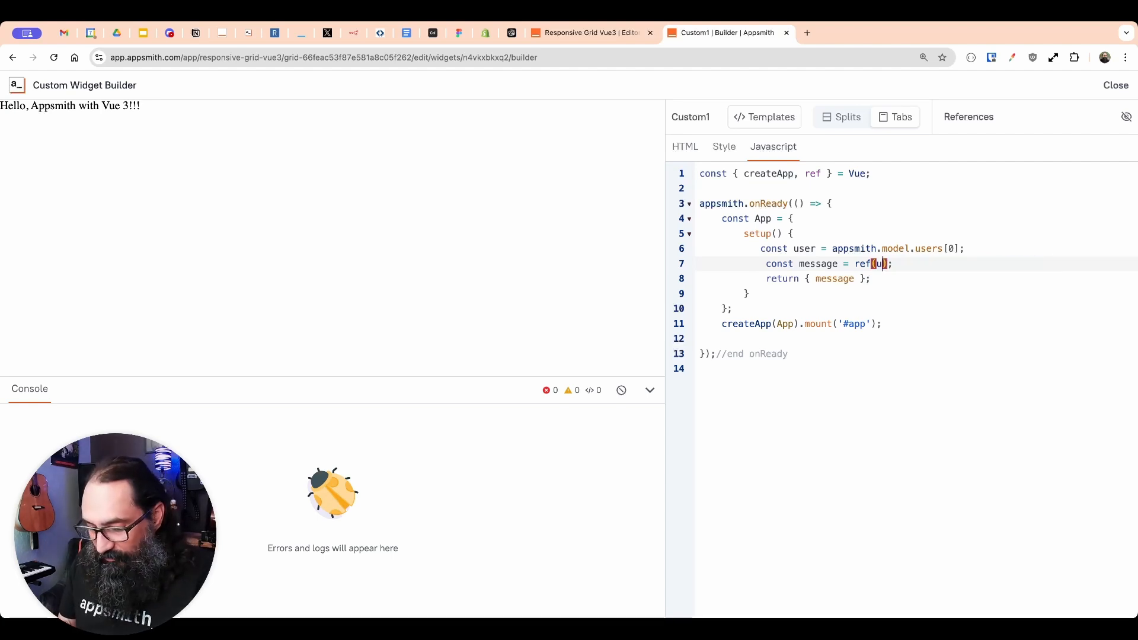
- Change the message ref to ref(user.name.first) so the preview shows the first user's name
type("user.")
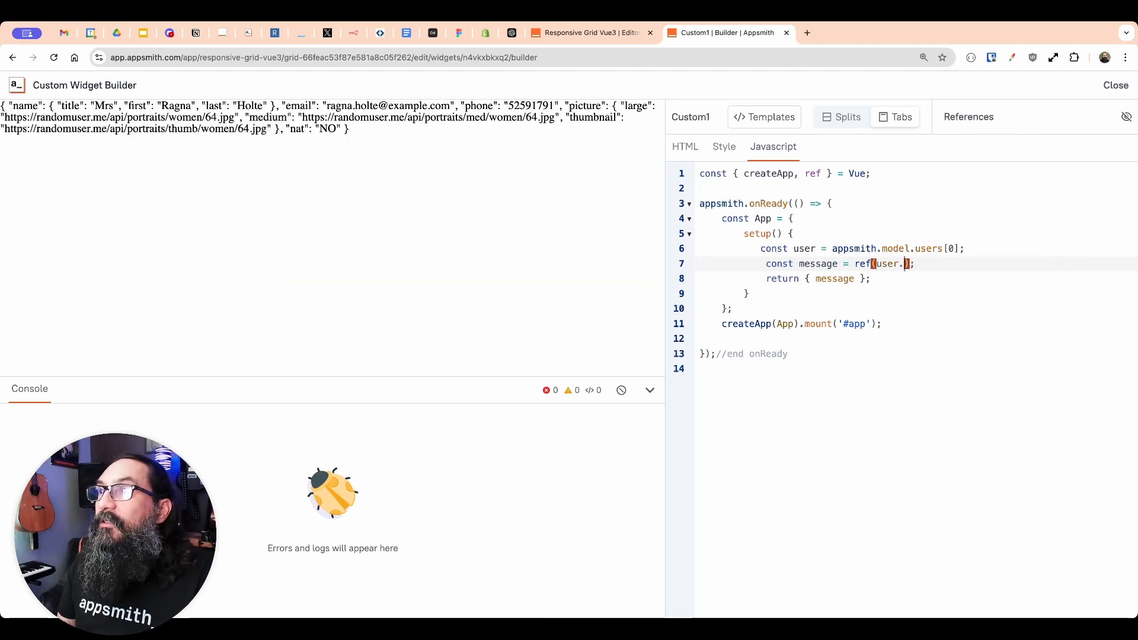
type("name.firs")
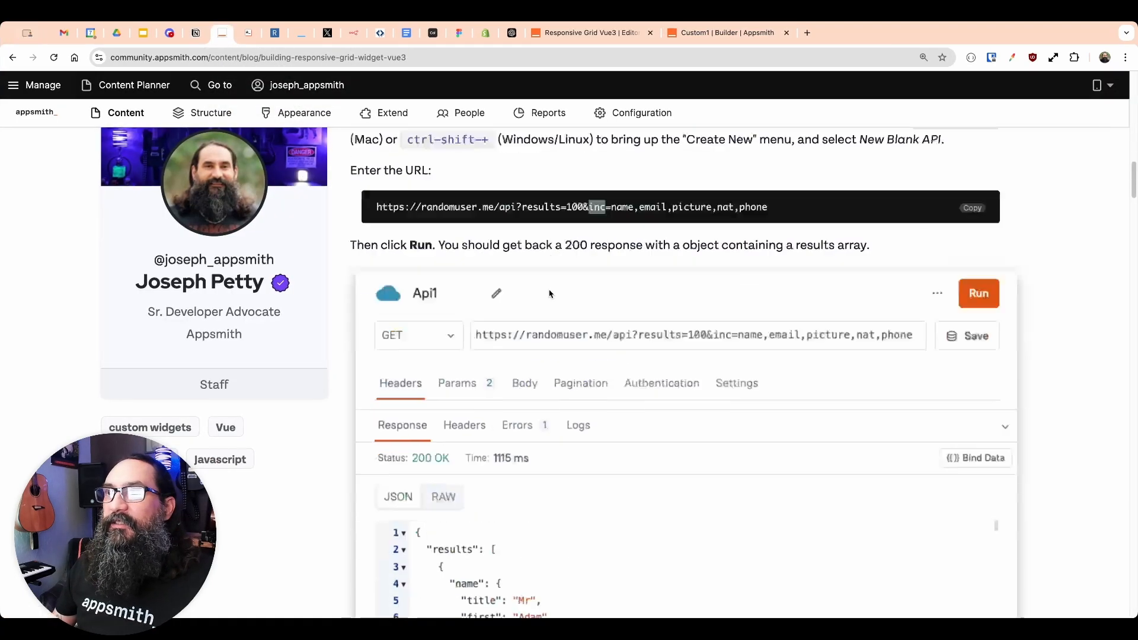
- Copy the blog's reactive users HTML and JavaScript into the widget so it lists each user's photo, name, email and phone
scroll("down", 3)
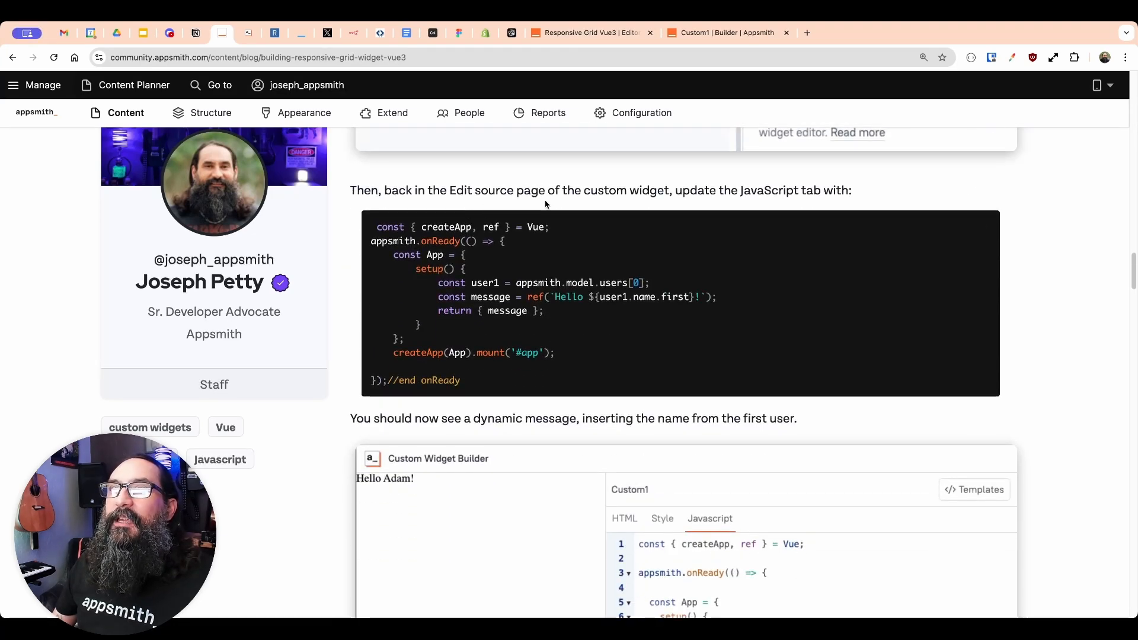
scroll("down", 3)
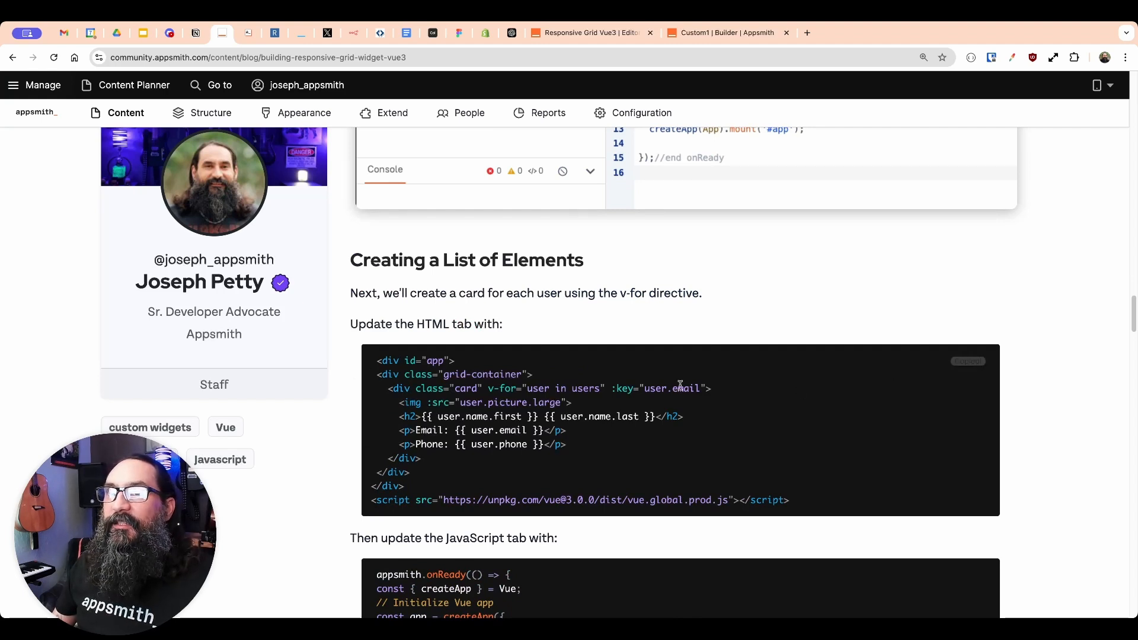
left_click(726, 33)
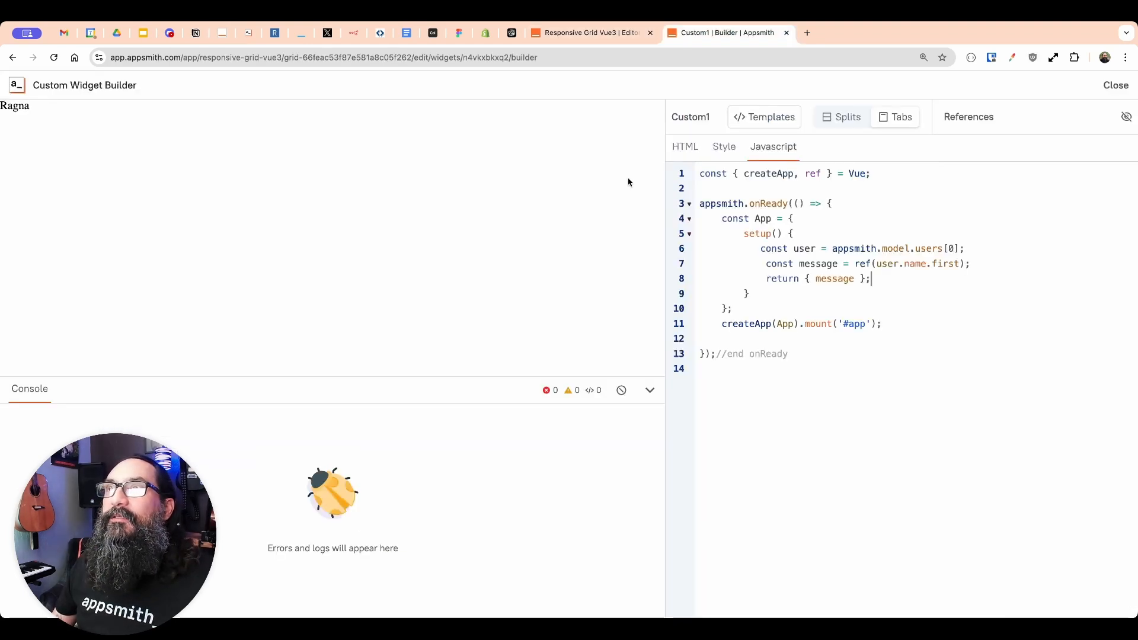
left_click(684, 146)
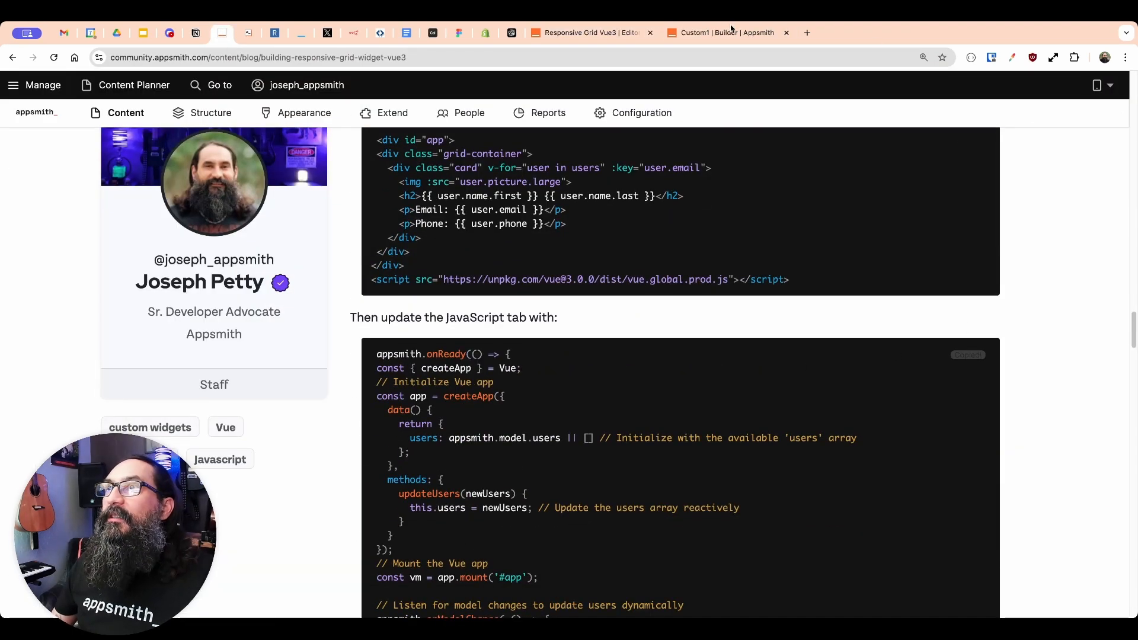
left_click(720, 33)
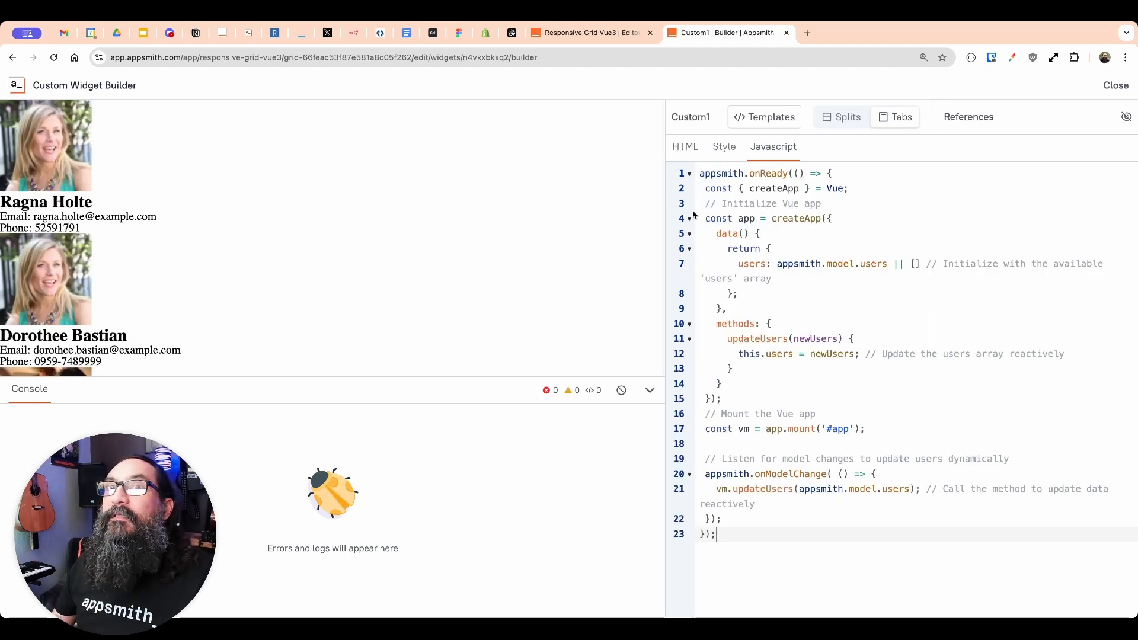
- Paste the Vue card template looping over users into the widget's HTML, tweaking the idx index
left_click(684, 146)
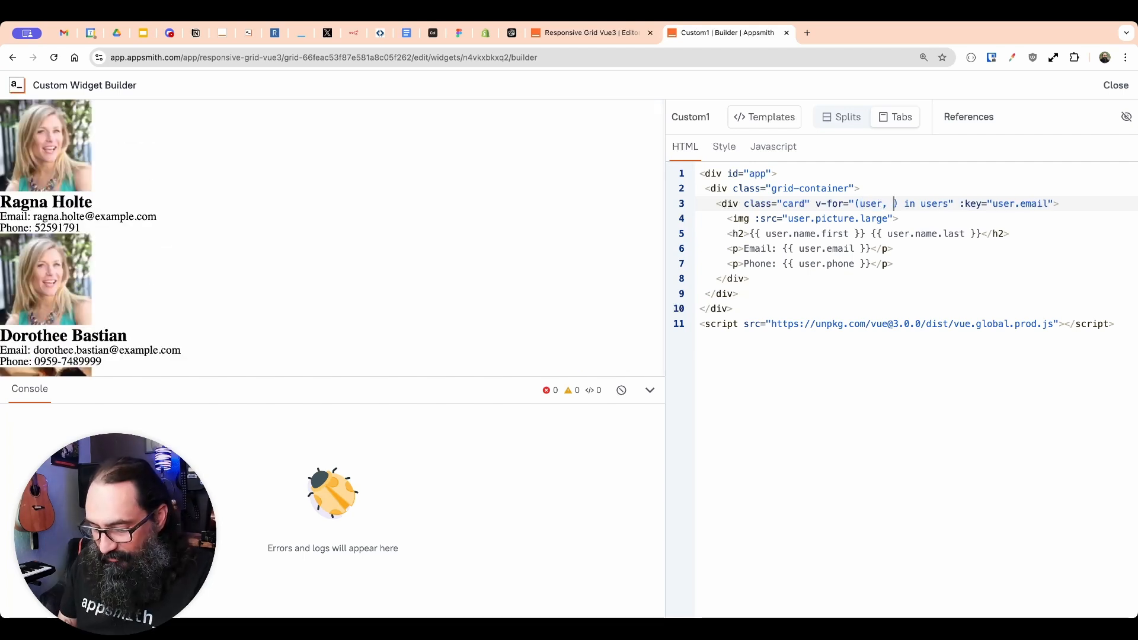
type("idx")
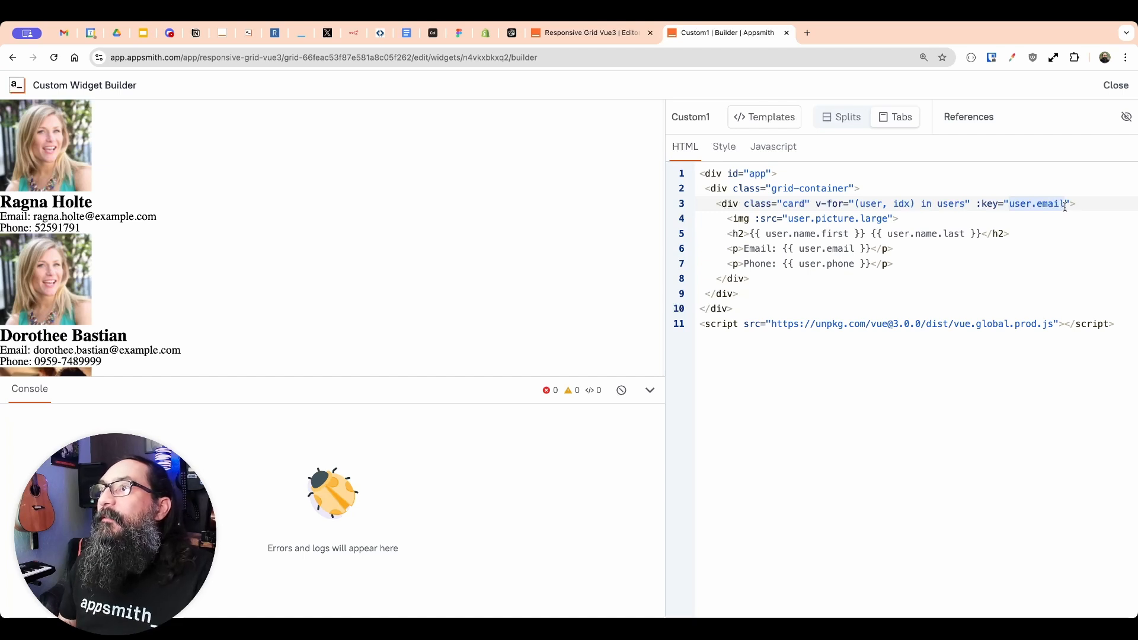
type("idx")
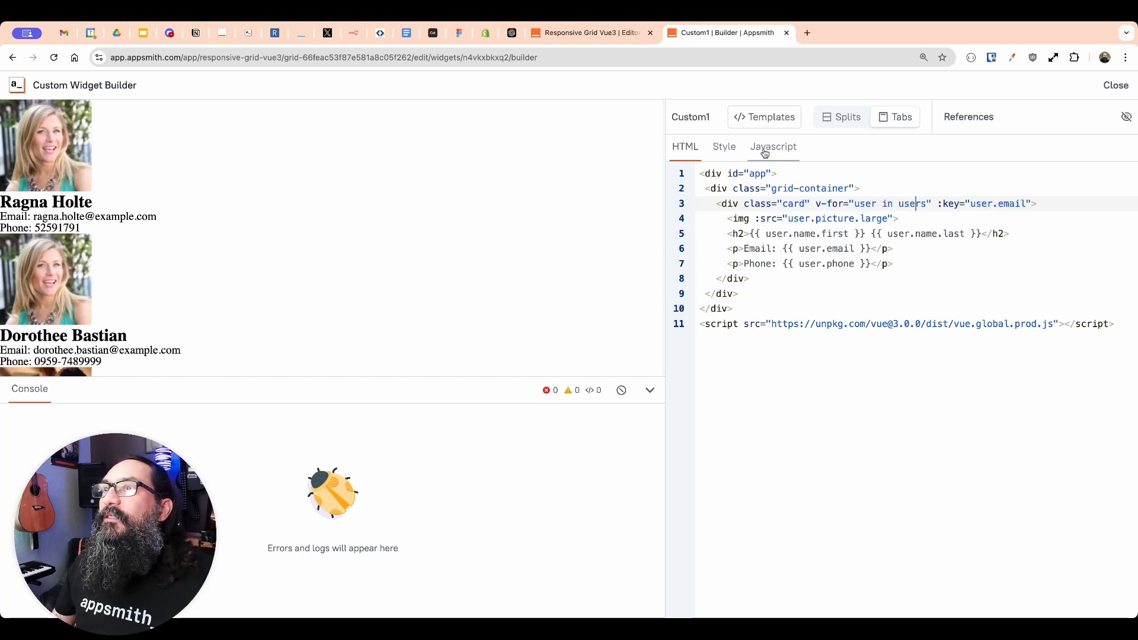
left_click(771, 147)
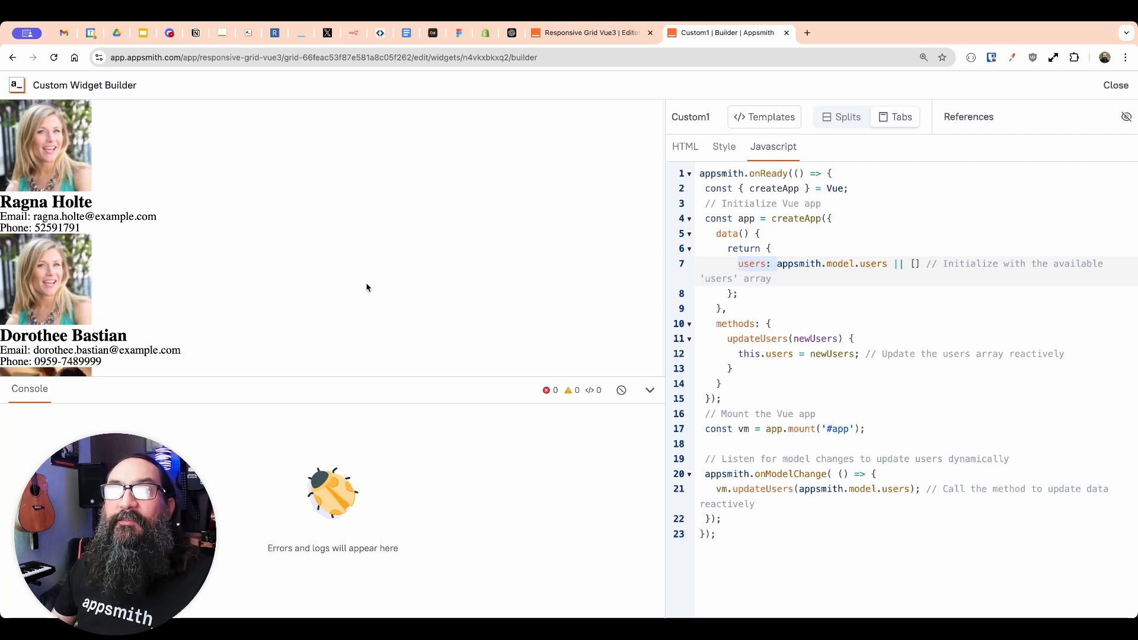
mouse_move(448, 335)
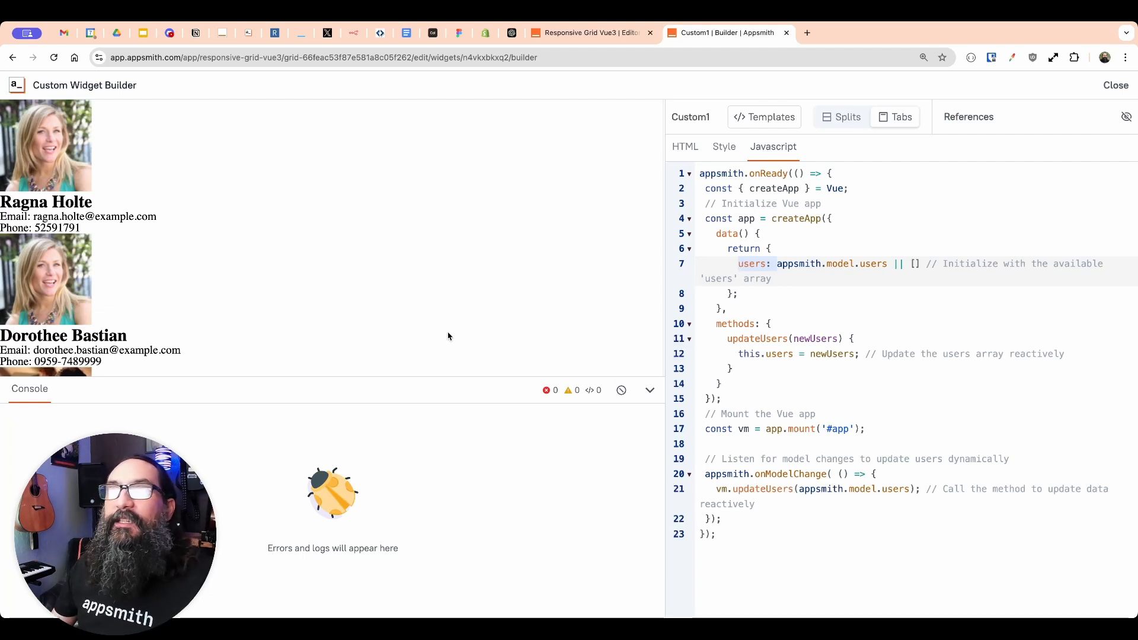
left_click(684, 146)
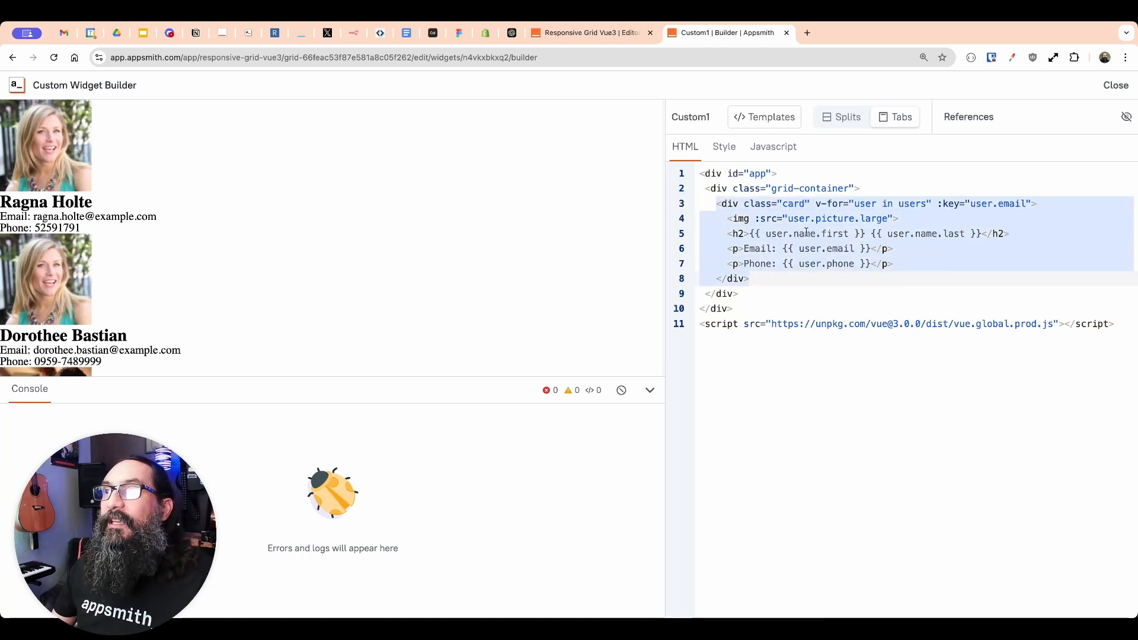
scroll("down", 3)
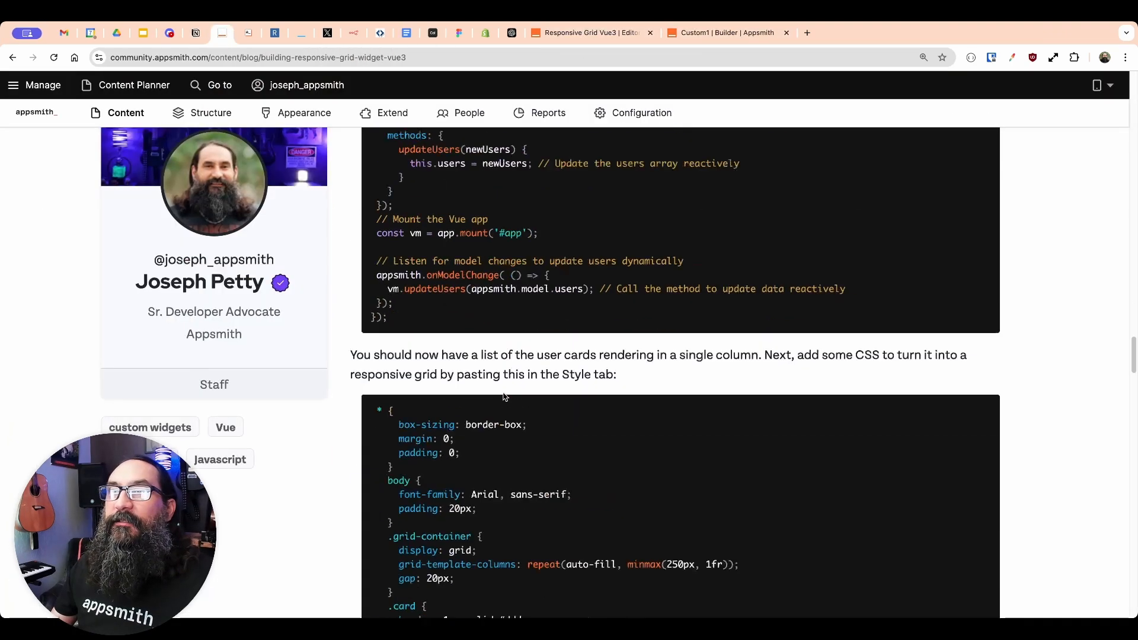
- Review the tutorial's grid CSS, then return to the widget builder's style code
scroll("down", 3)
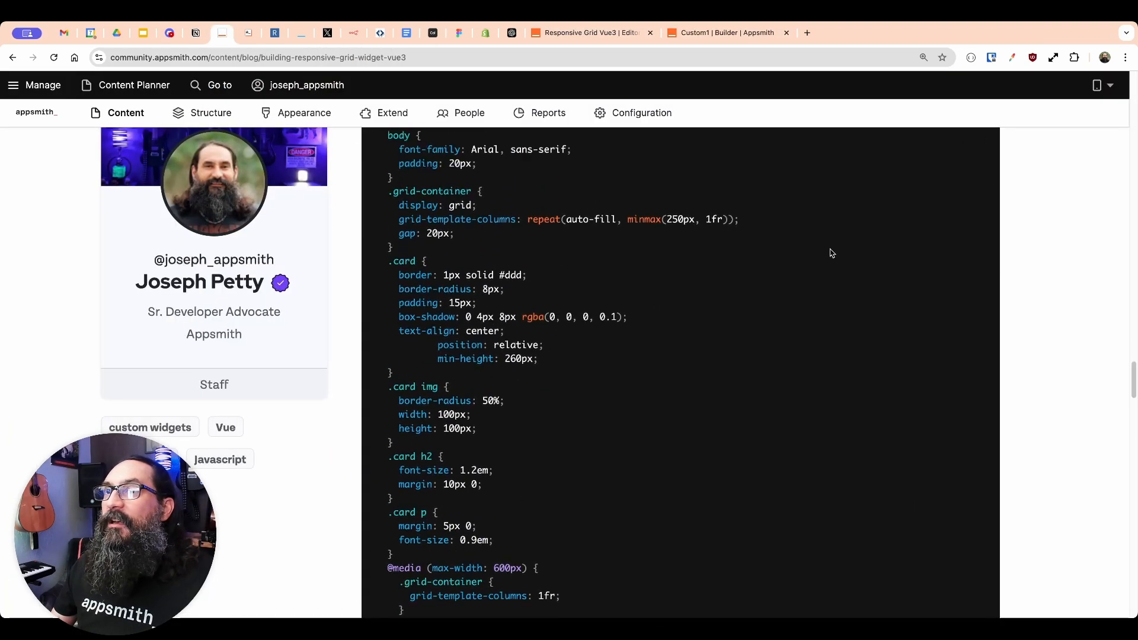
scroll("up", 3)
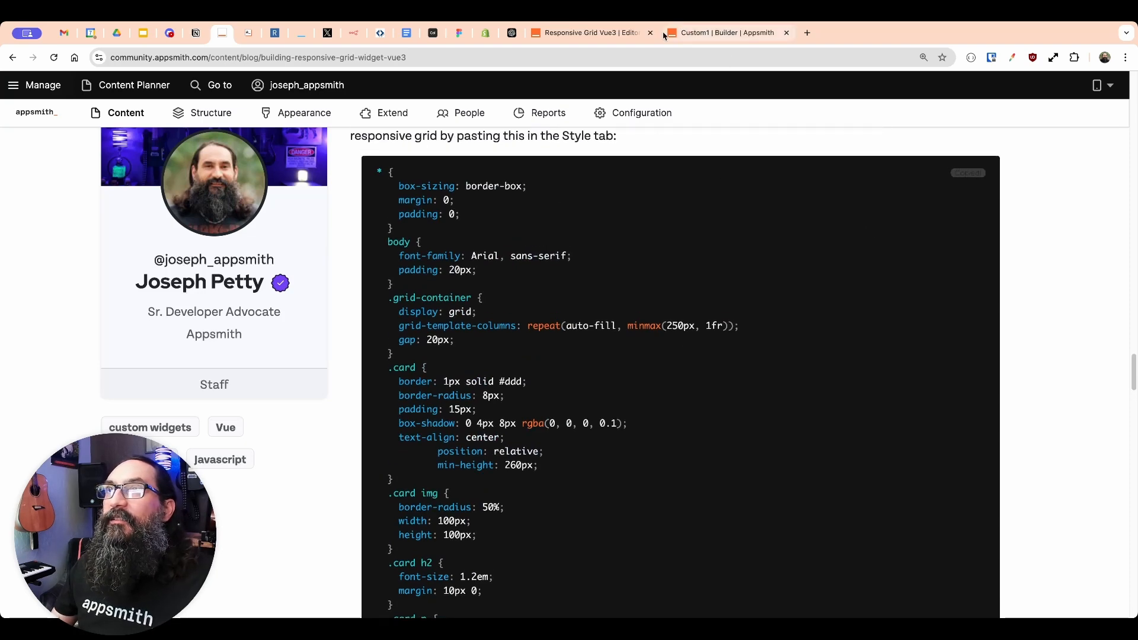
left_click(724, 33)
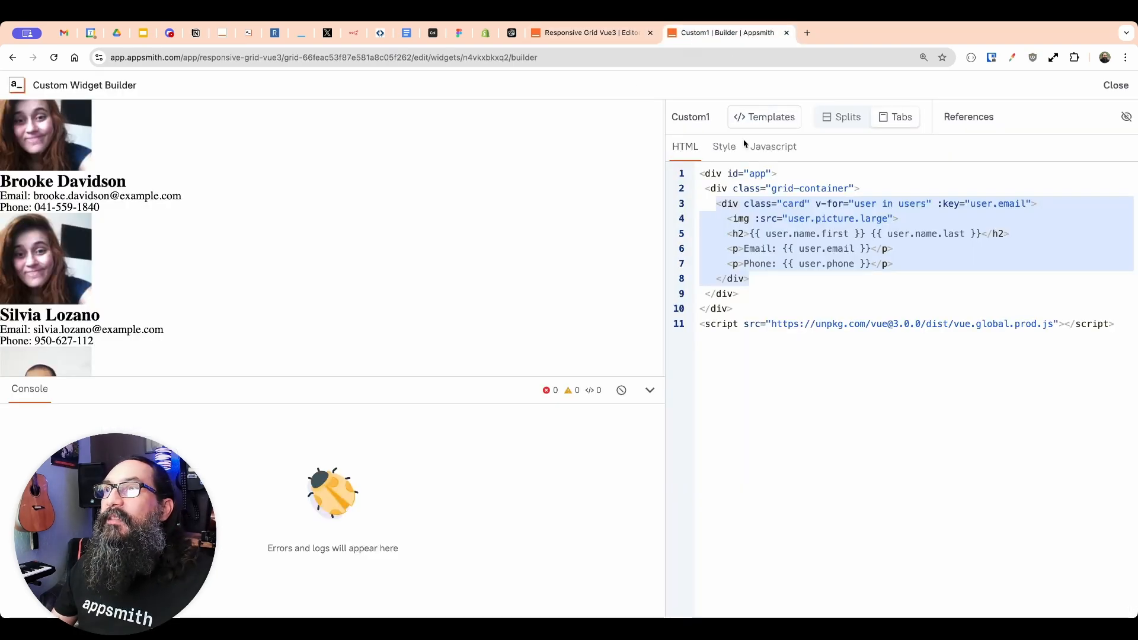
left_click(724, 146)
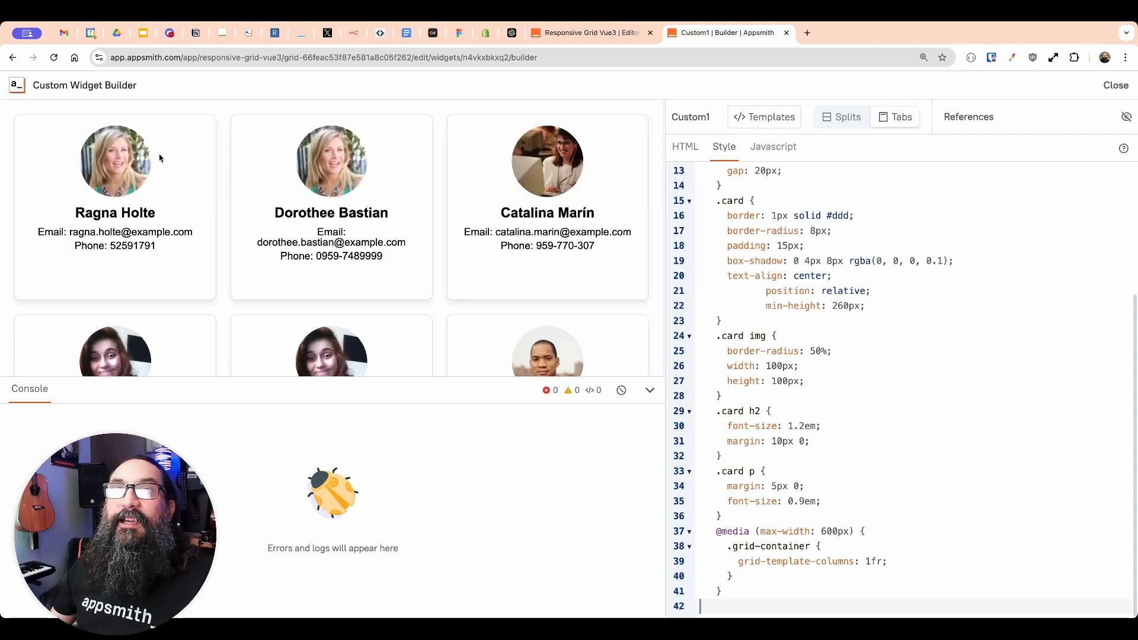
mouse_move(21, 216)
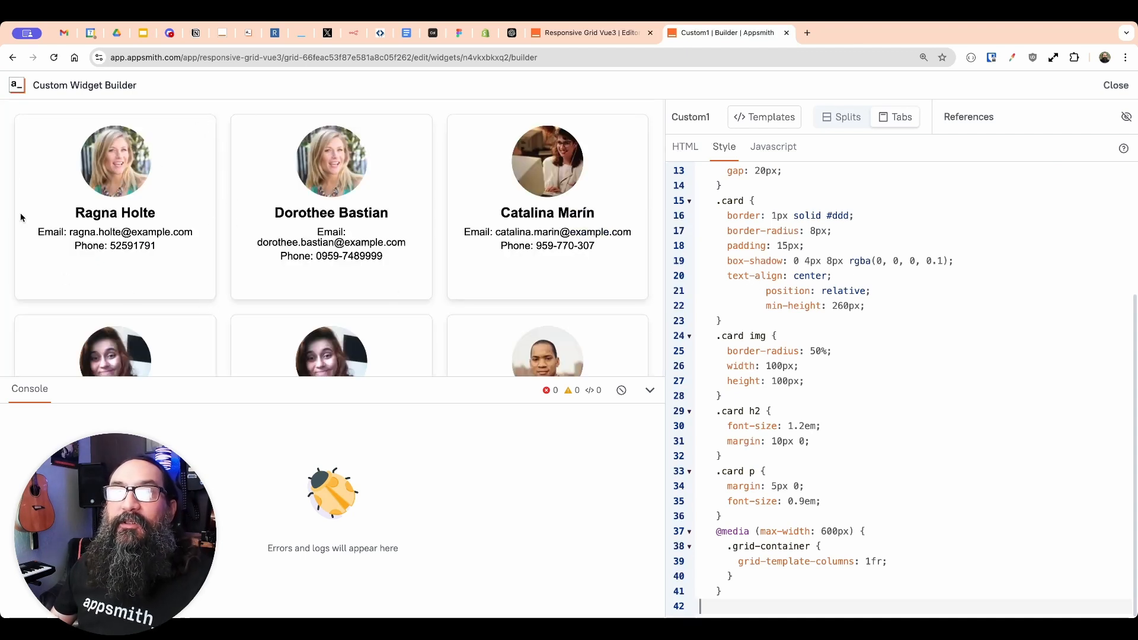
mouse_move(534, 264)
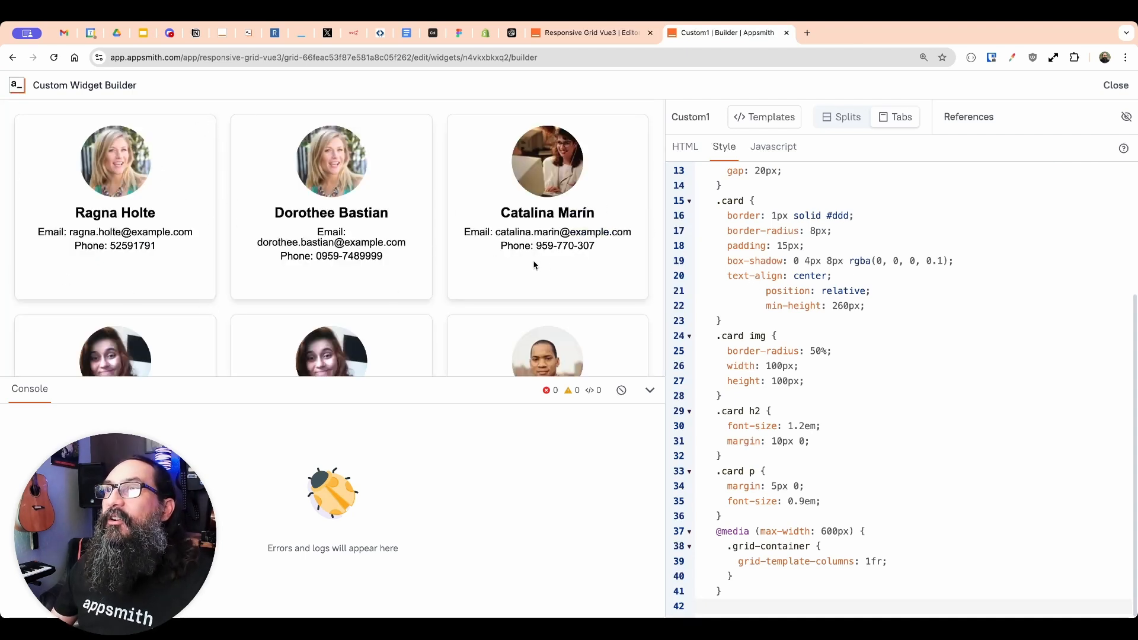
- Scroll back to the top of the pasted grid CSS while the card-grid preview updates
scroll("up", 3)
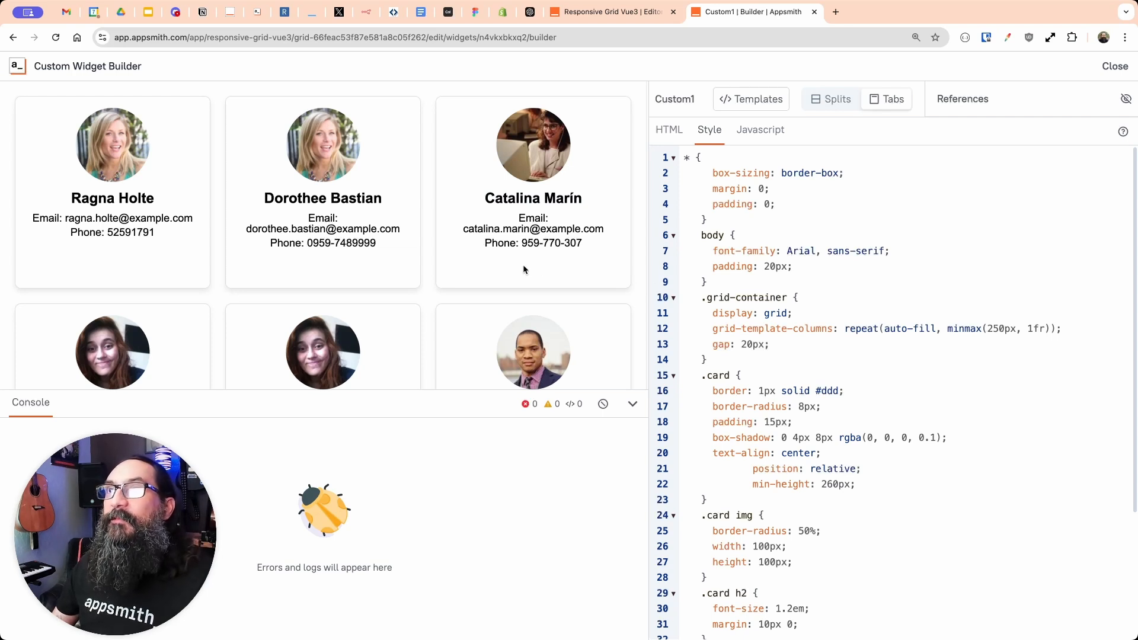
mouse_move(528, 247)
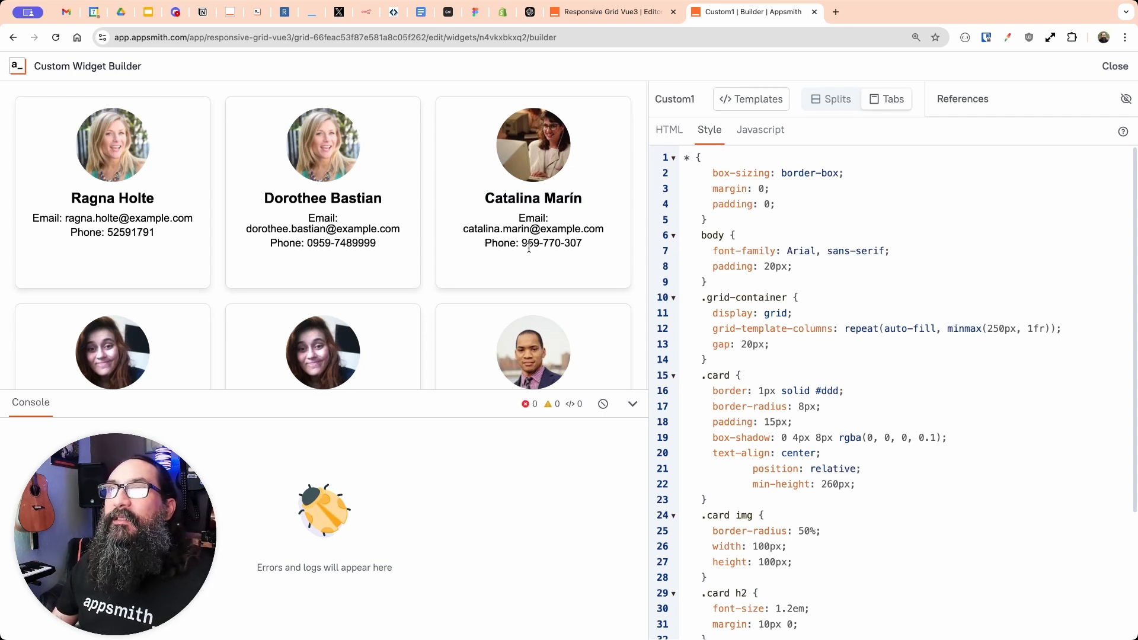
mouse_move(531, 274)
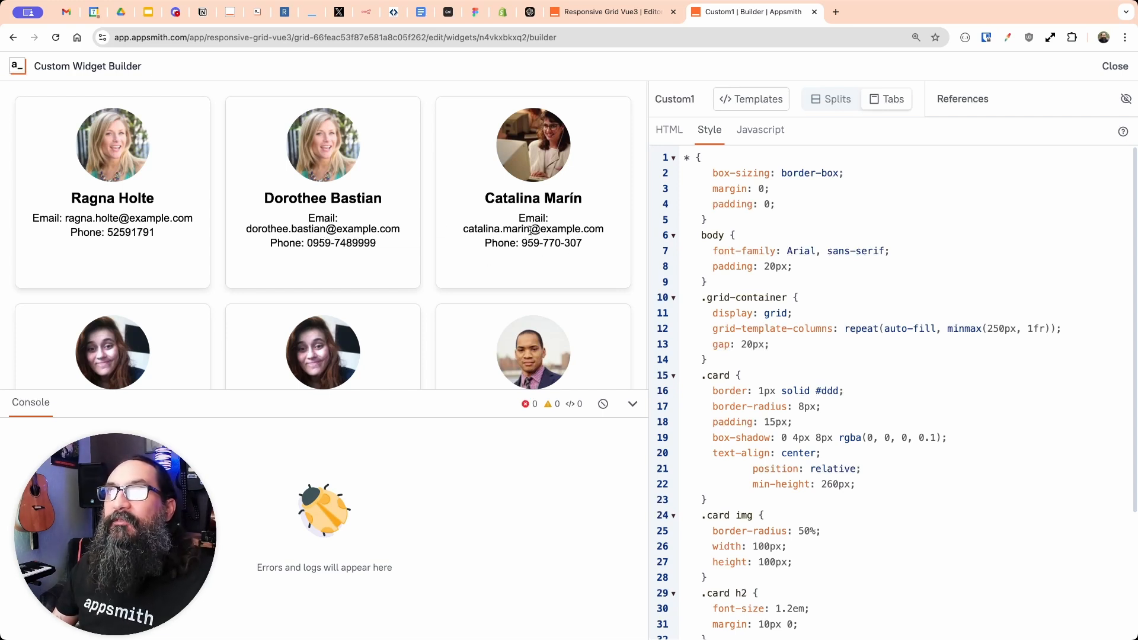
mouse_move(232, 13)
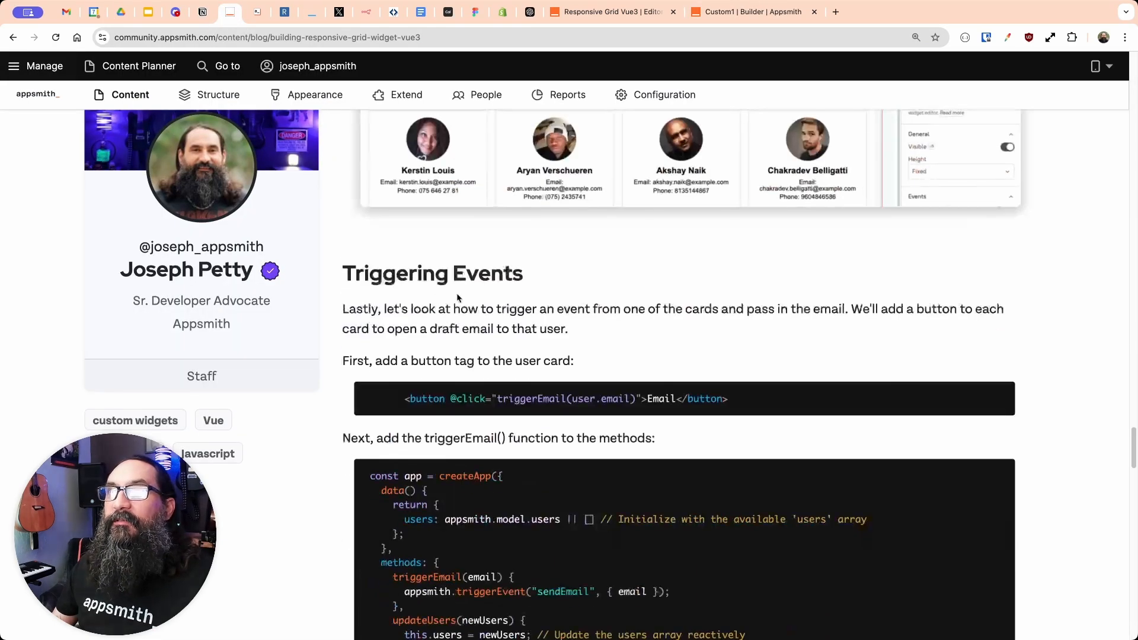
- Copy the Email button tag with the triggerEmail call from the Triggering Events section
scroll("down", 3)
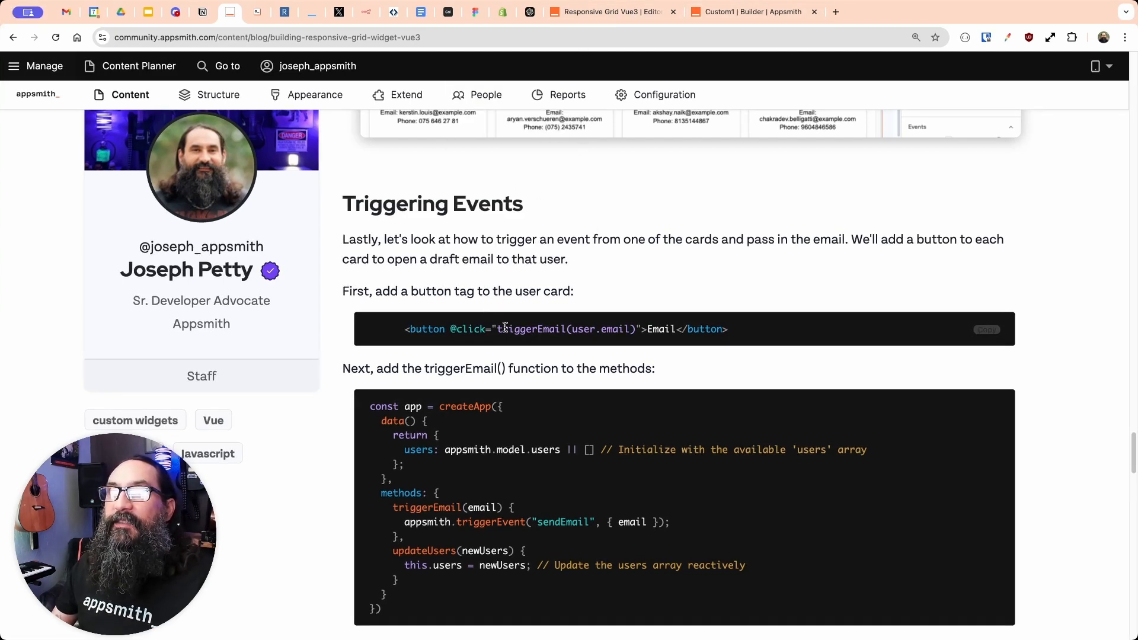
double_click(532, 328)
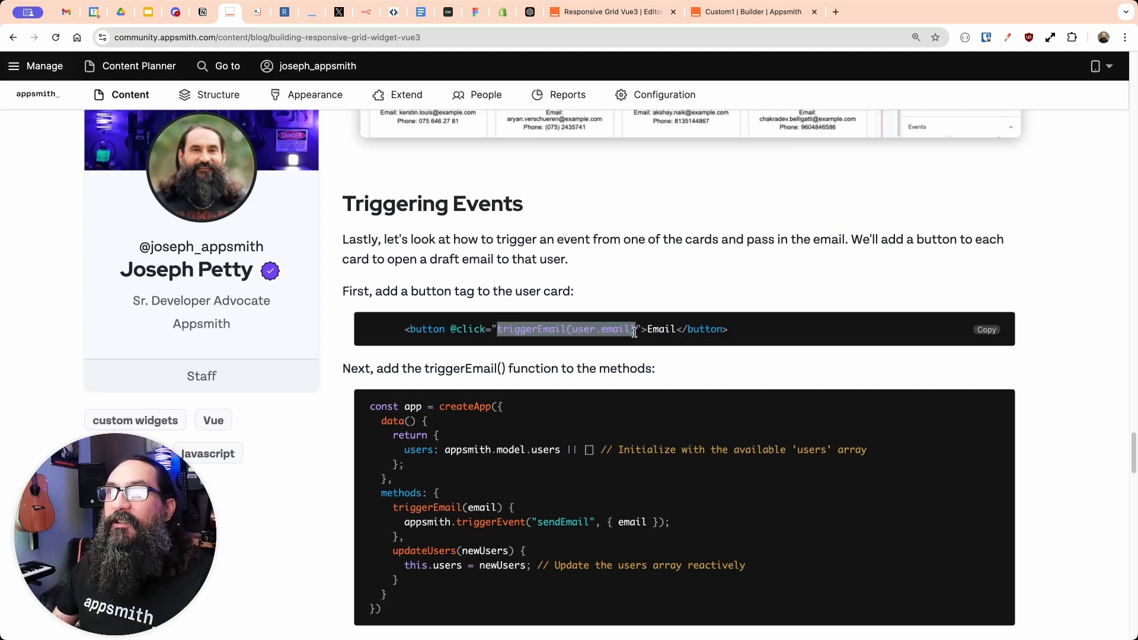
left_click(753, 12)
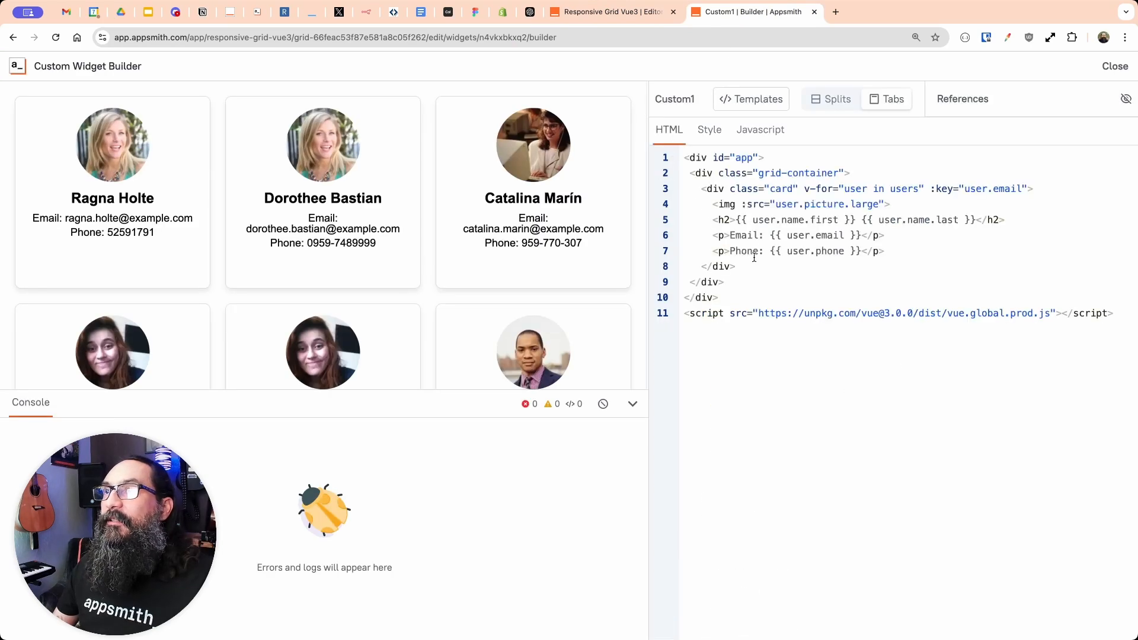
type("<button @click=\"triggerEmail(user.email)\">Email</button>")
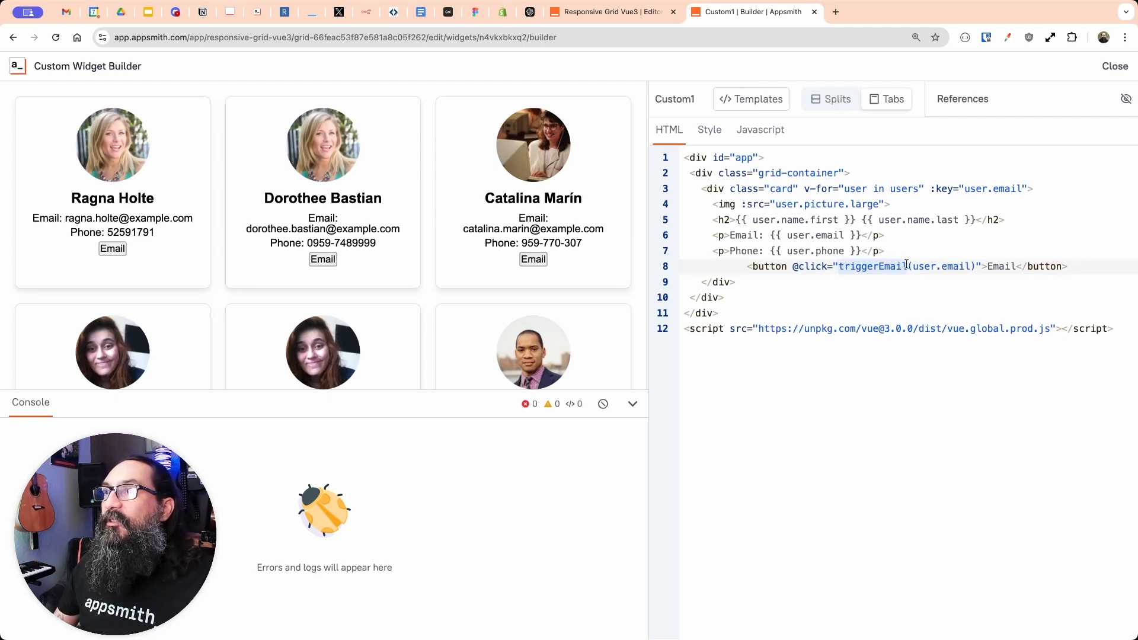
left_click(760, 129)
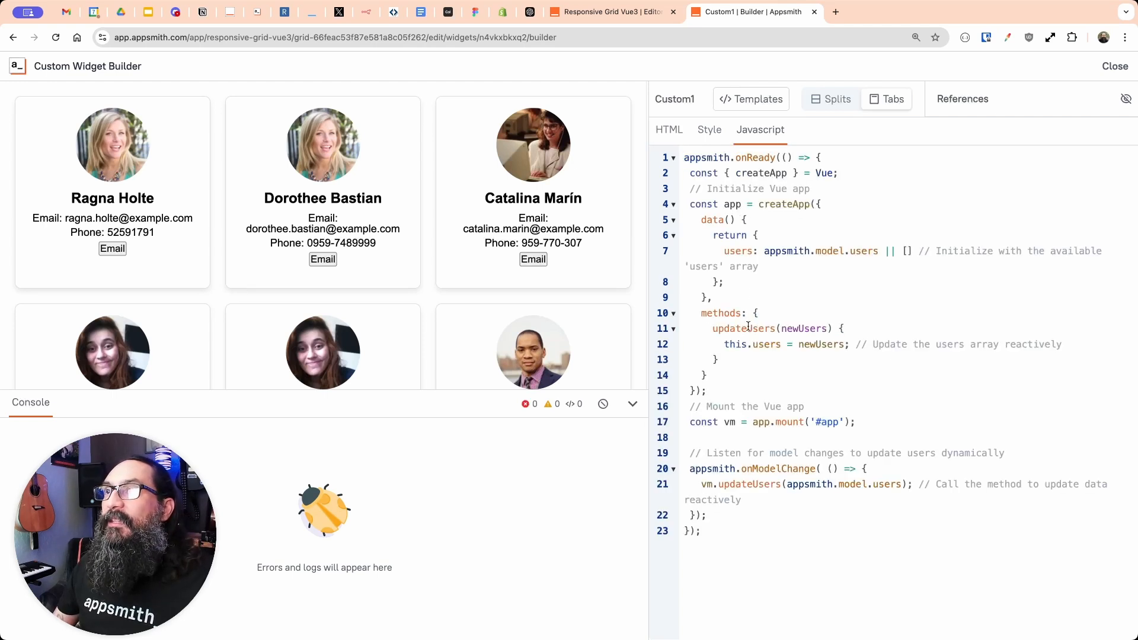
- Copy the tutorial's createApp code with the triggerEmail method and return to the widget builder
left_click(229, 12)
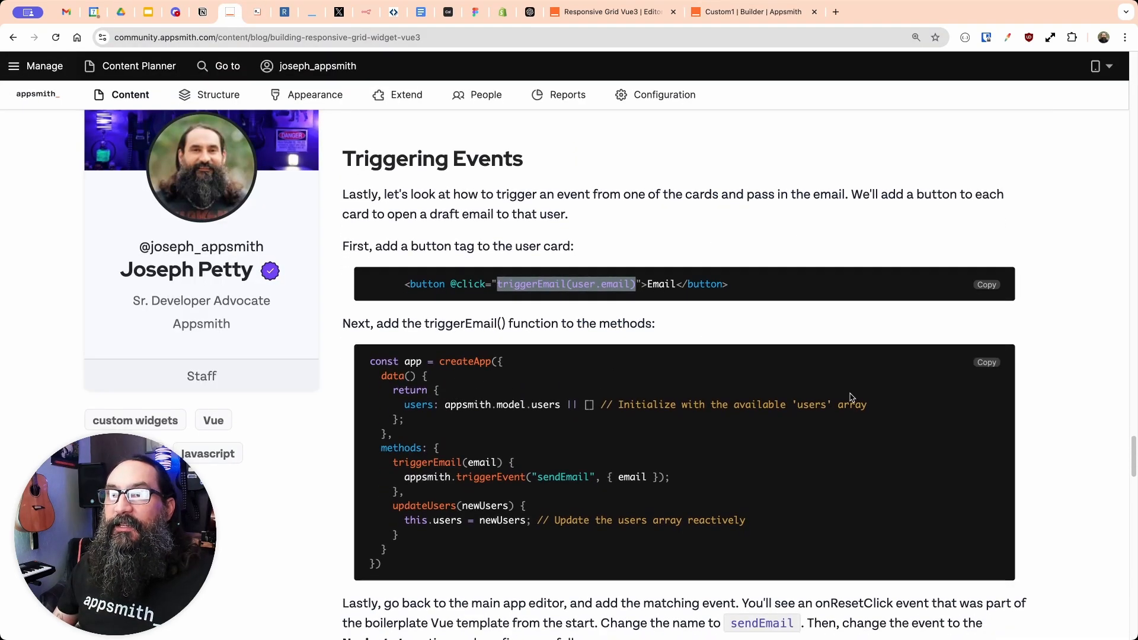
mouse_move(961, 370)
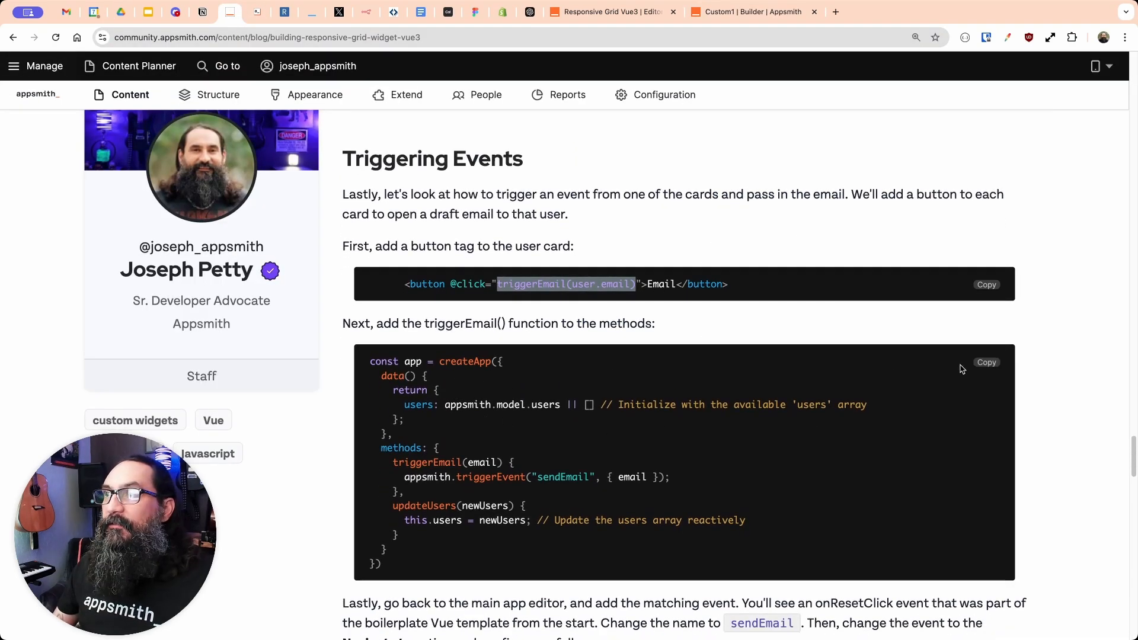
left_click(753, 12)
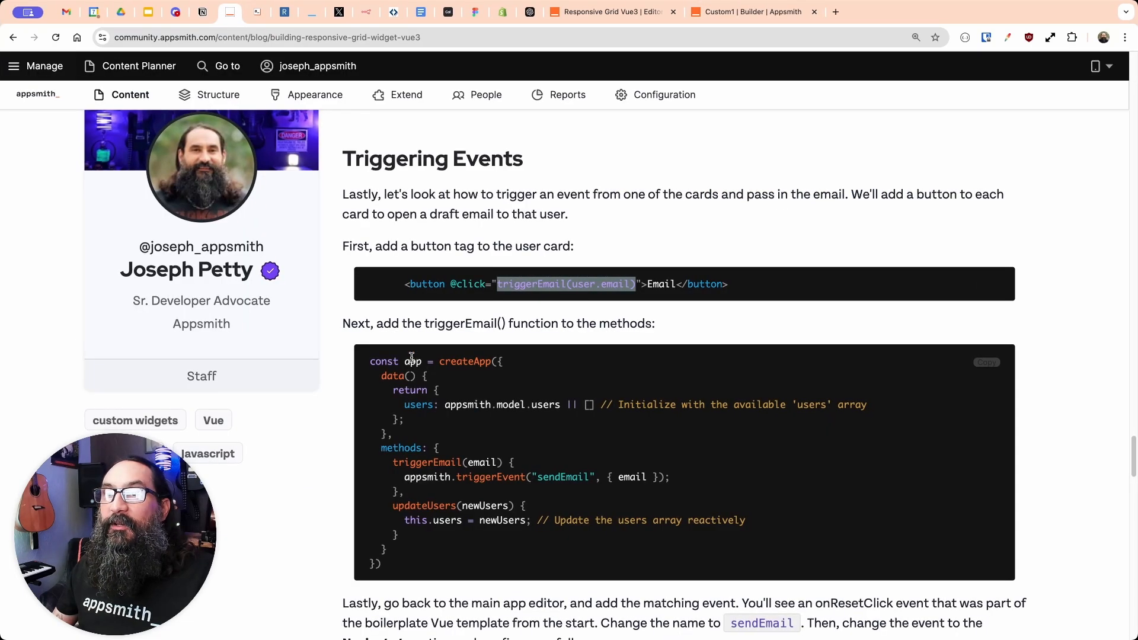
mouse_move(690, 28)
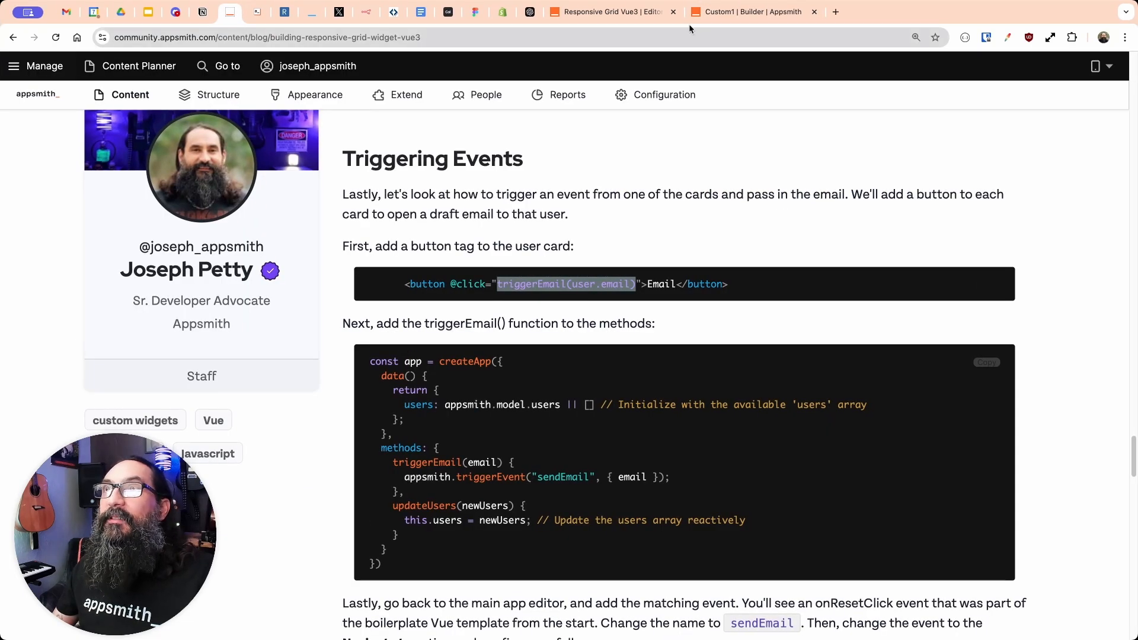
left_click(755, 12)
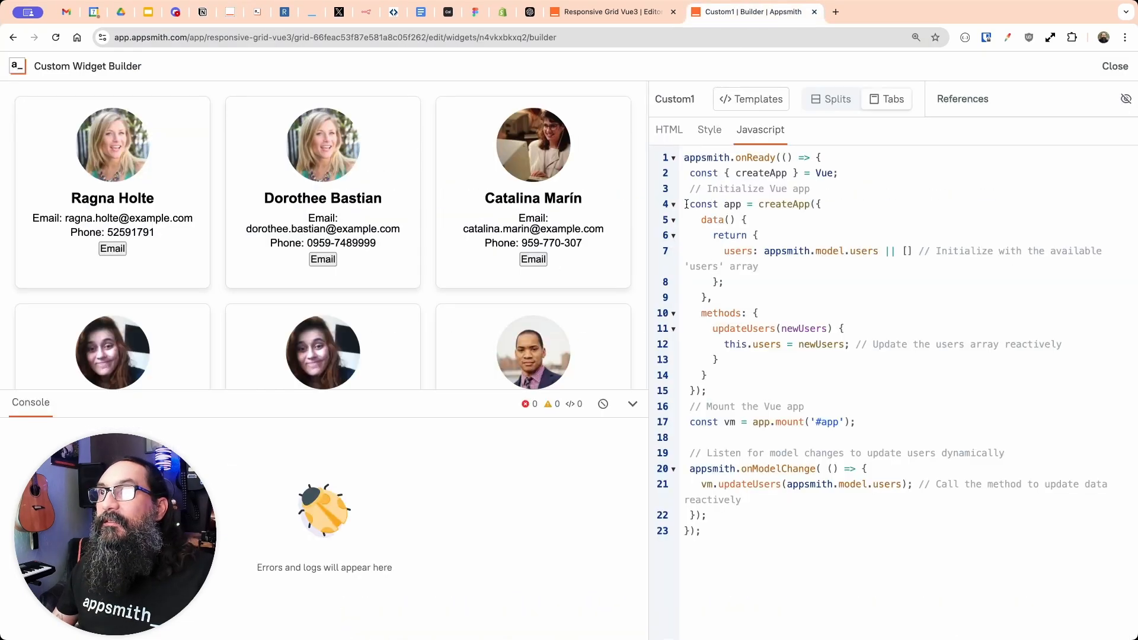
- Replace the createApp block with the triggerEmail version, fire sendEmail from a card, and view the markup
left_click(671, 204)
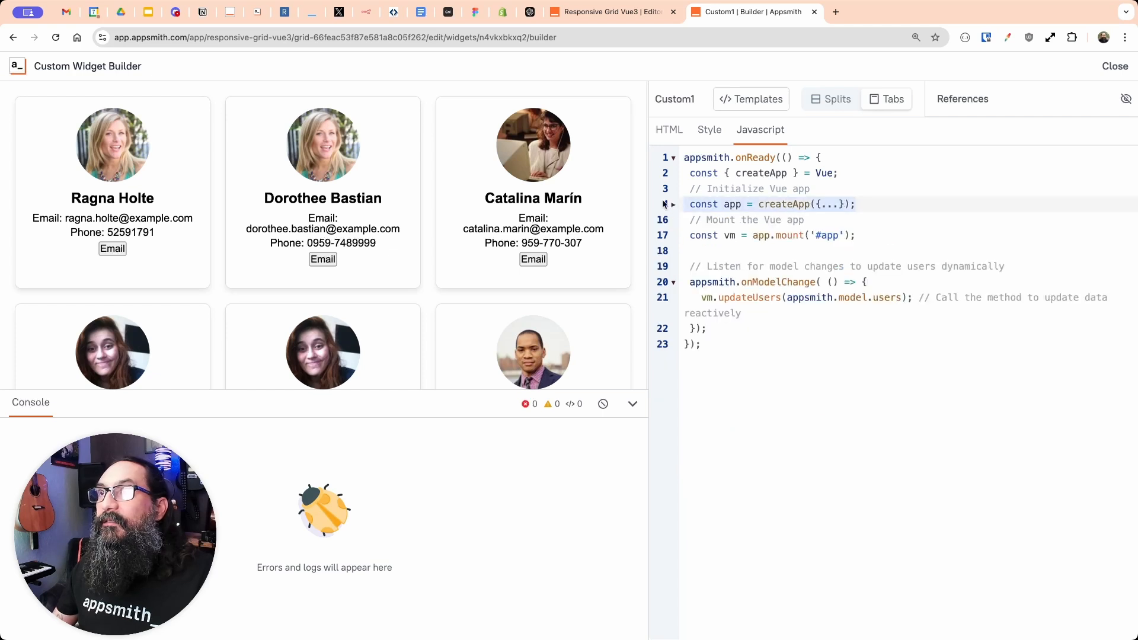
left_click(663, 204)
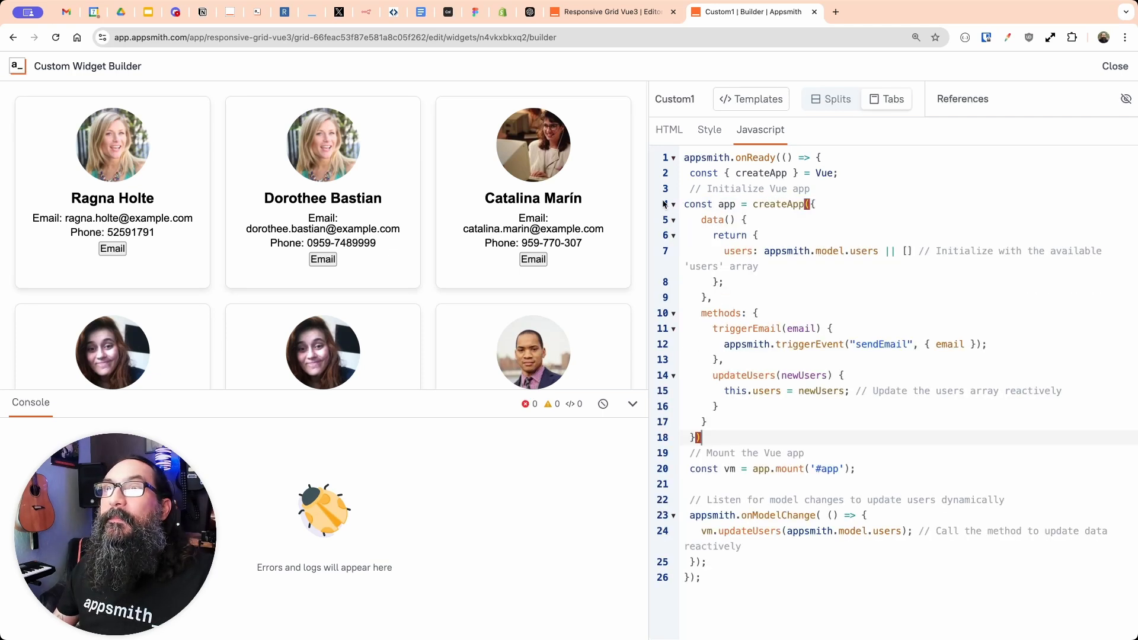
left_click(532, 259)
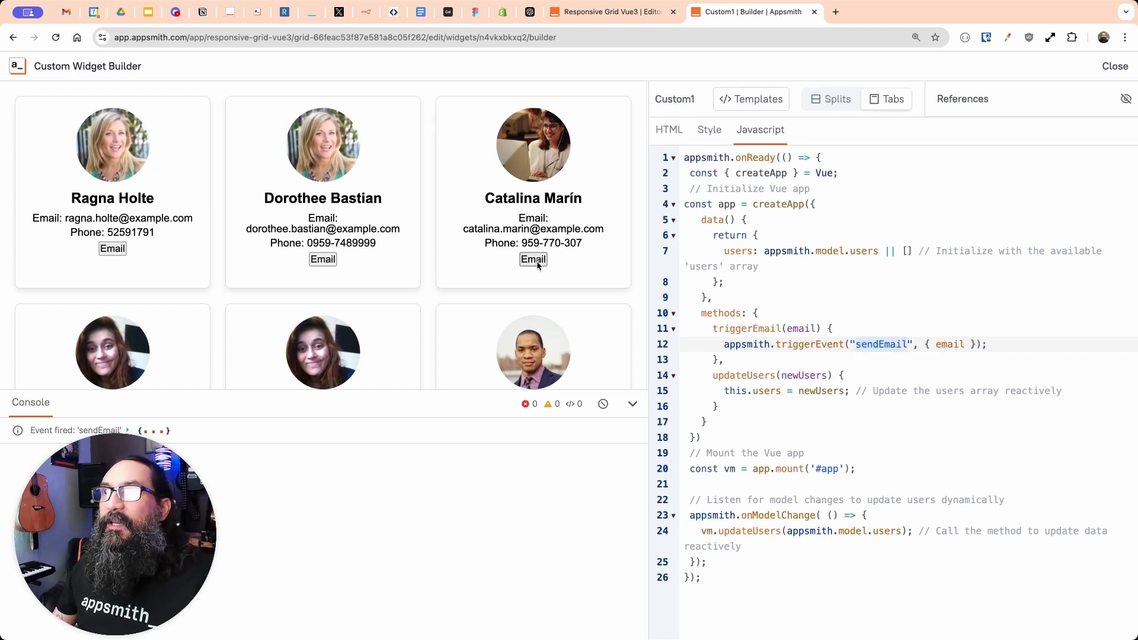
left_click(667, 131)
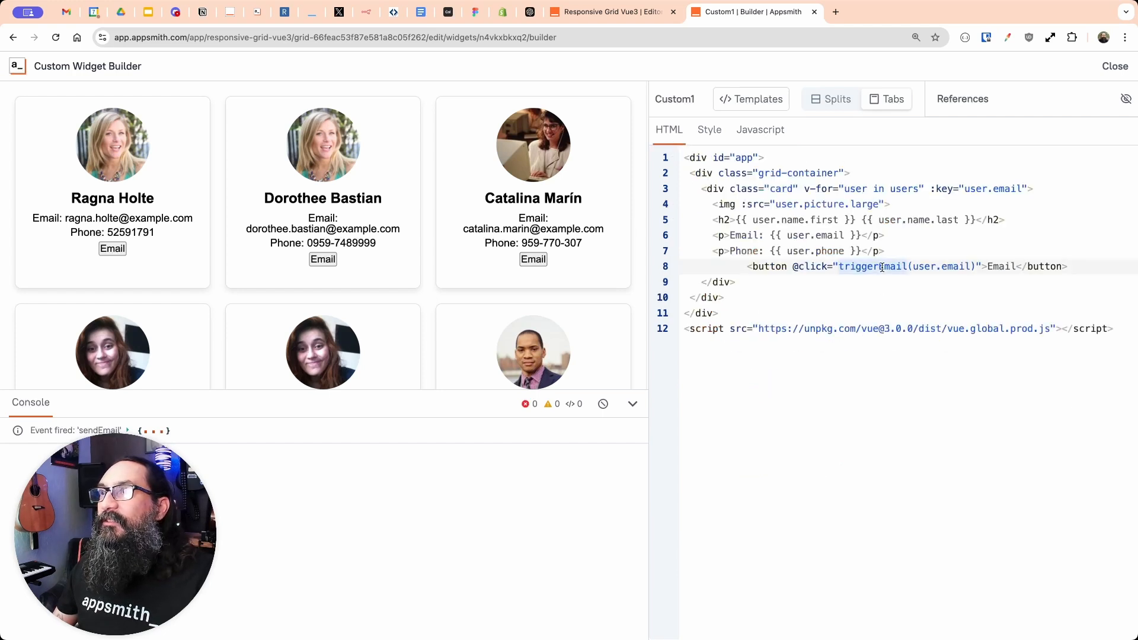
left_click(760, 129)
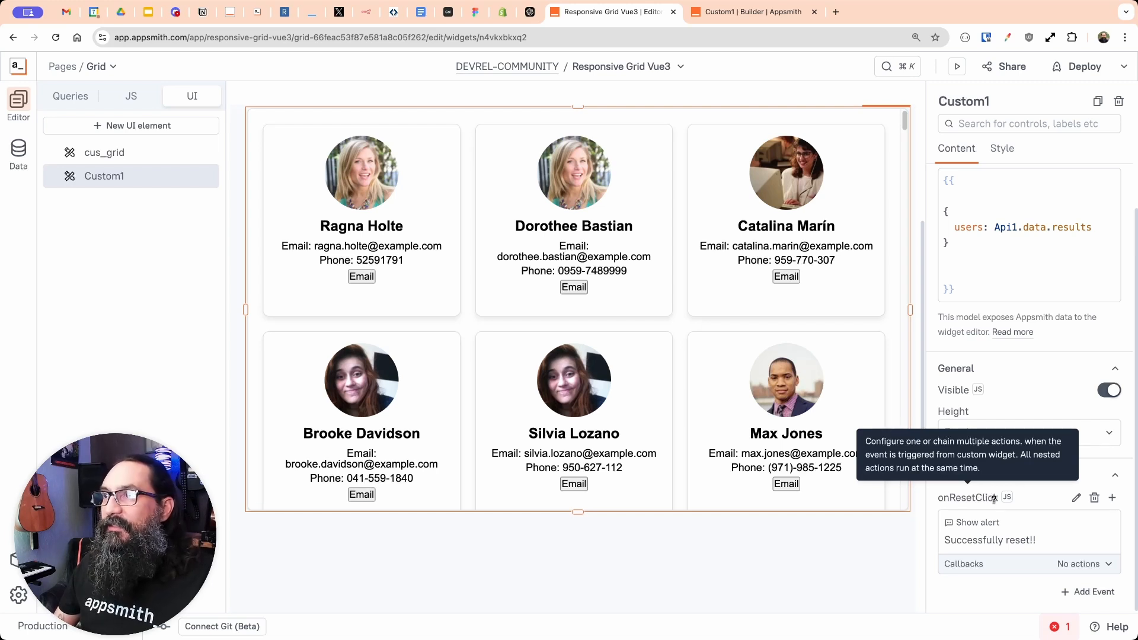
mouse_move(998, 508)
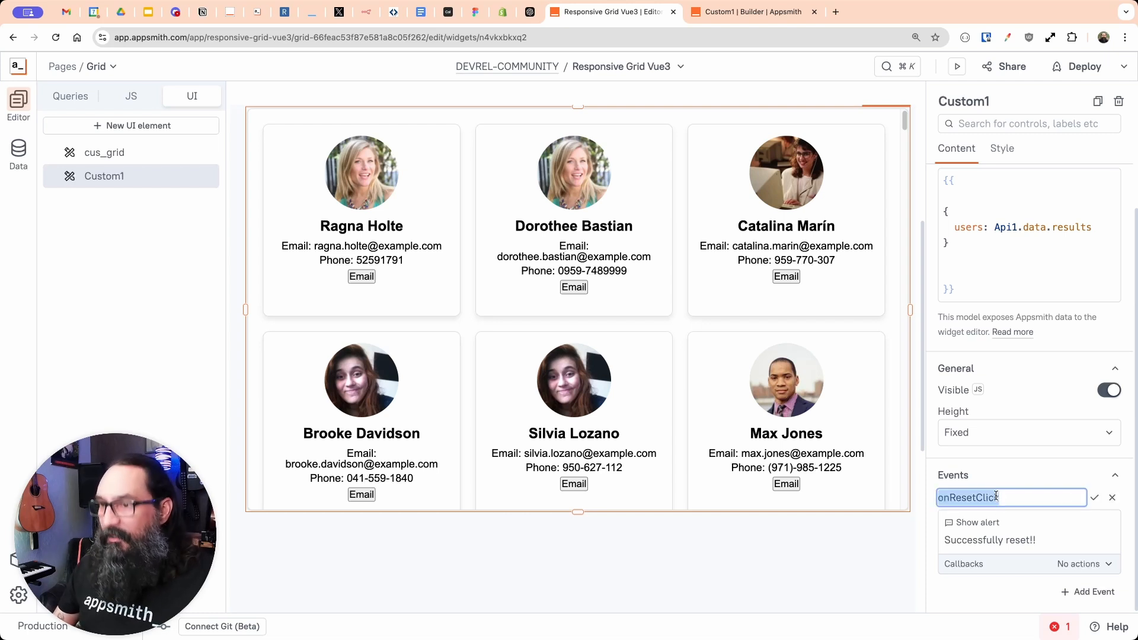
- Rename the onResetClick event to sendEmail and bring up its Show alert action for editing
type("send")
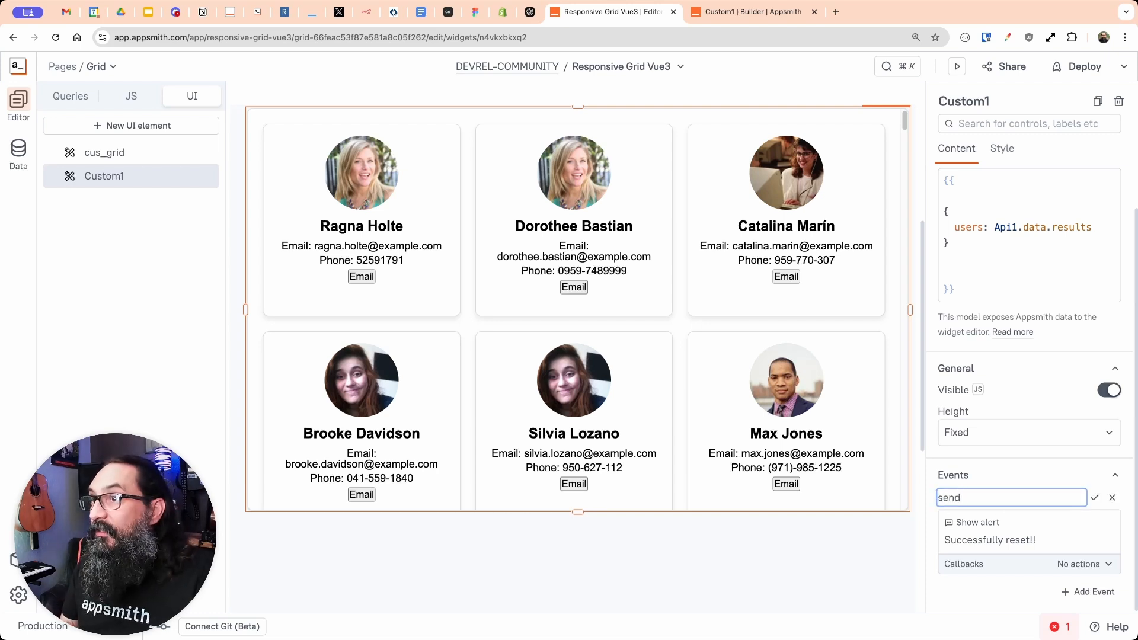
type("Em")
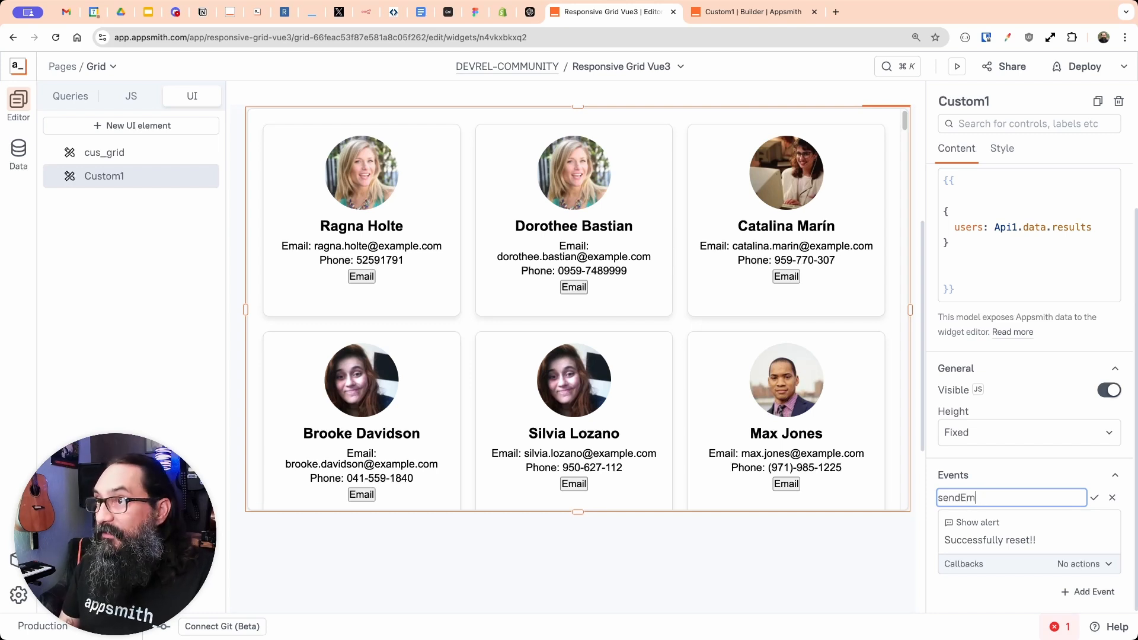
type("ail")
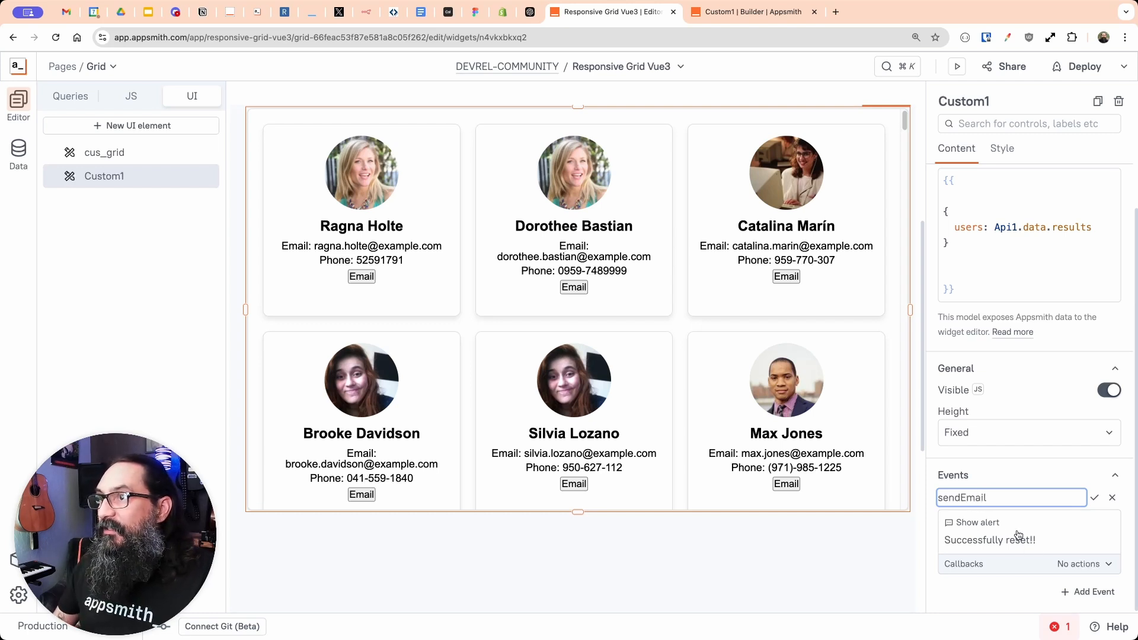
left_click(989, 530)
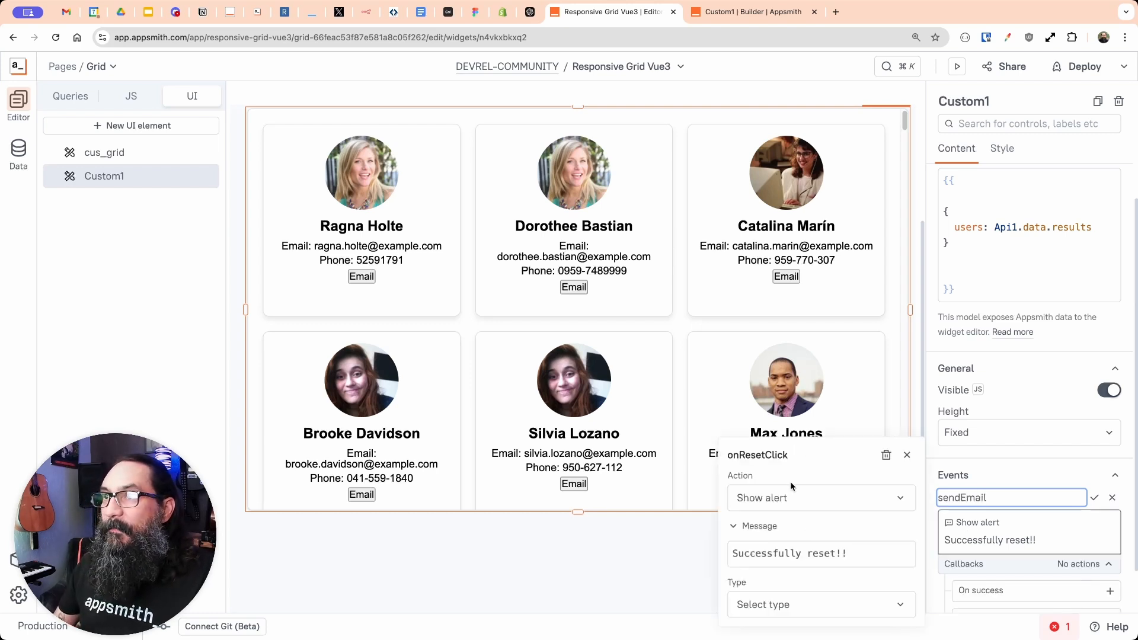
- Set the sendEmail action to Navigate to a URL in a new window, starting the mailto:// address
left_click(820, 497)
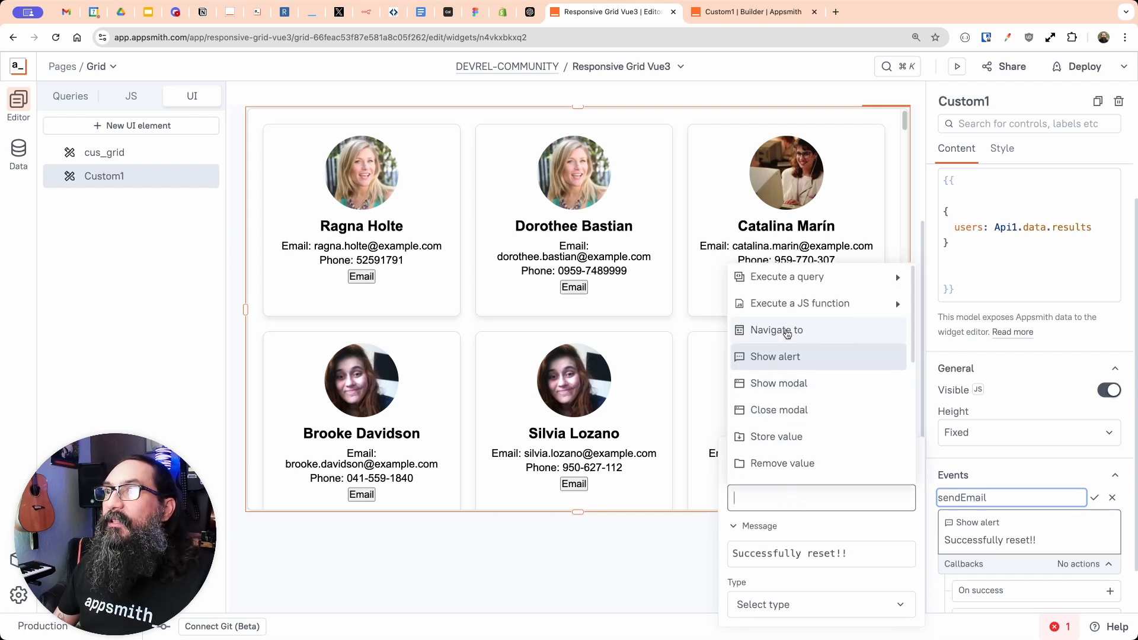
left_click(774, 329)
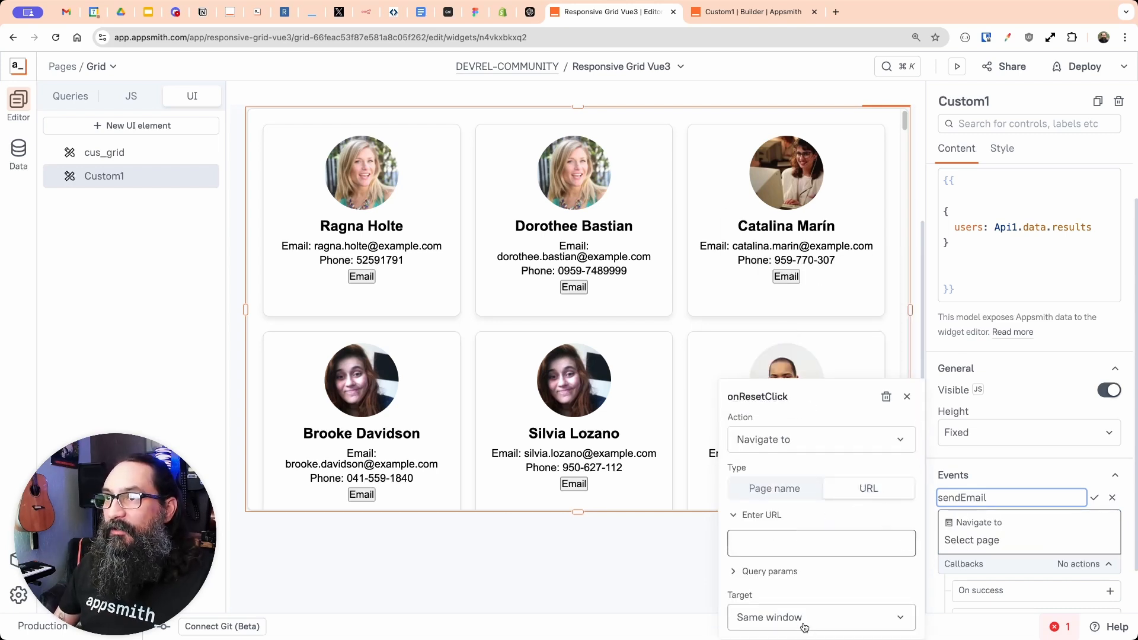
left_click(804, 617)
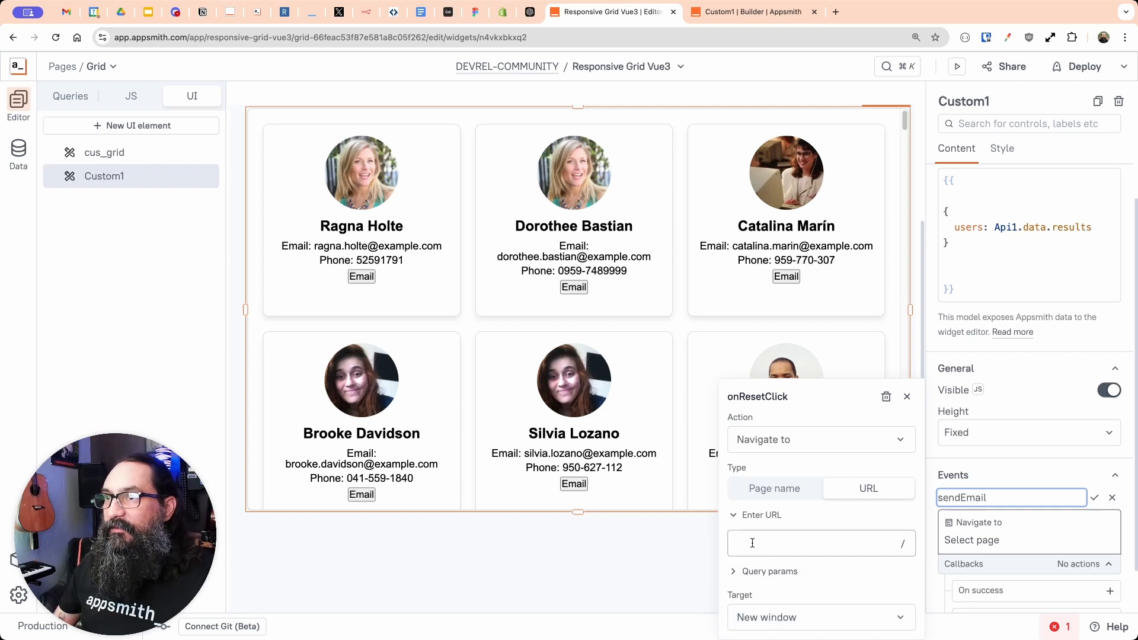
scroll("down", 3)
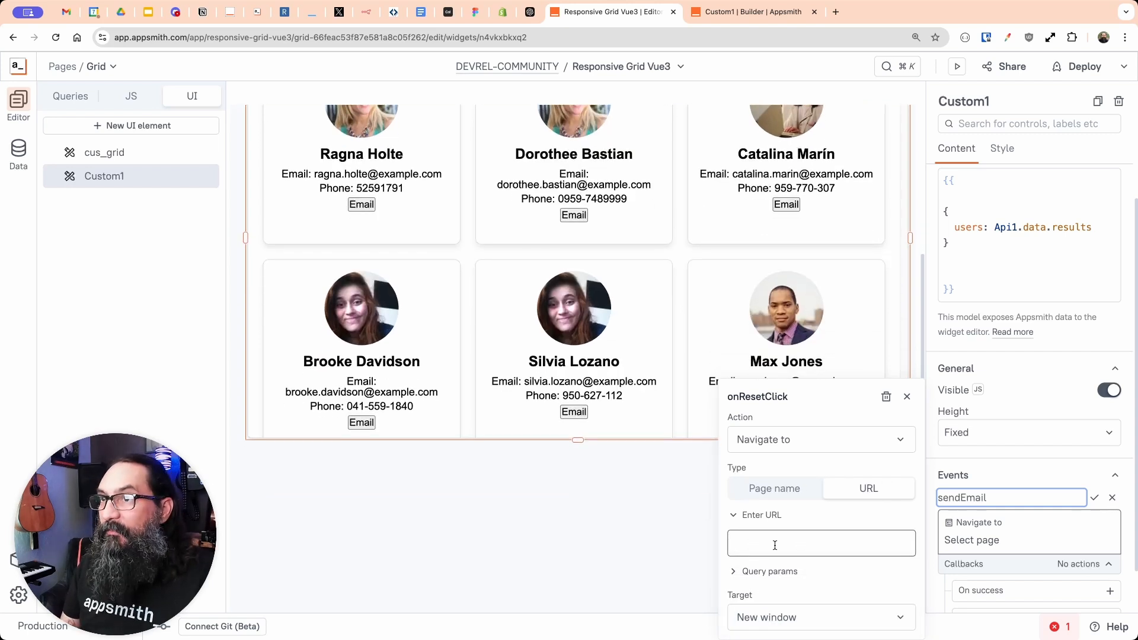
type("mail")
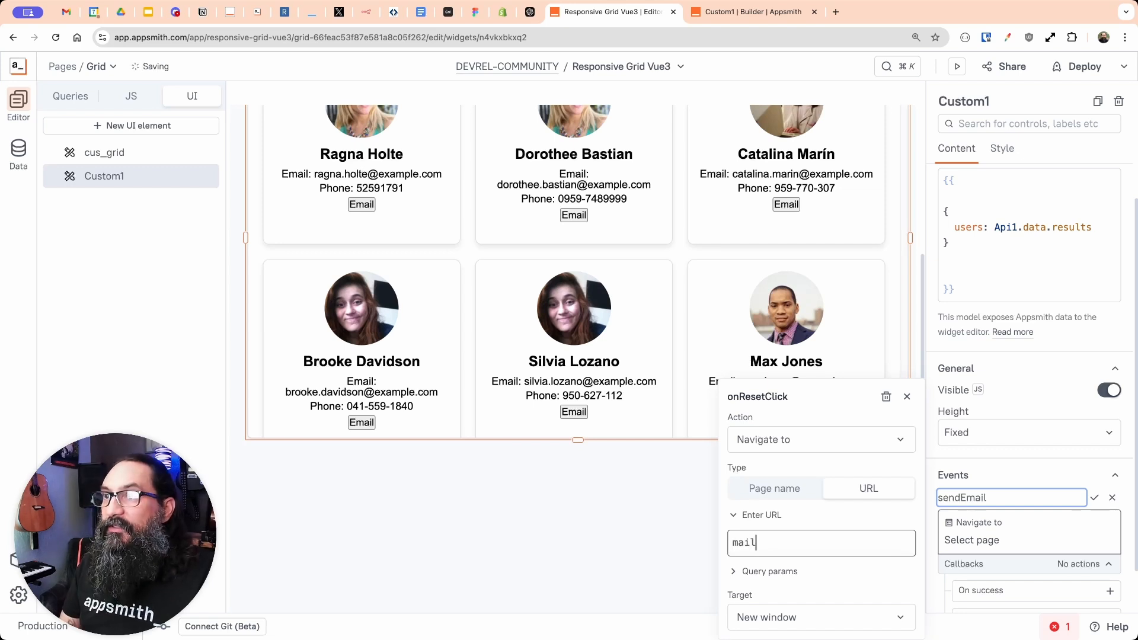
type("to://")
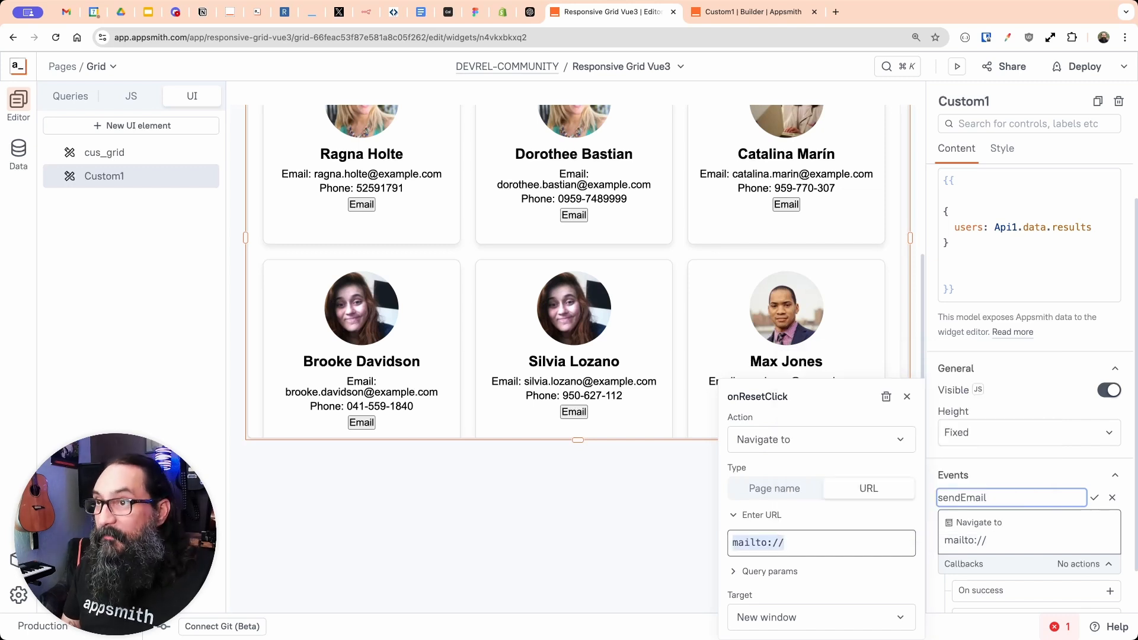
left_click(821, 541)
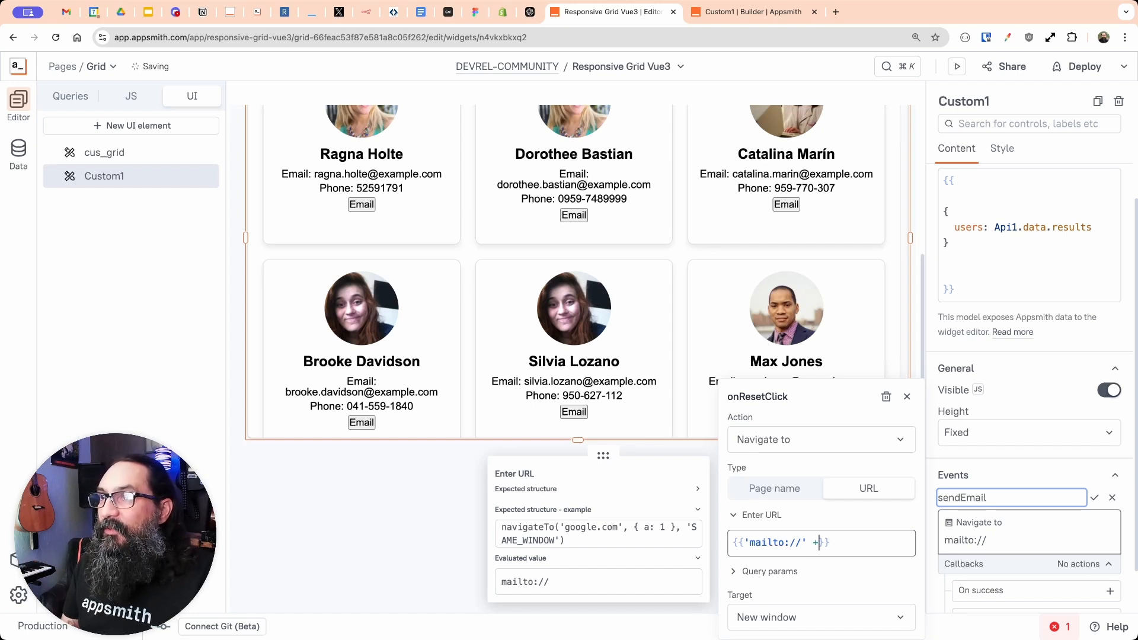
type("+ email || '")
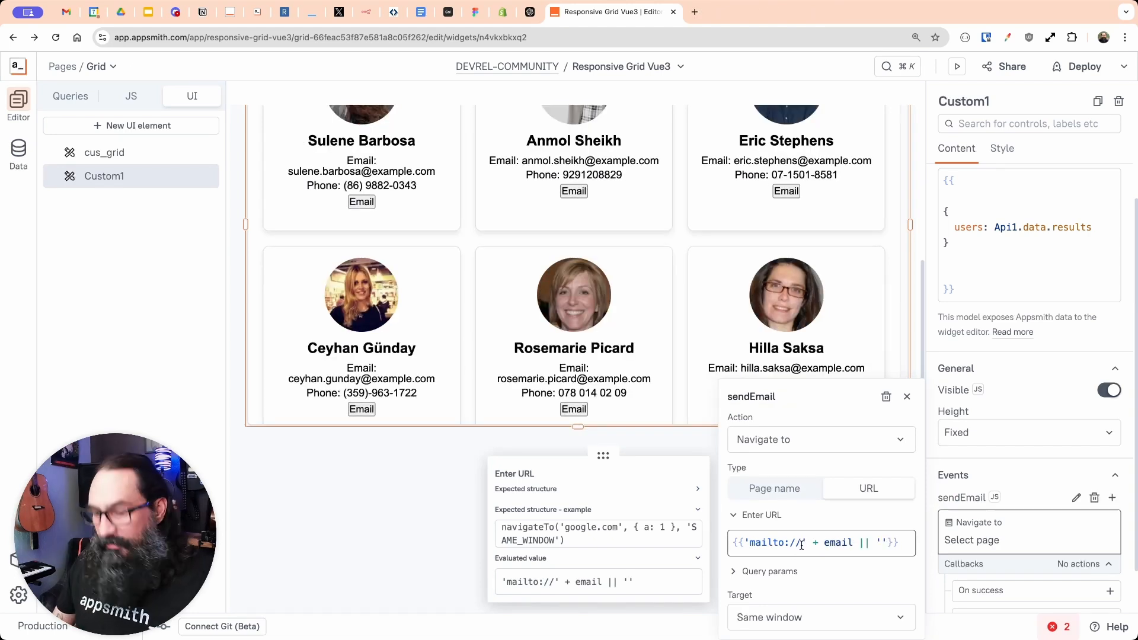
type("?to=")
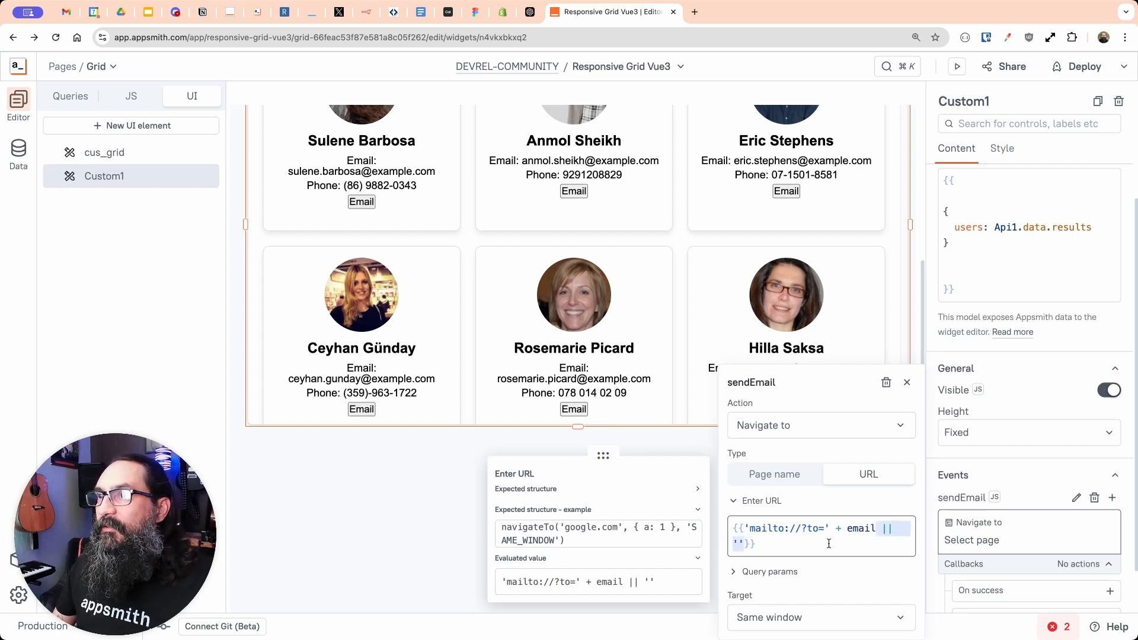
double_click(860, 528)
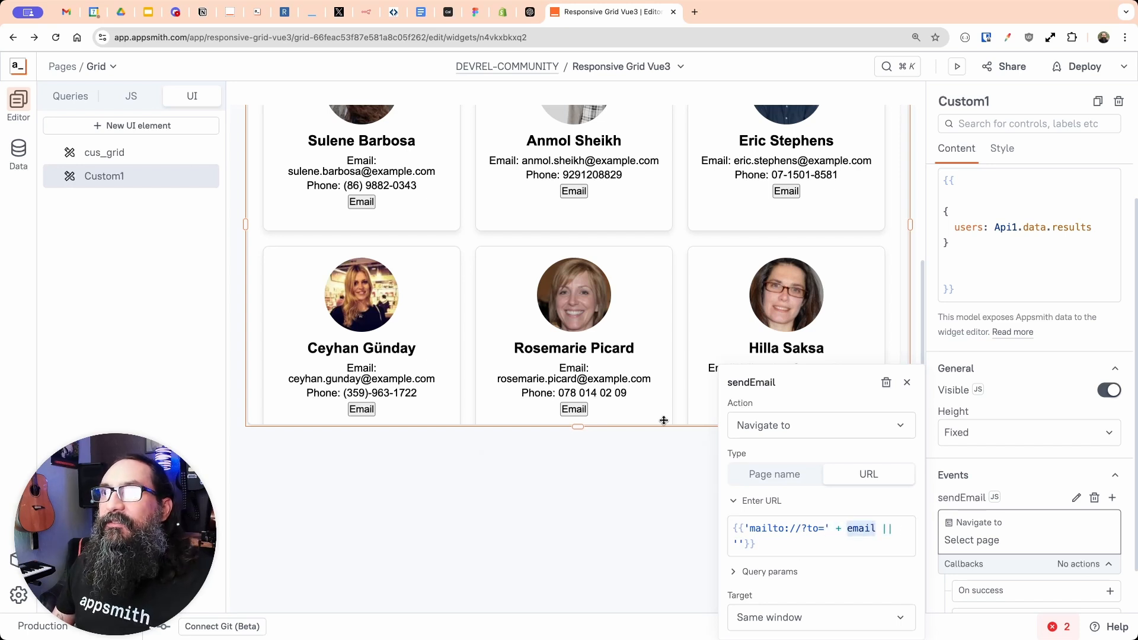
mouse_move(362, 410)
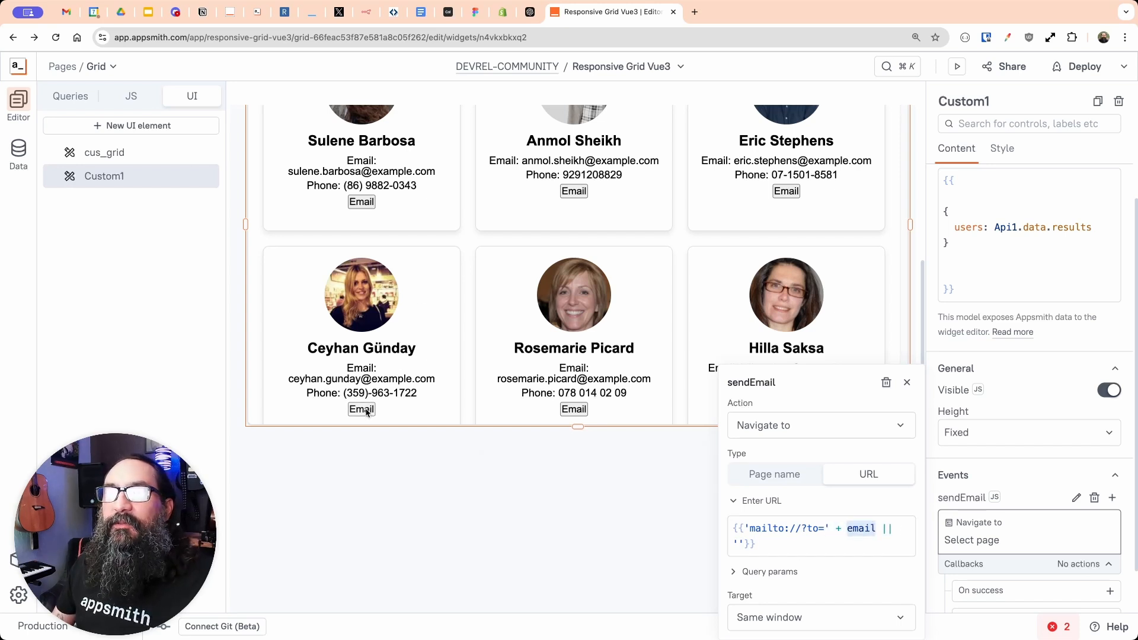
left_click(360, 409)
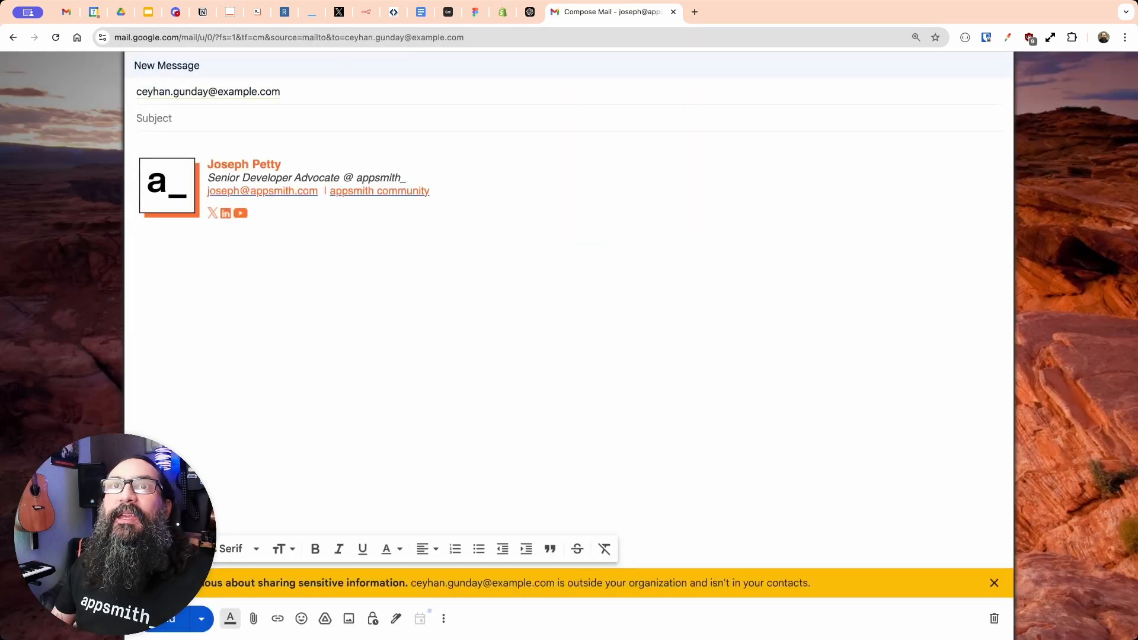
left_click(612, 11)
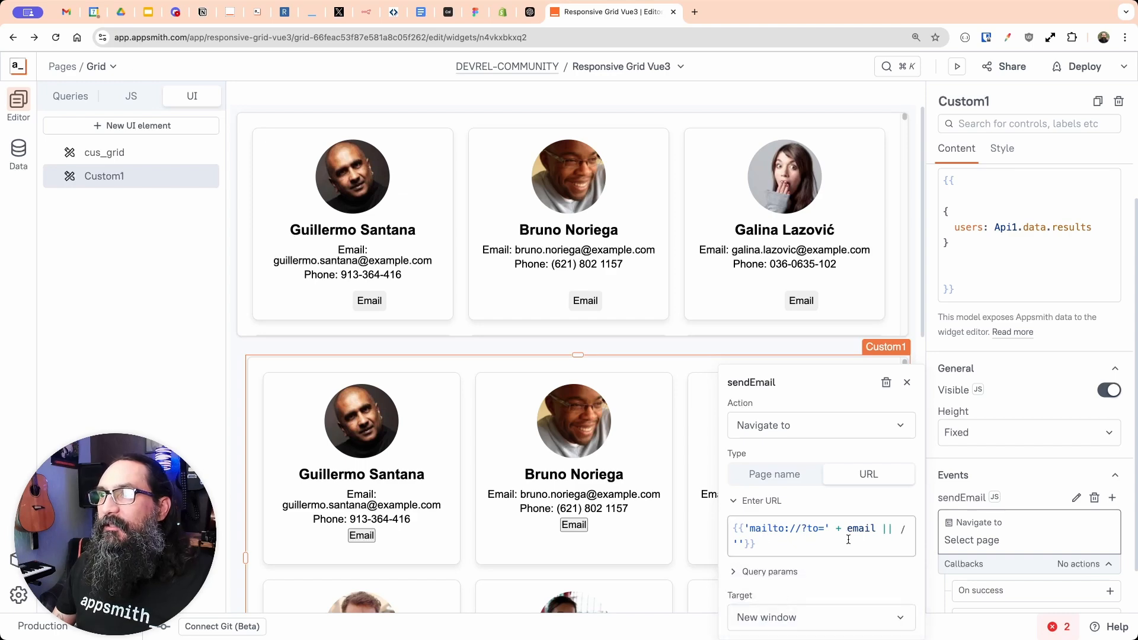
left_click(104, 153)
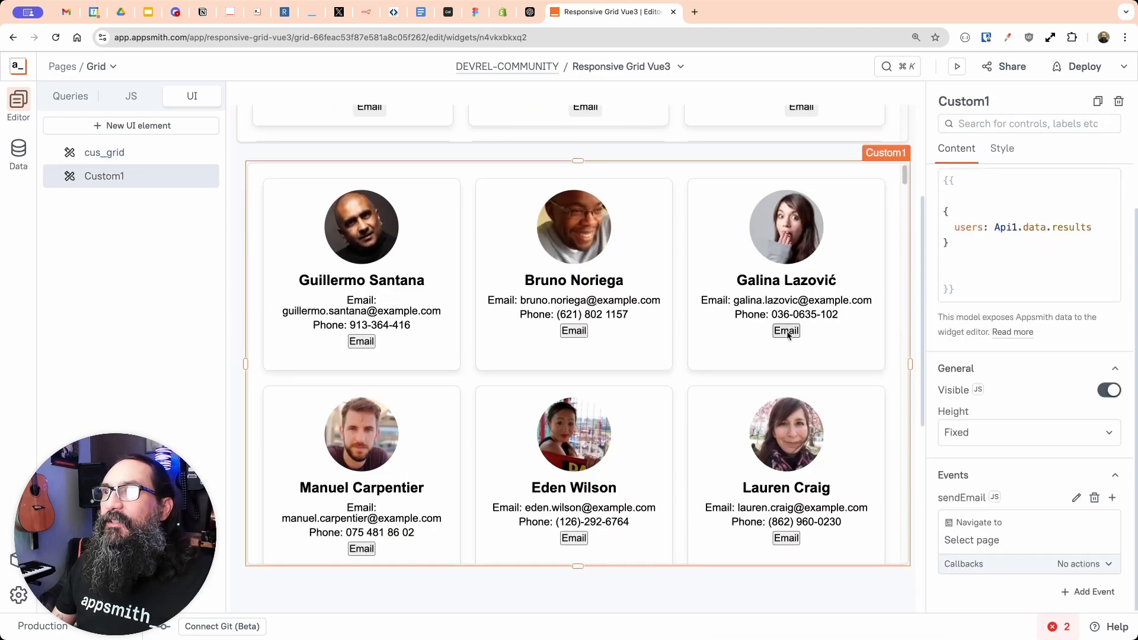
left_click(786, 331)
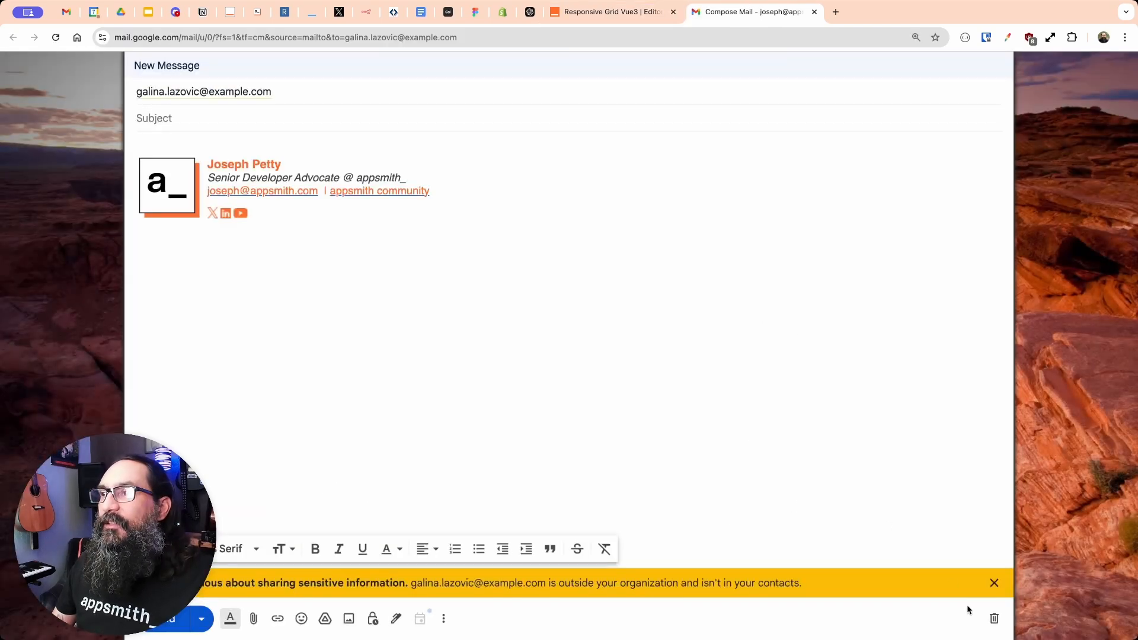
left_click(612, 12)
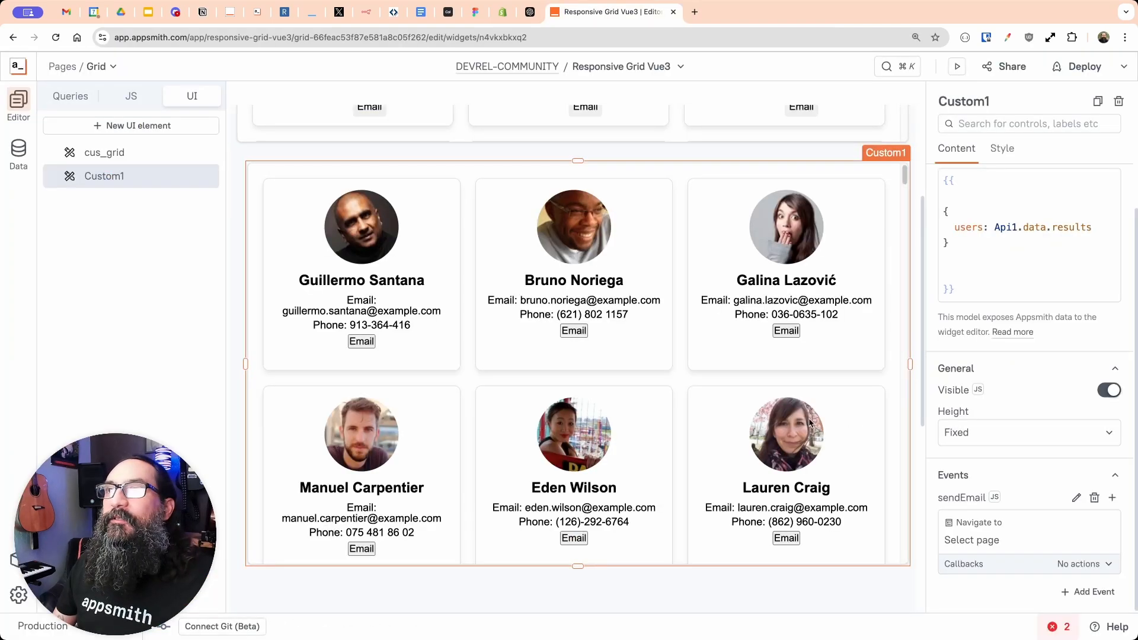
mouse_move(718, 472)
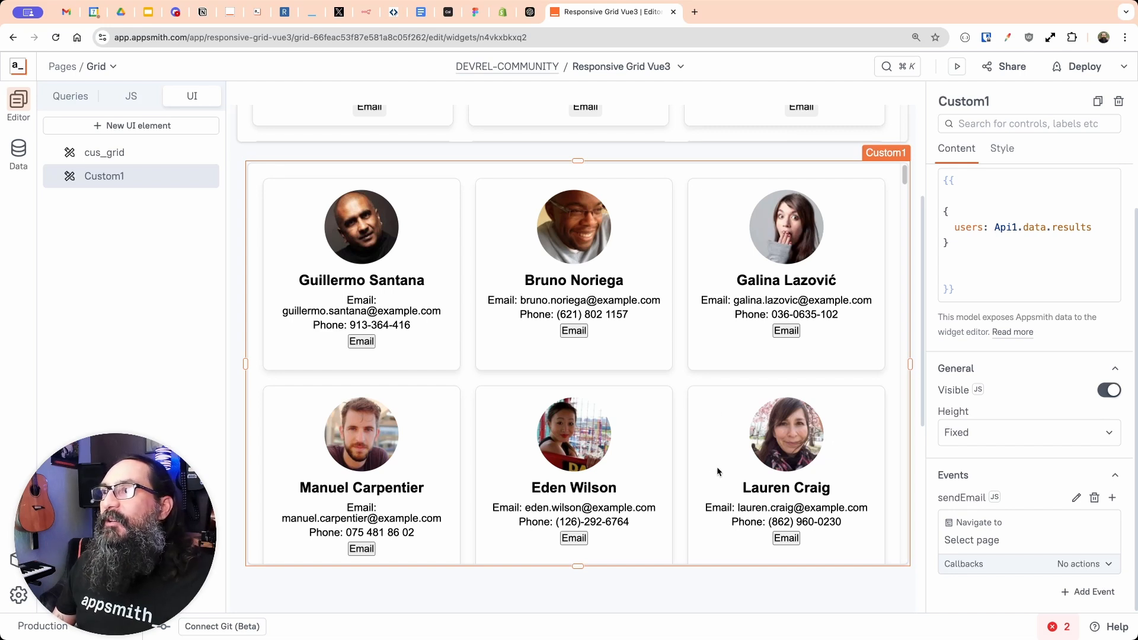